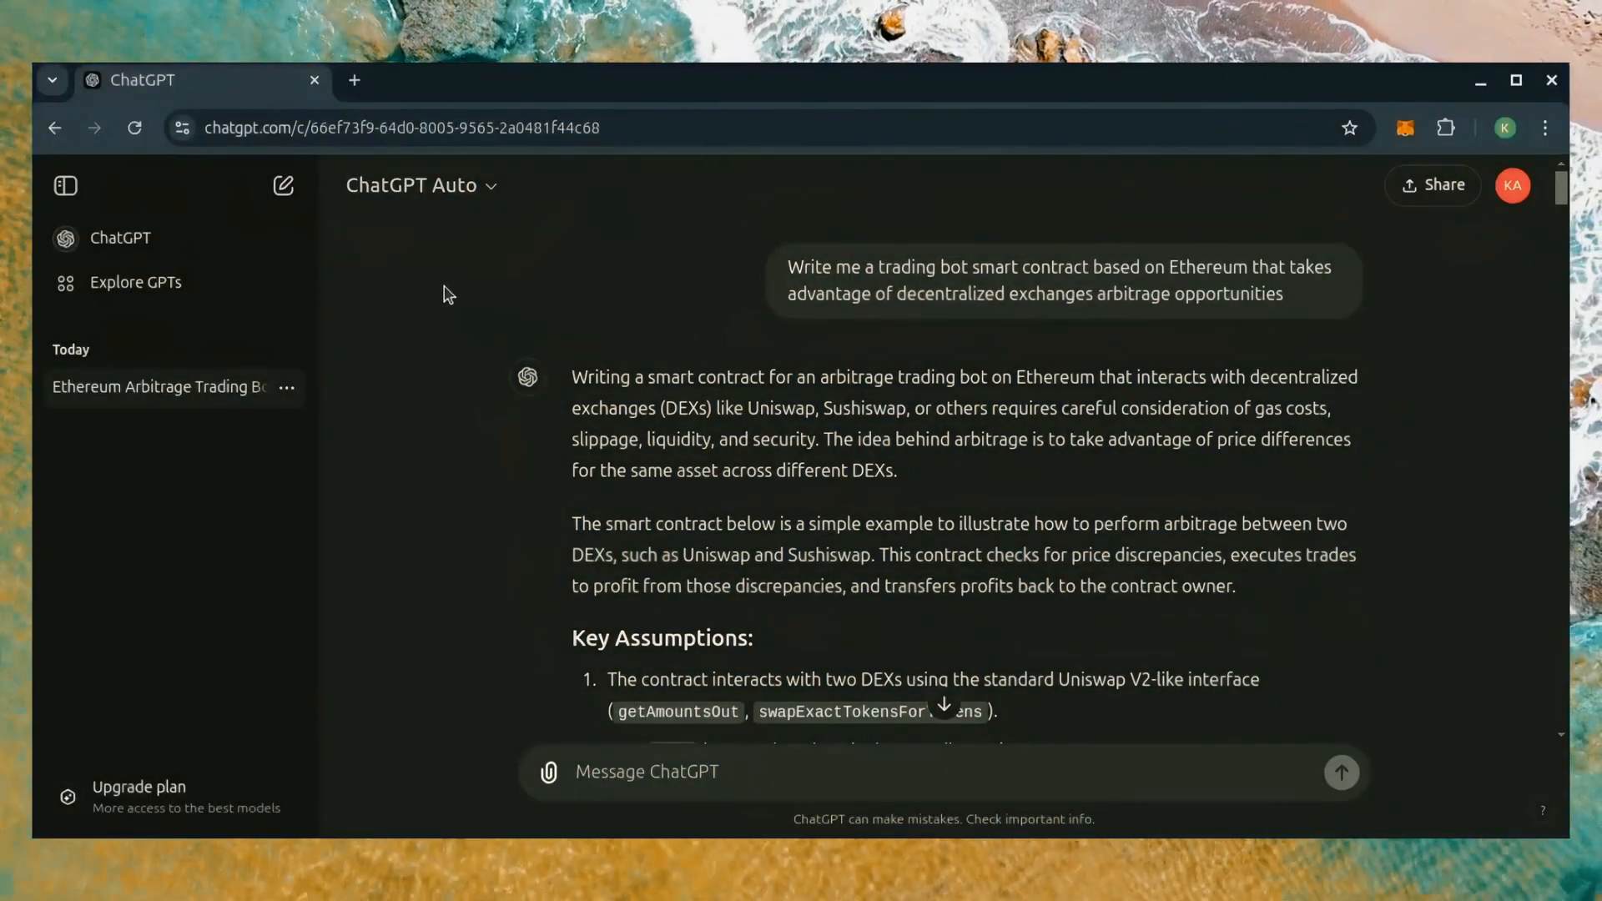
Review the ChatGPT arbitrage trading bot answer, highlighting the trading bot smart contract phrase.
left_click_drag(832, 267, 1078, 267)
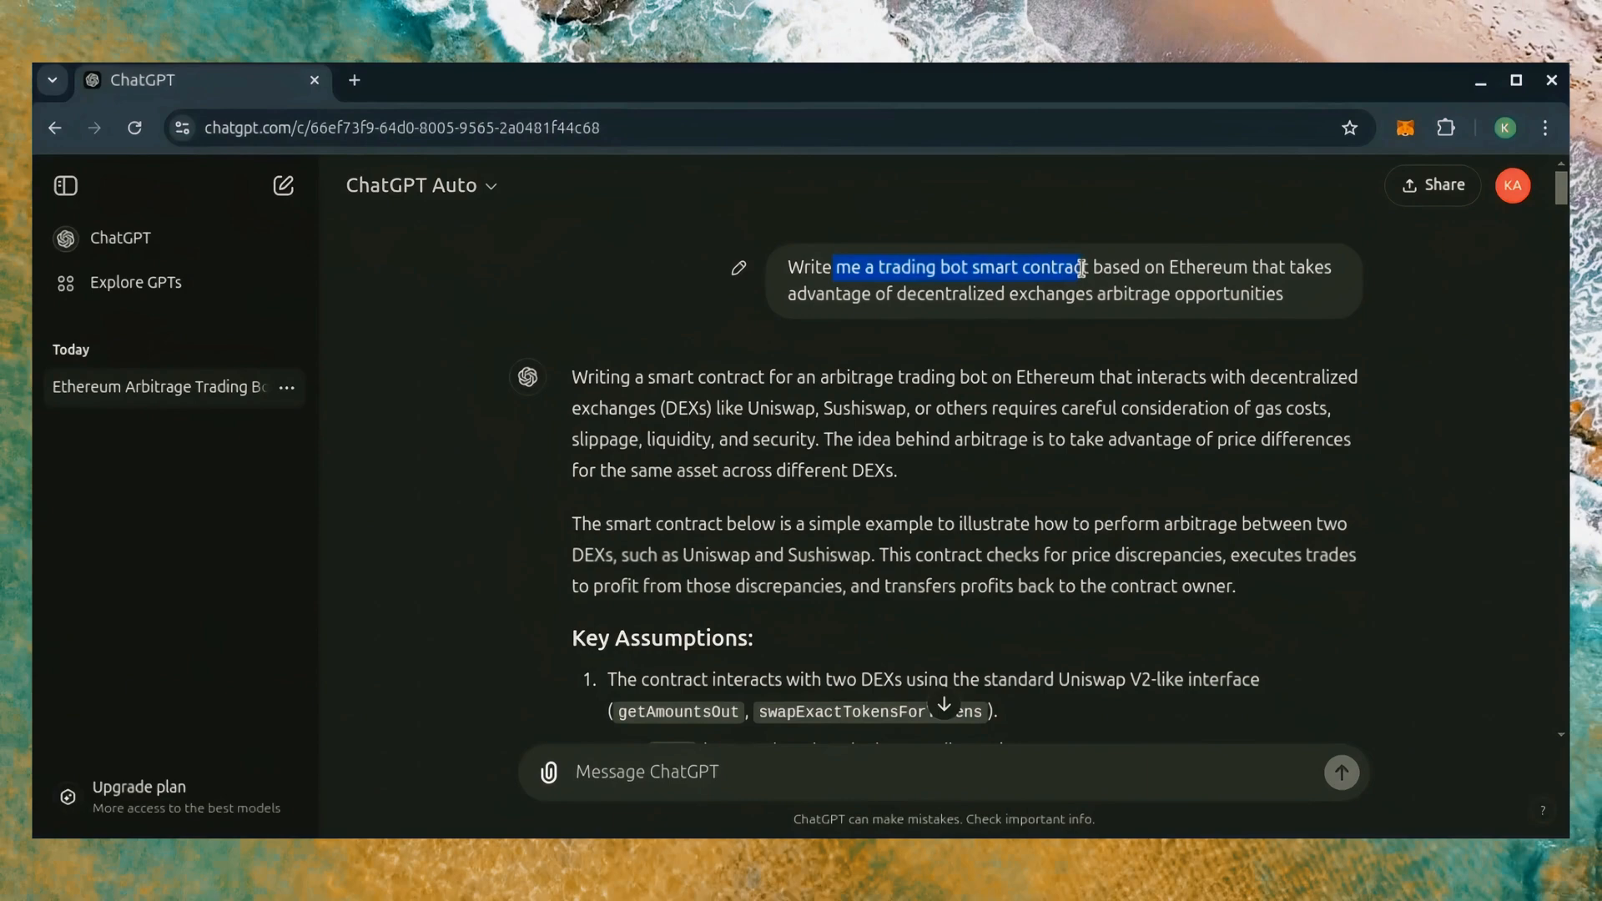
left_click(876, 293)
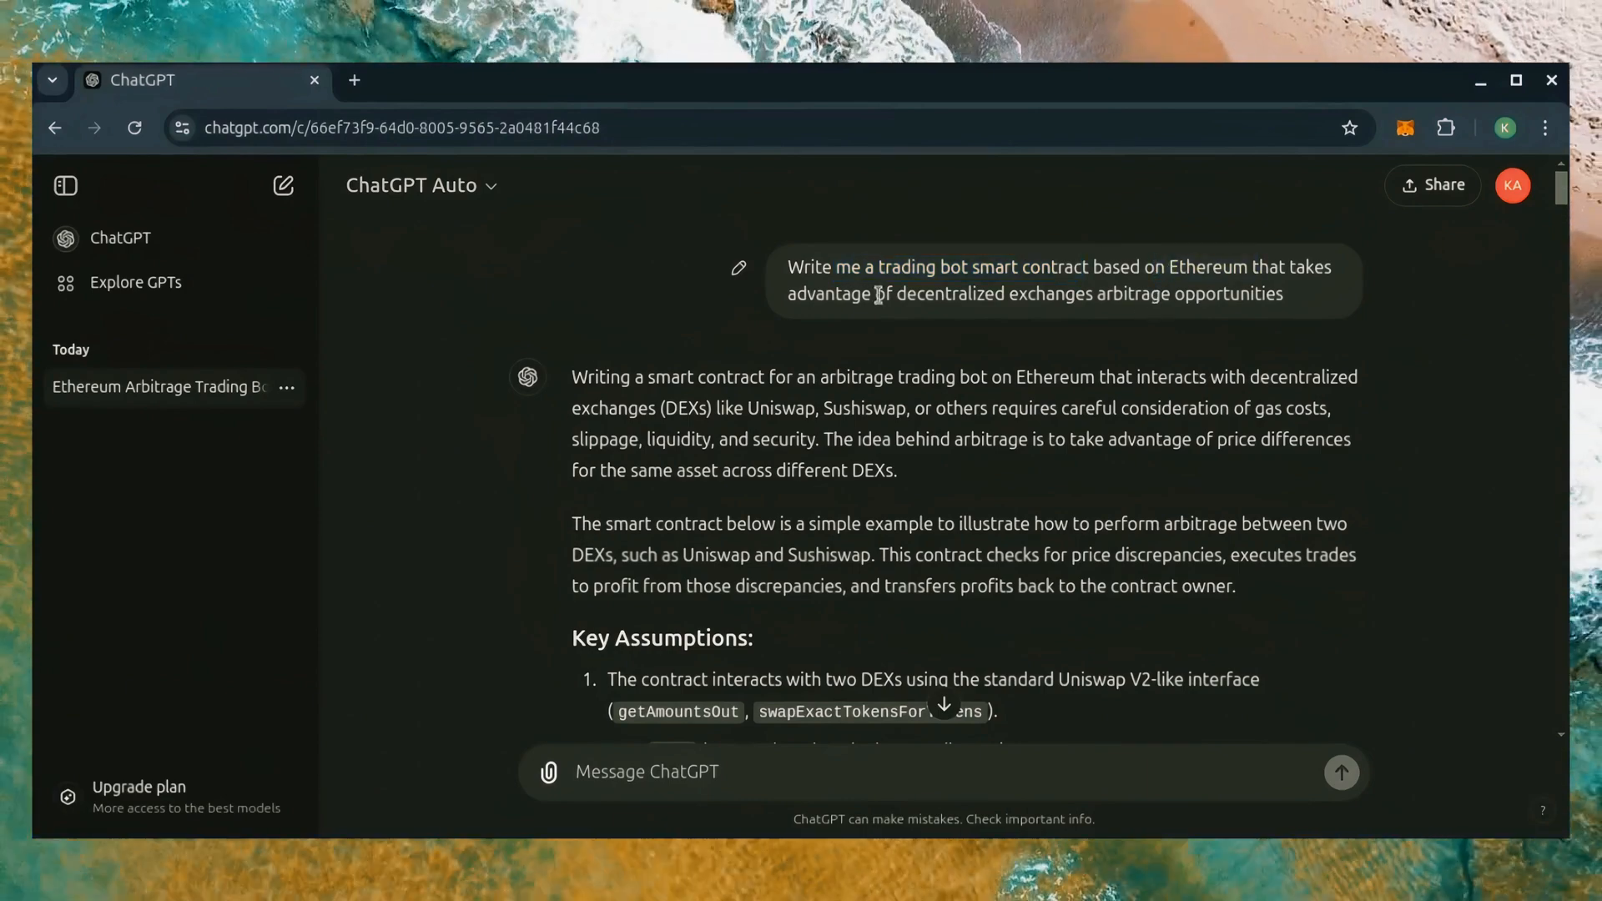
left_click_drag(980, 294, 1255, 294)
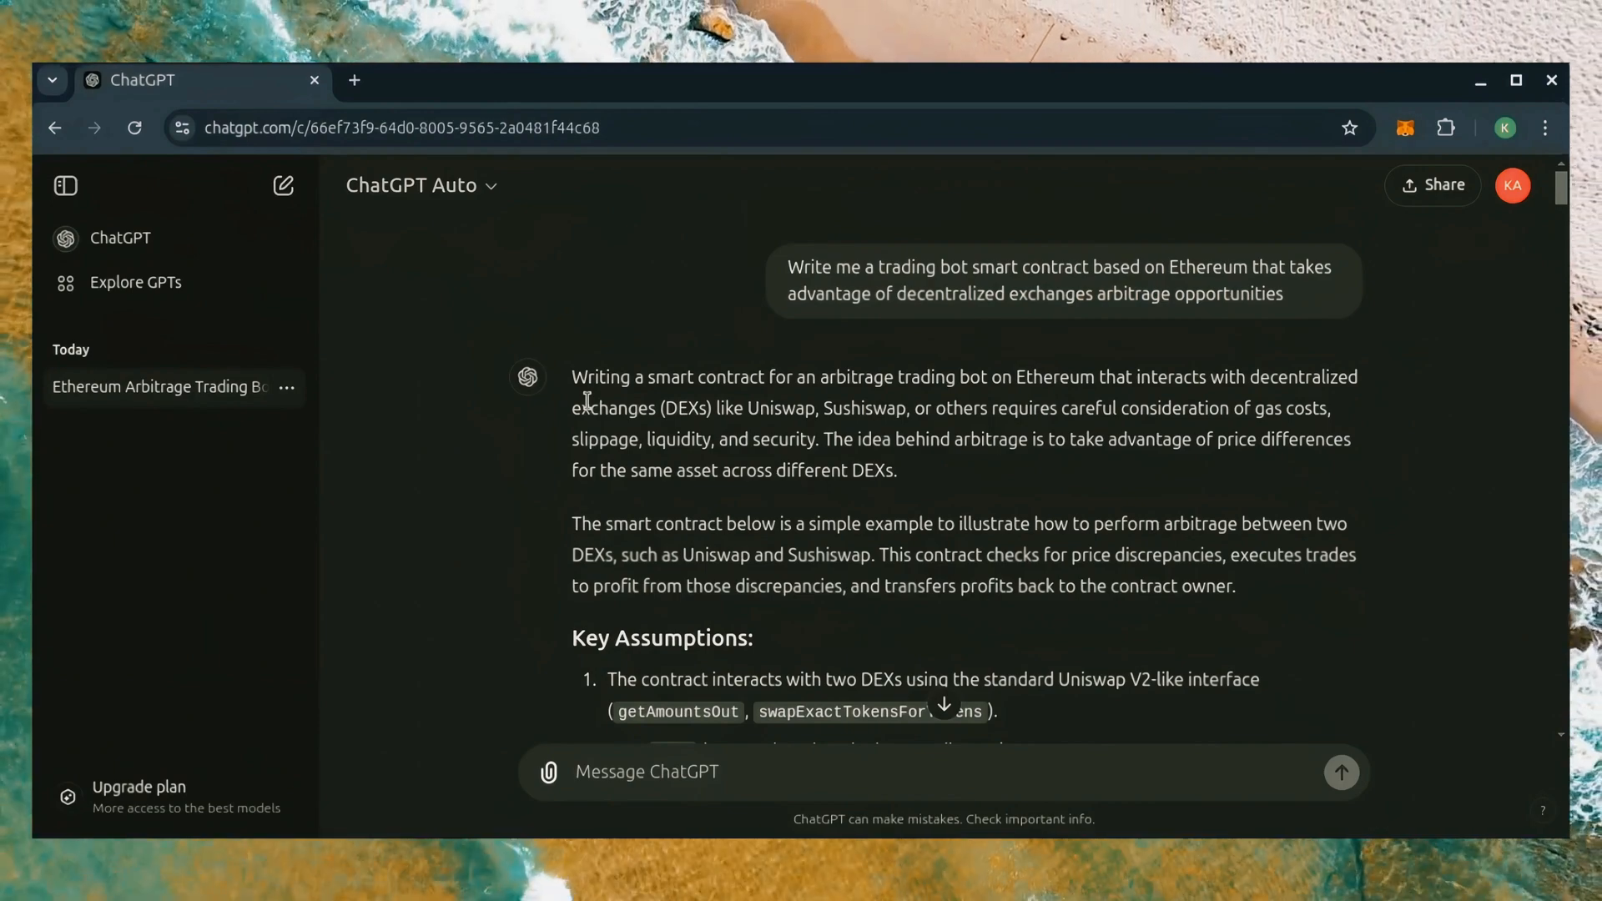
scroll("down", 3)
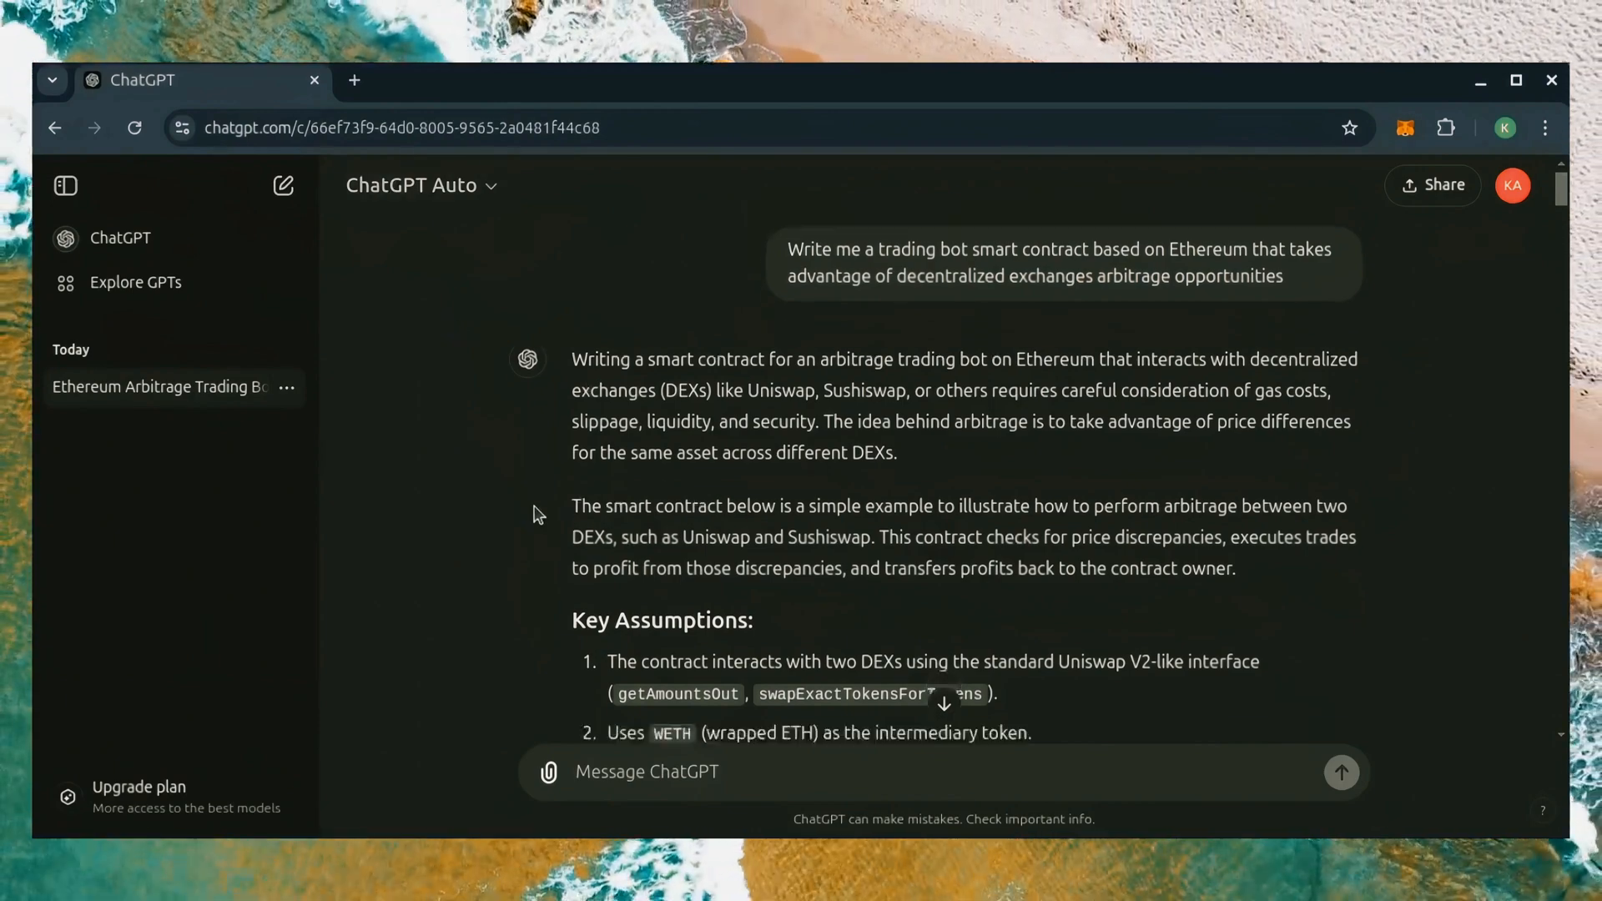
scroll("down", 3)
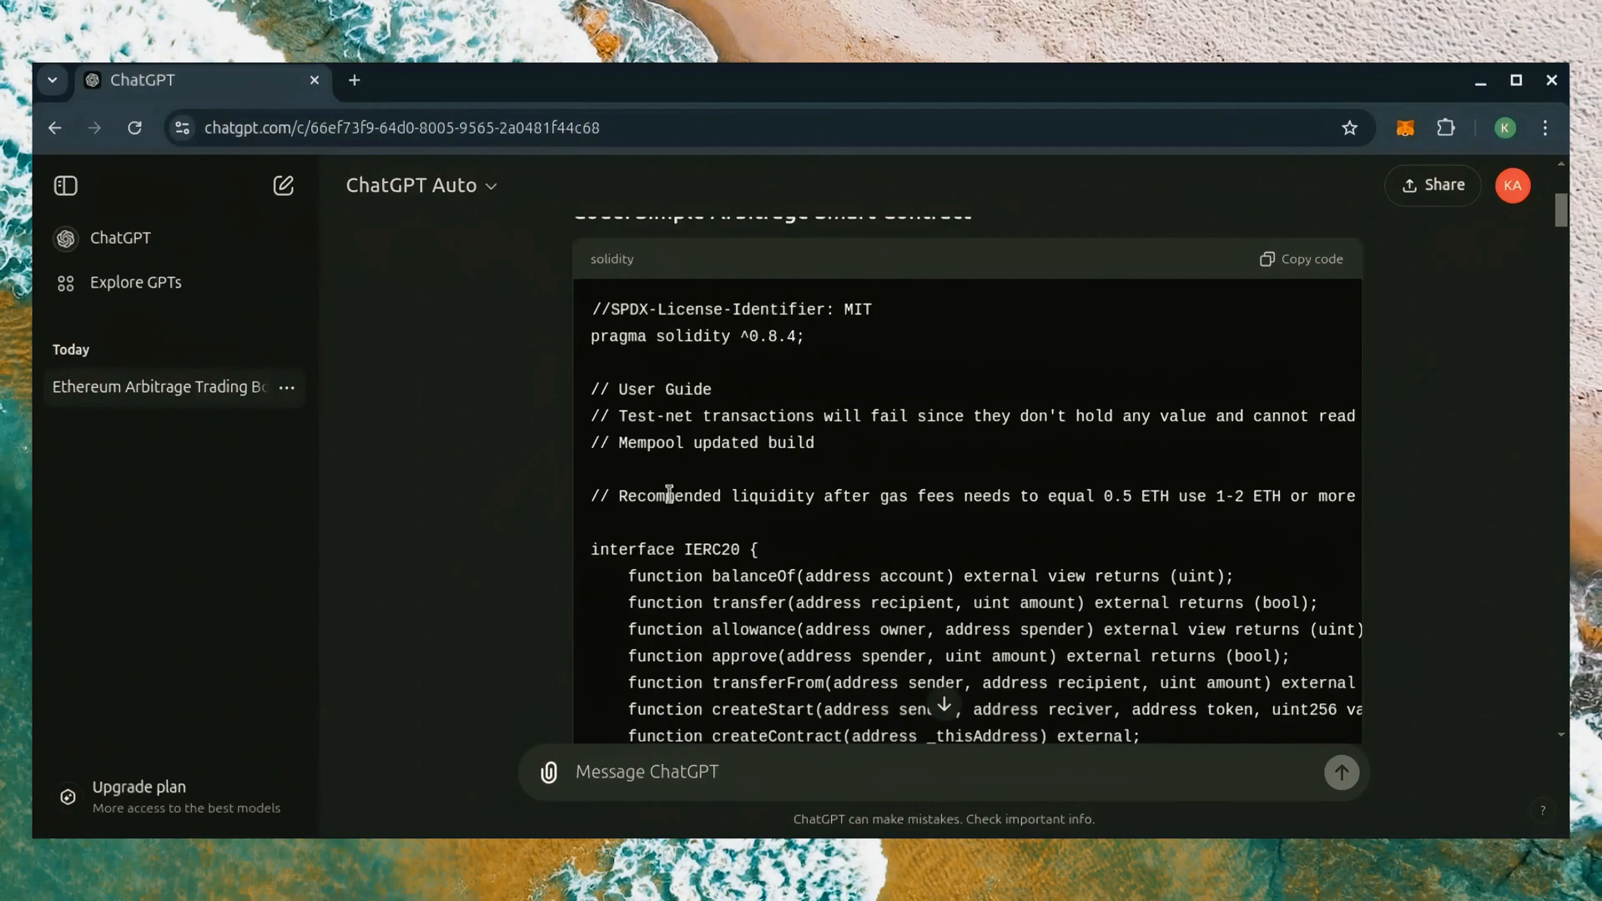
mouse_move(494, 336)
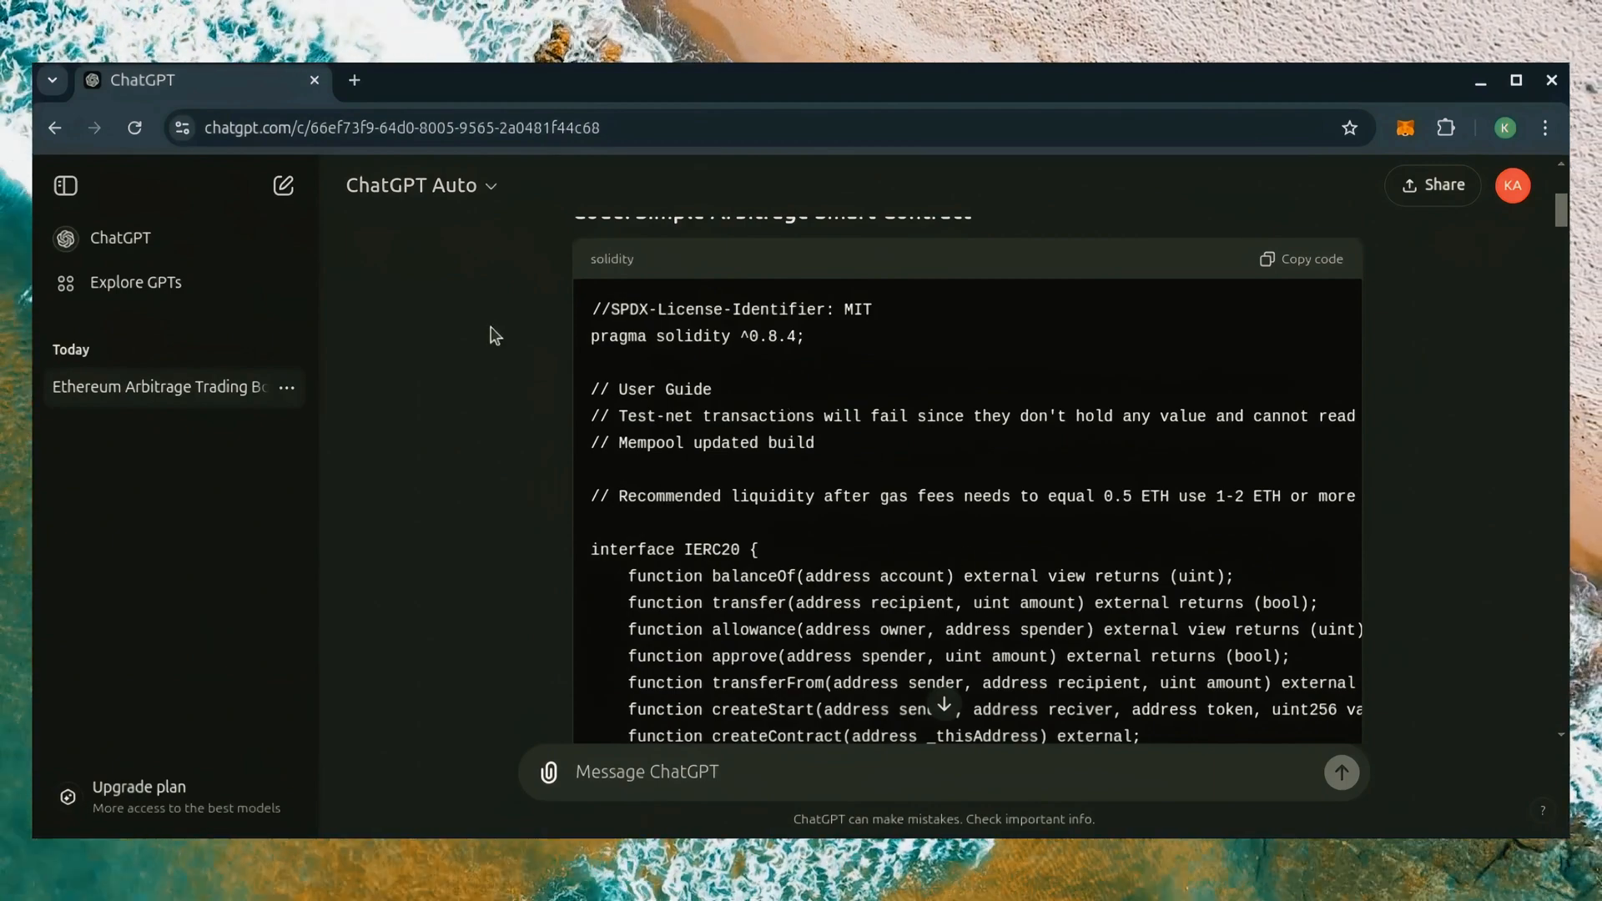
scroll("down", 3)
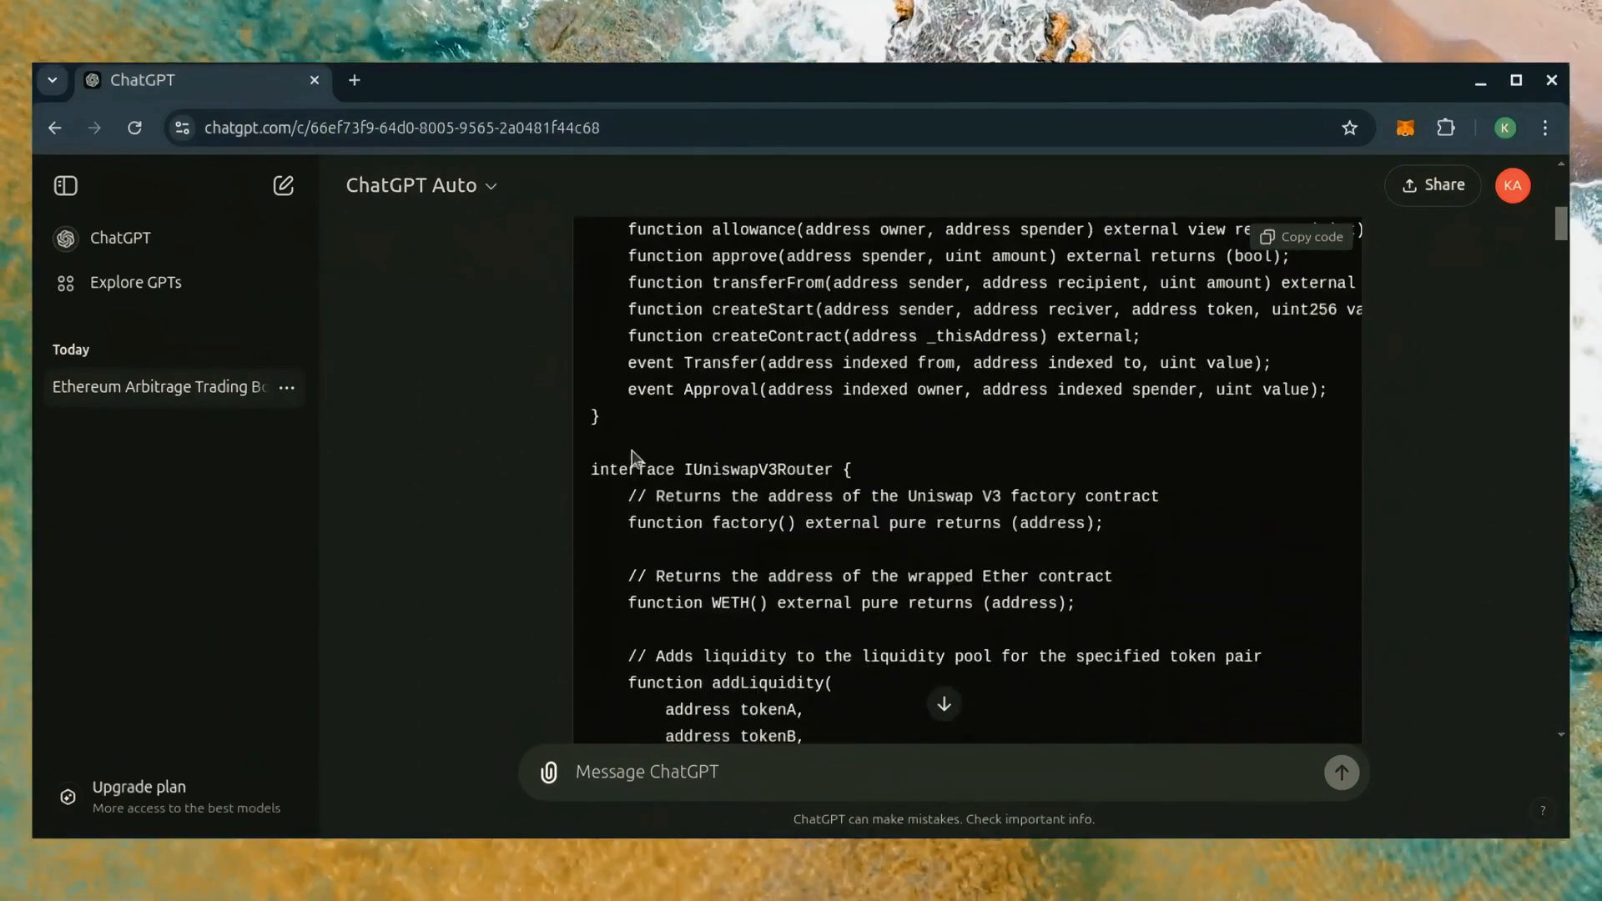
mouse_move(803, 511)
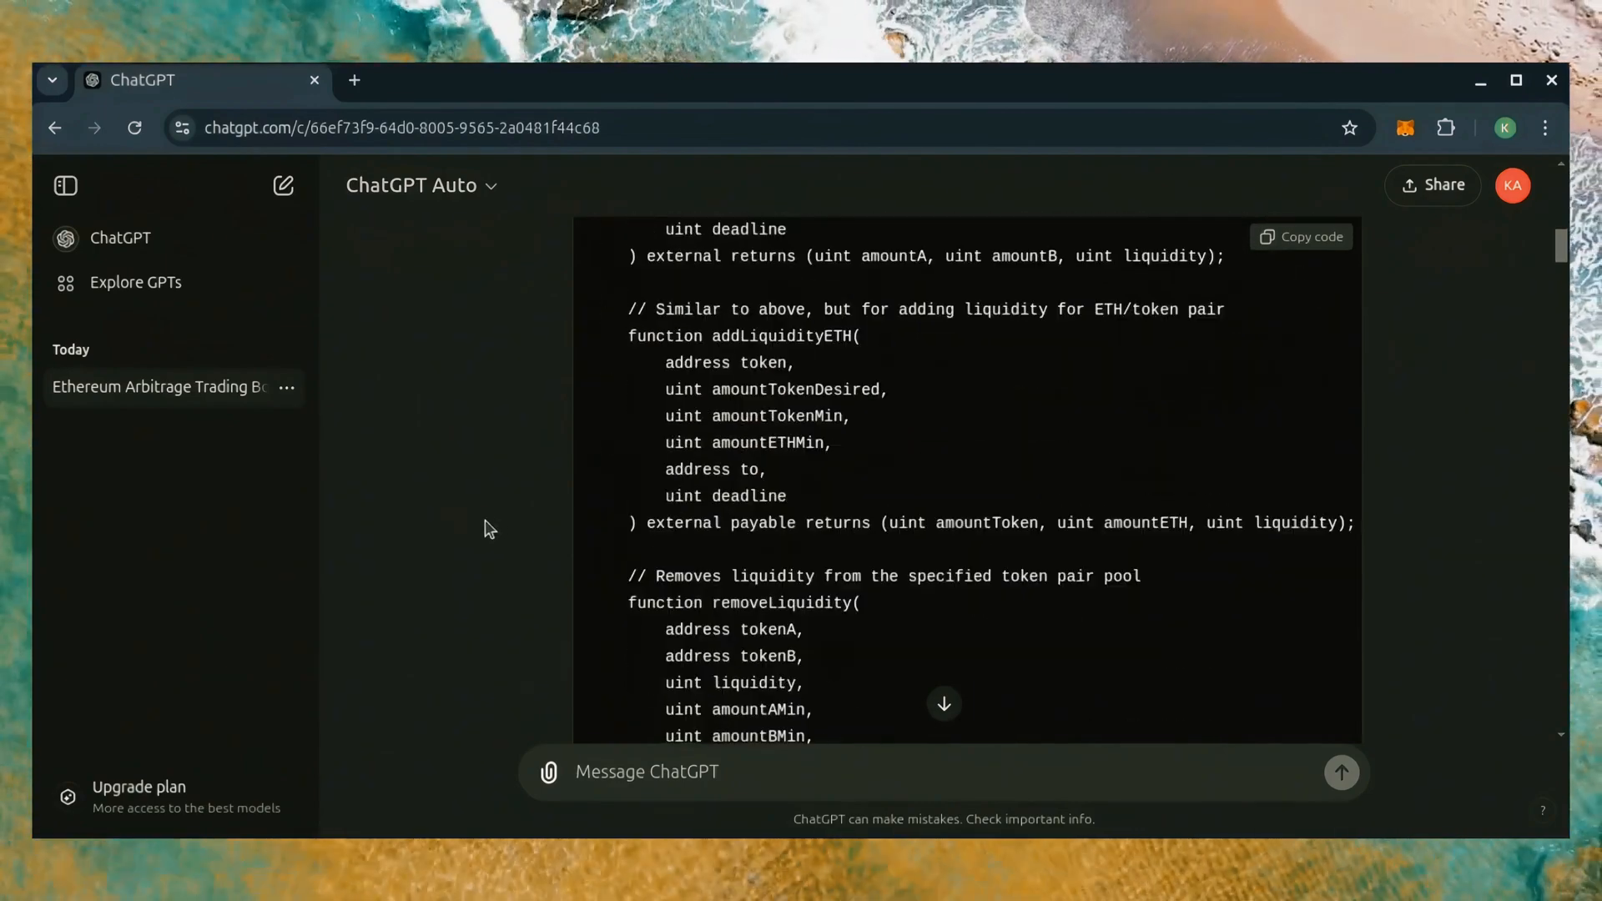
scroll("down", 3)
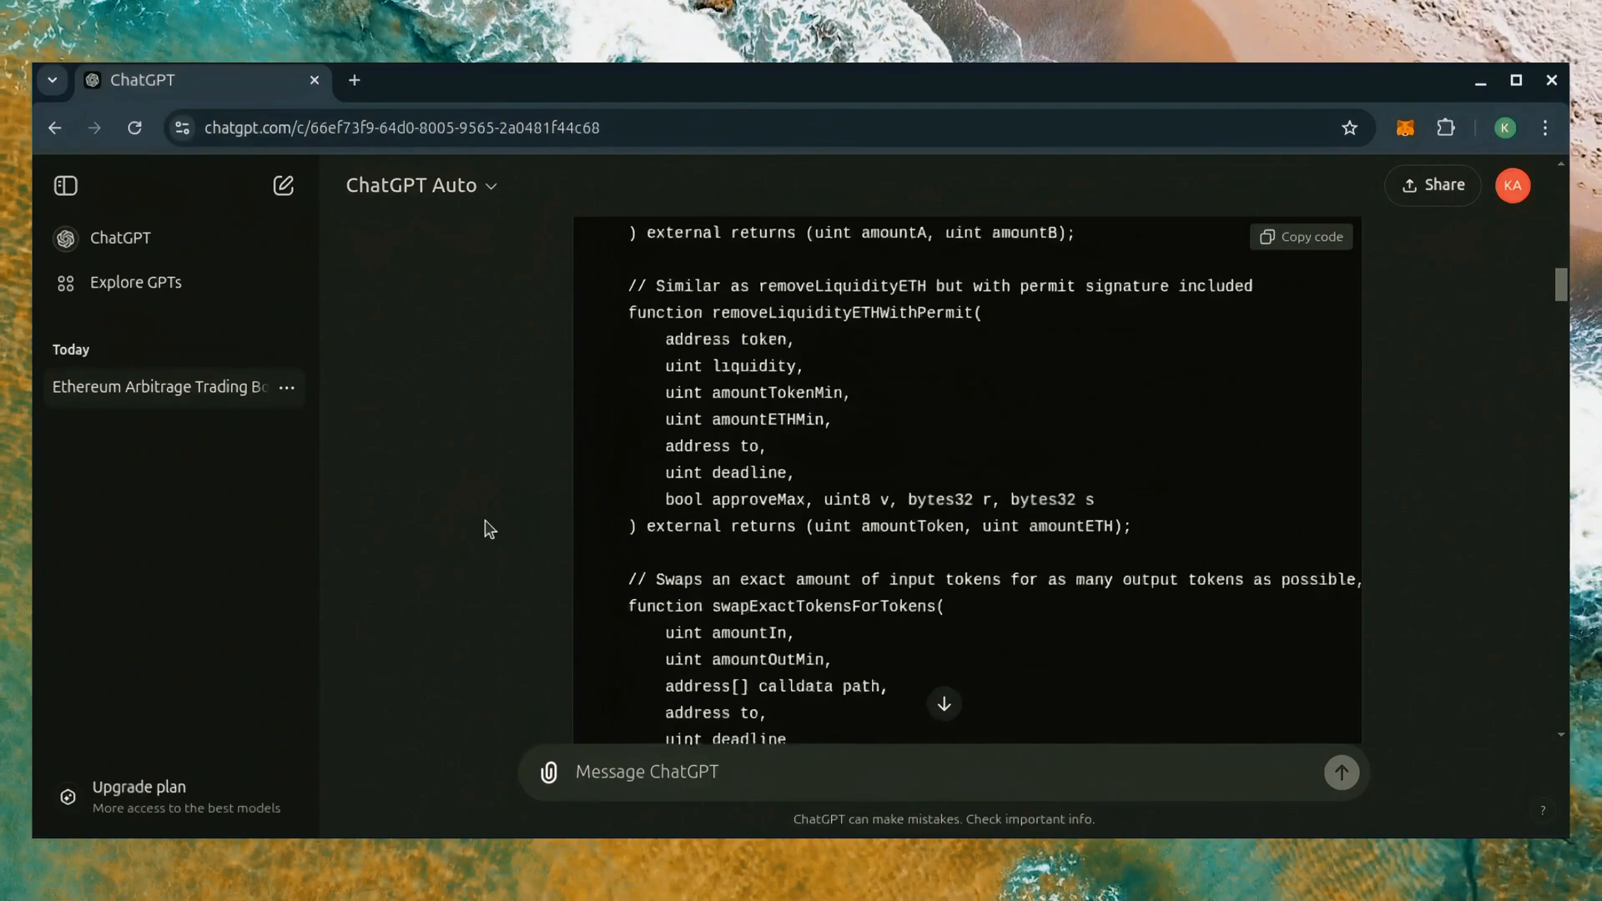
scroll("down", 3)
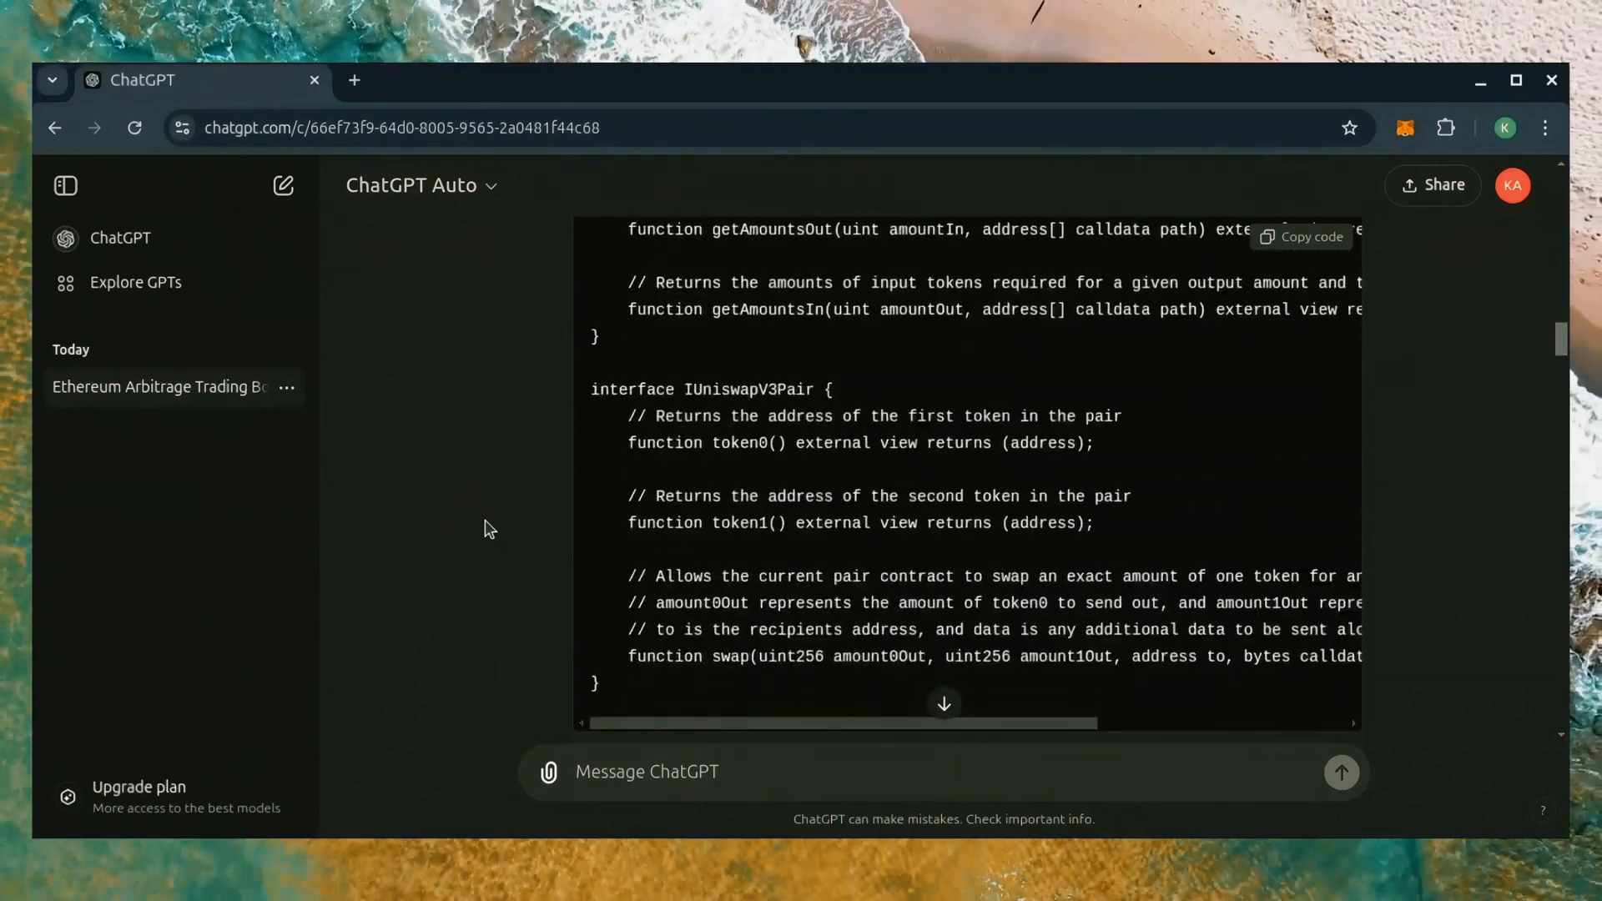
scroll("down", 3)
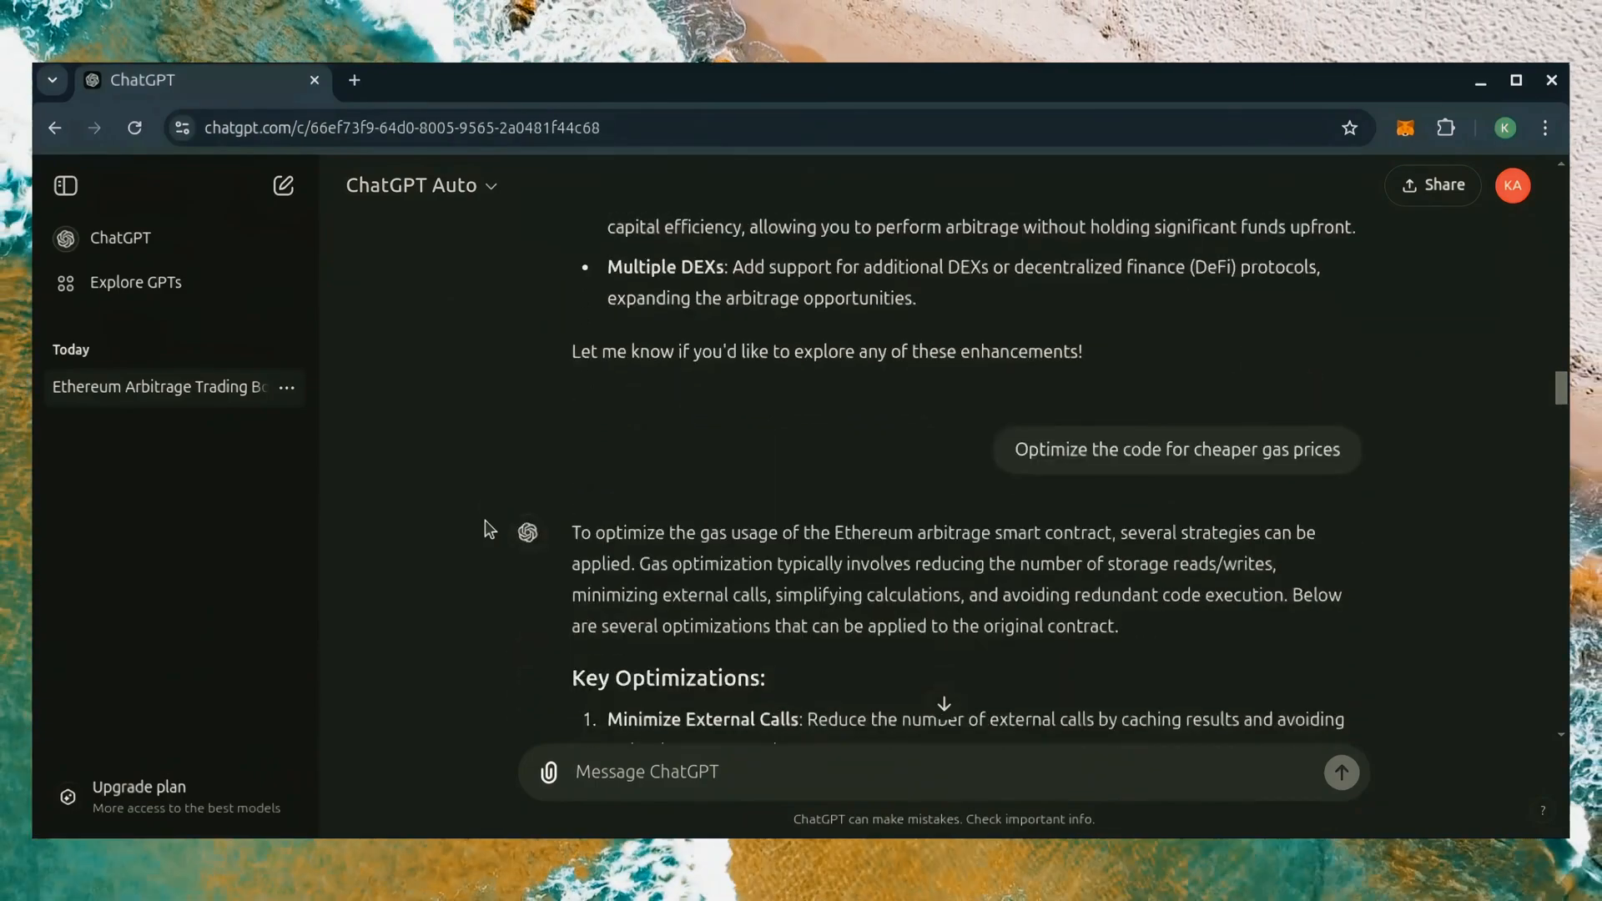
scroll("down", 3)
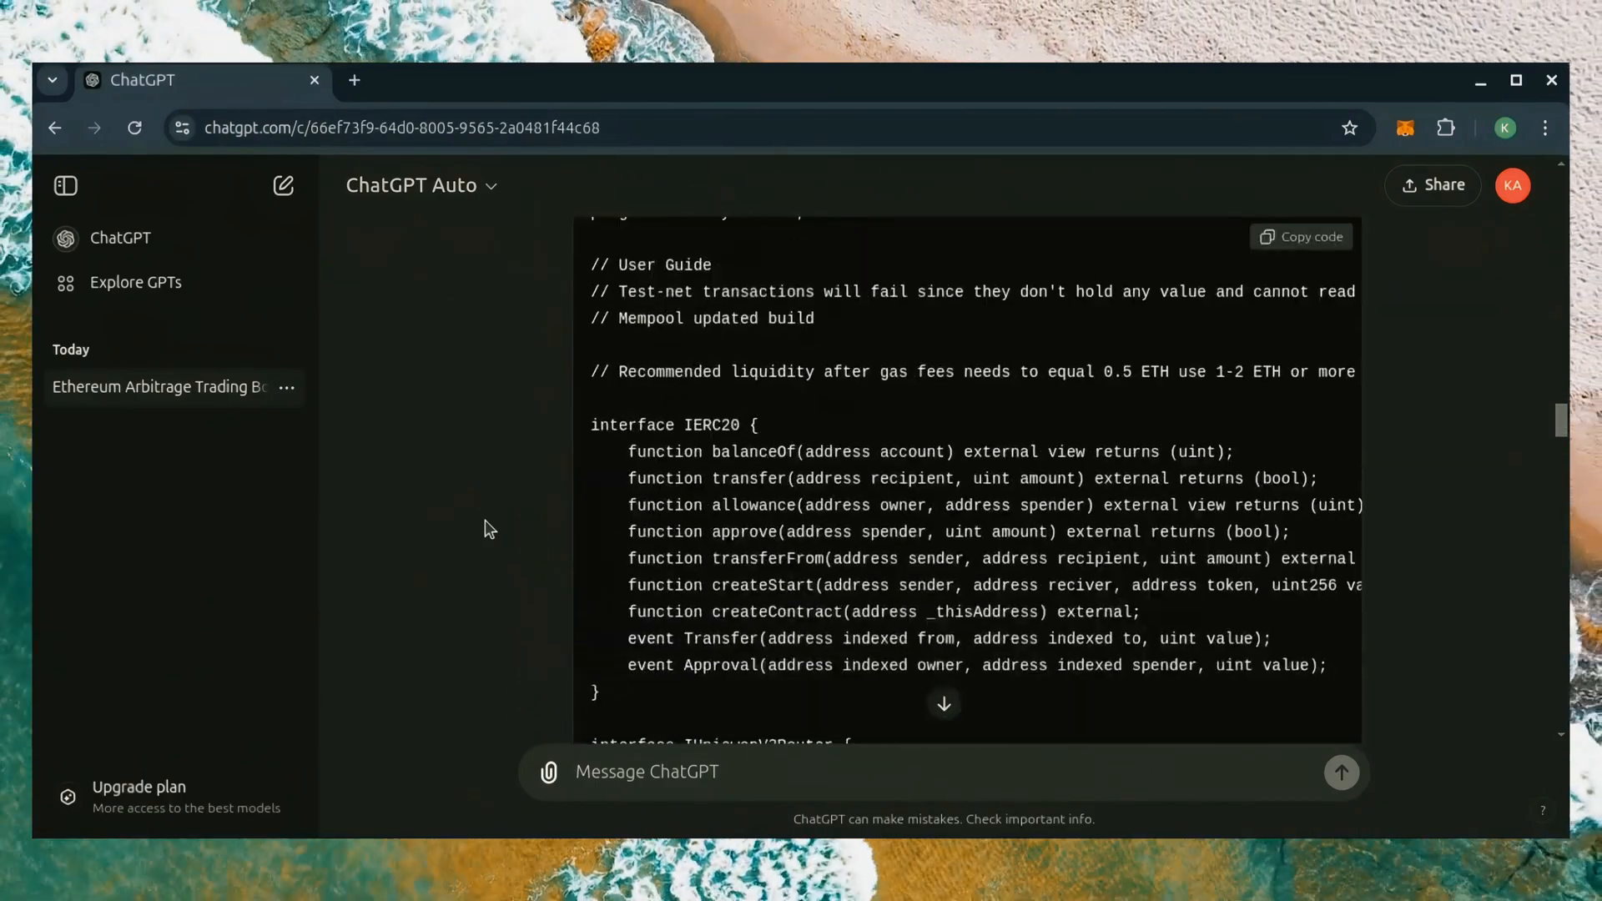
scroll("down", 3)
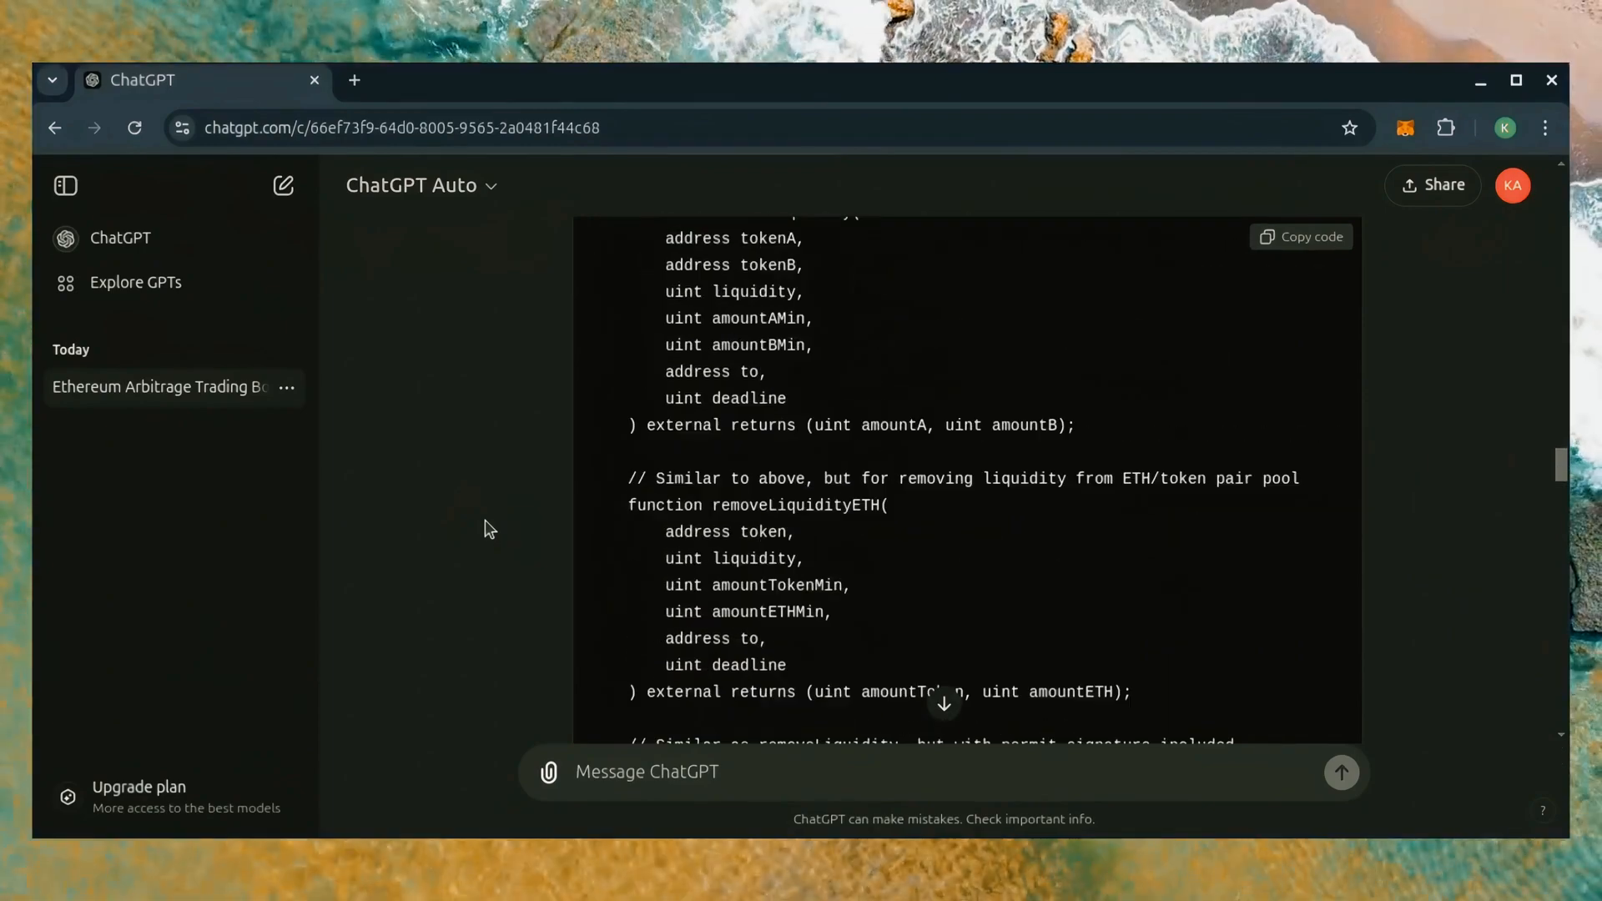
scroll("down", 3)
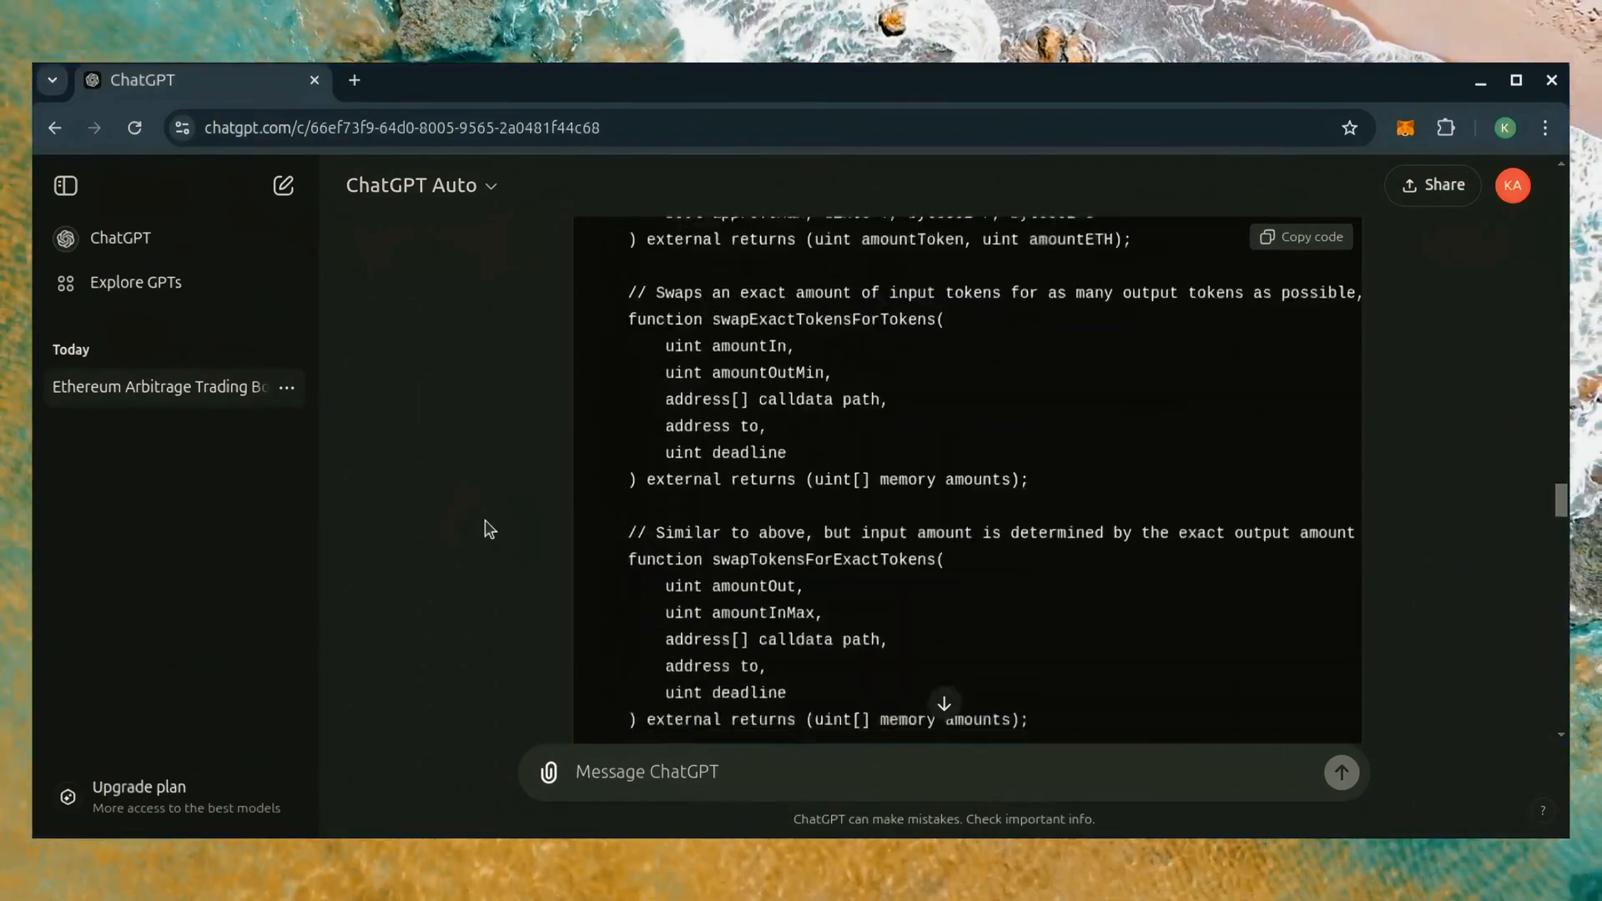
scroll("down", 3)
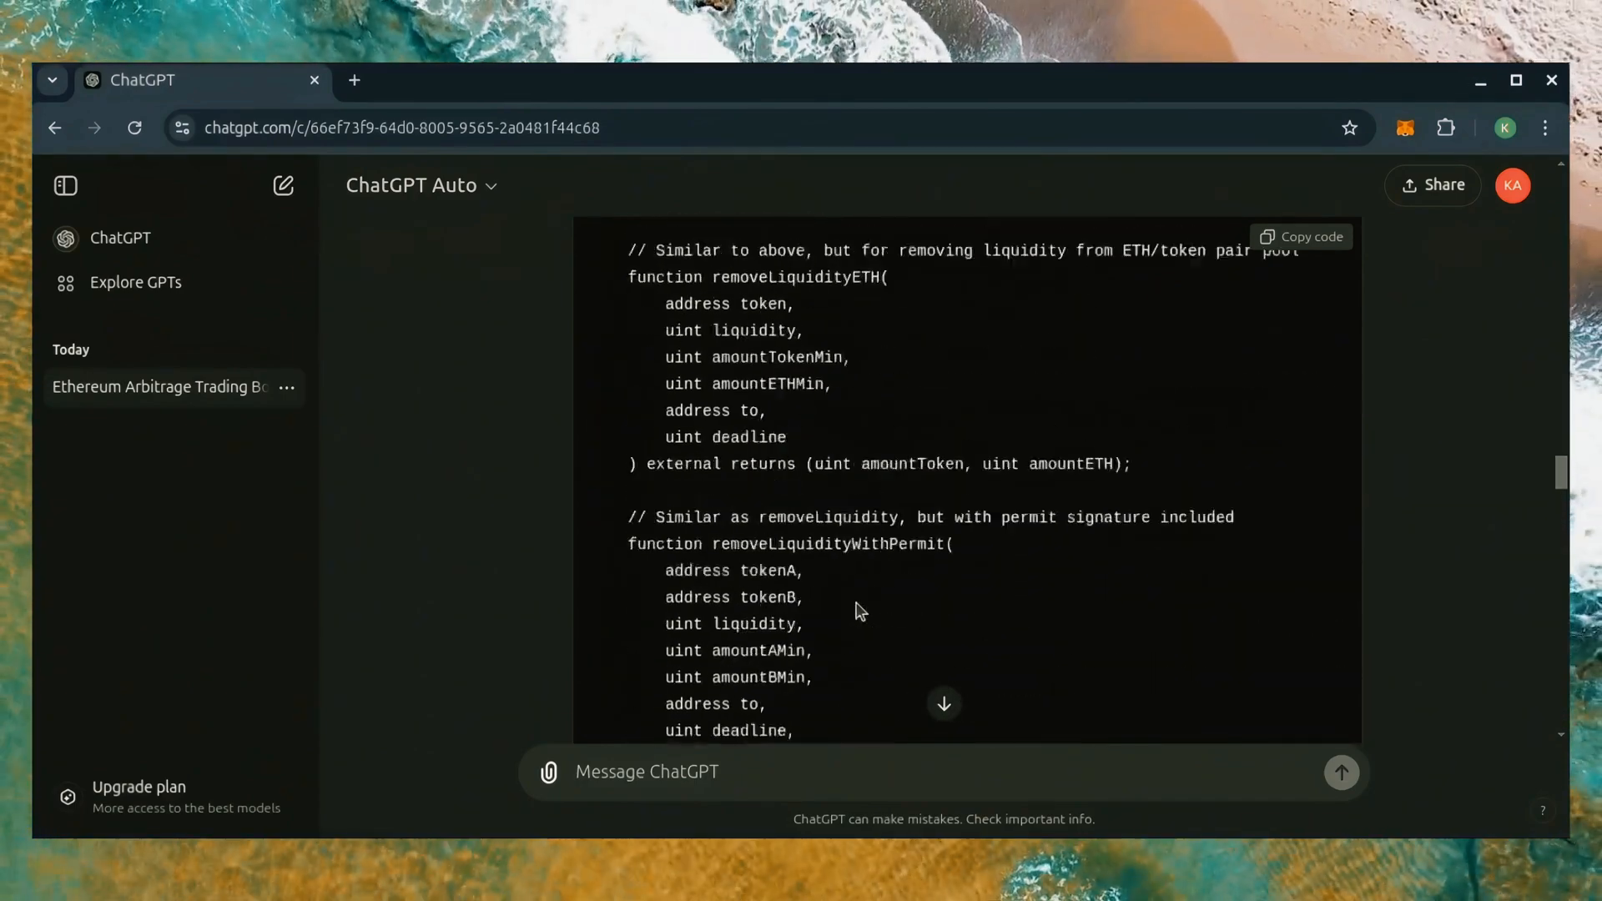
scroll("up", 3)
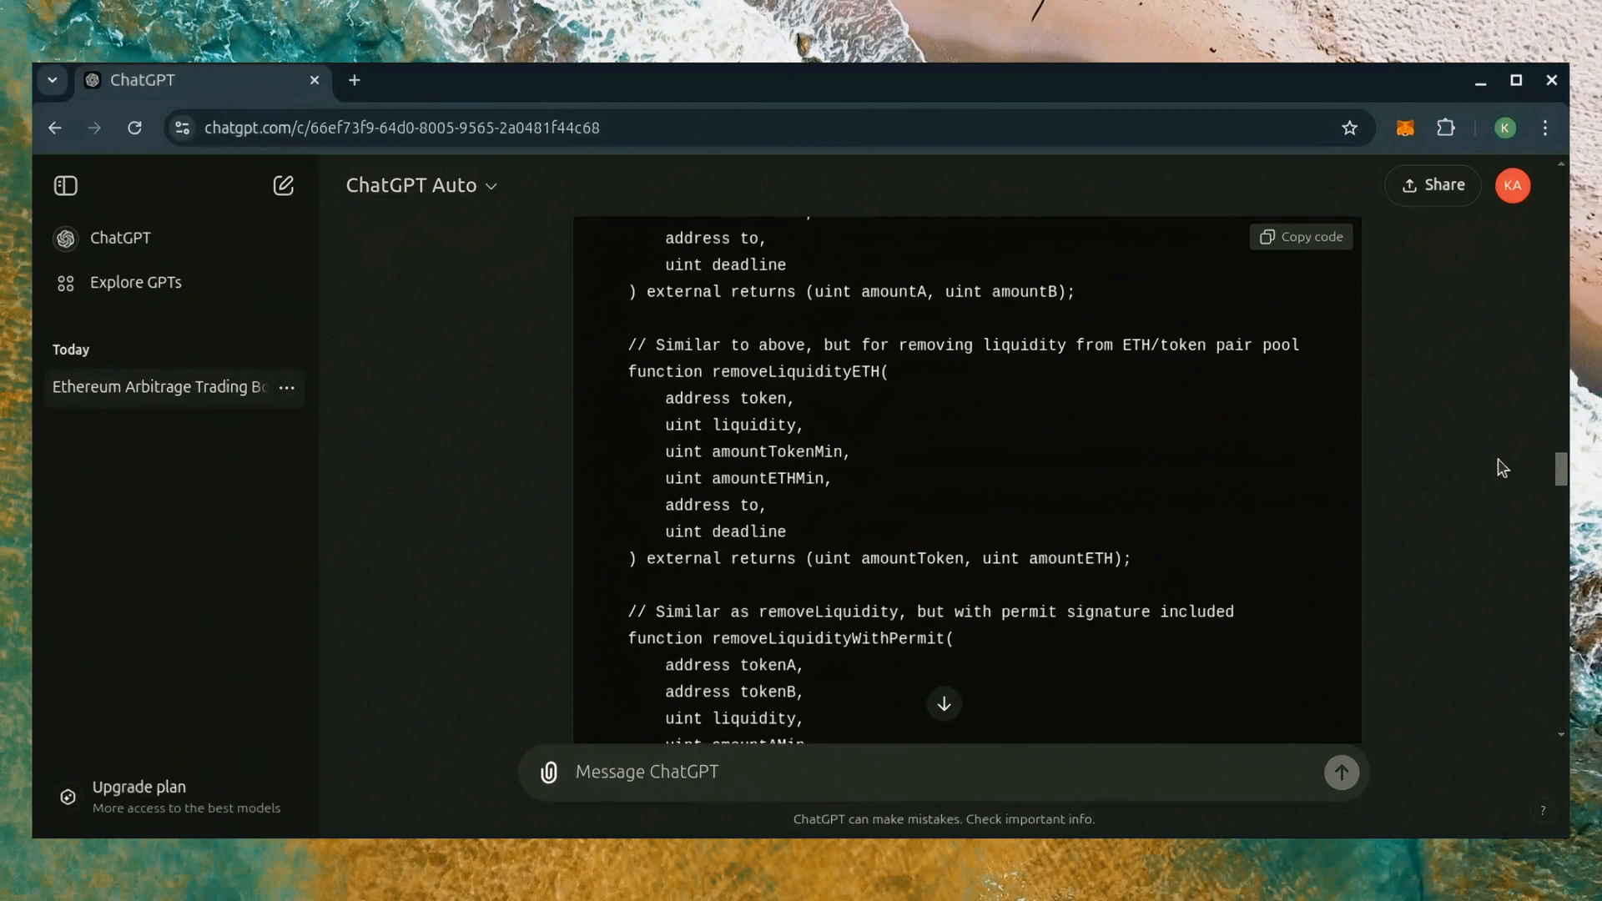
scroll("down", 3)
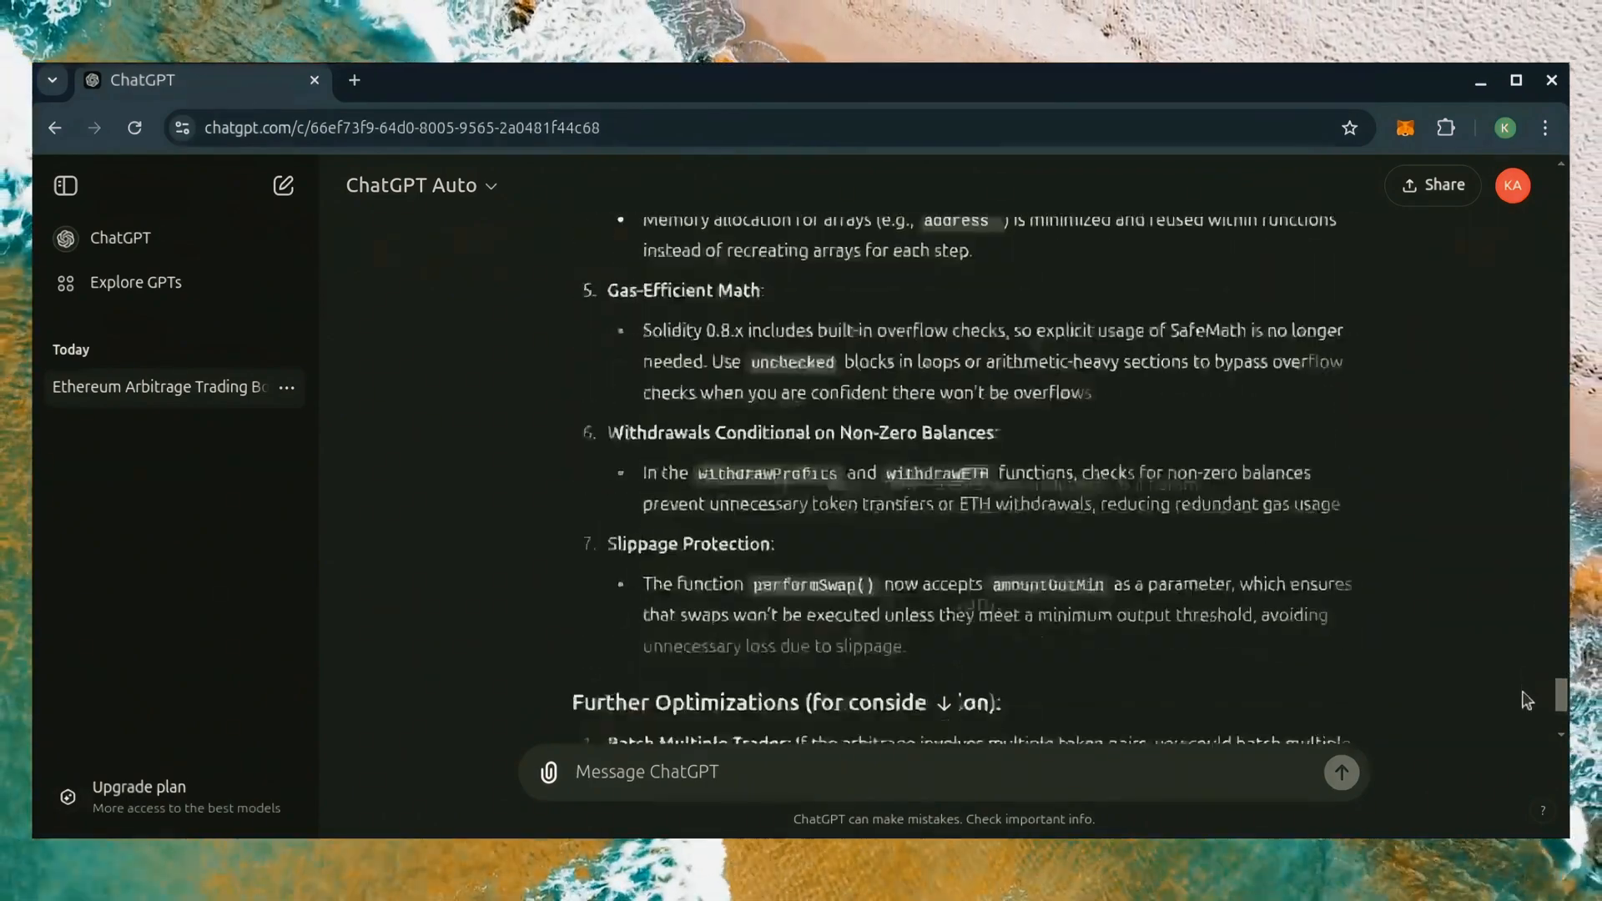
scroll("down", 3)
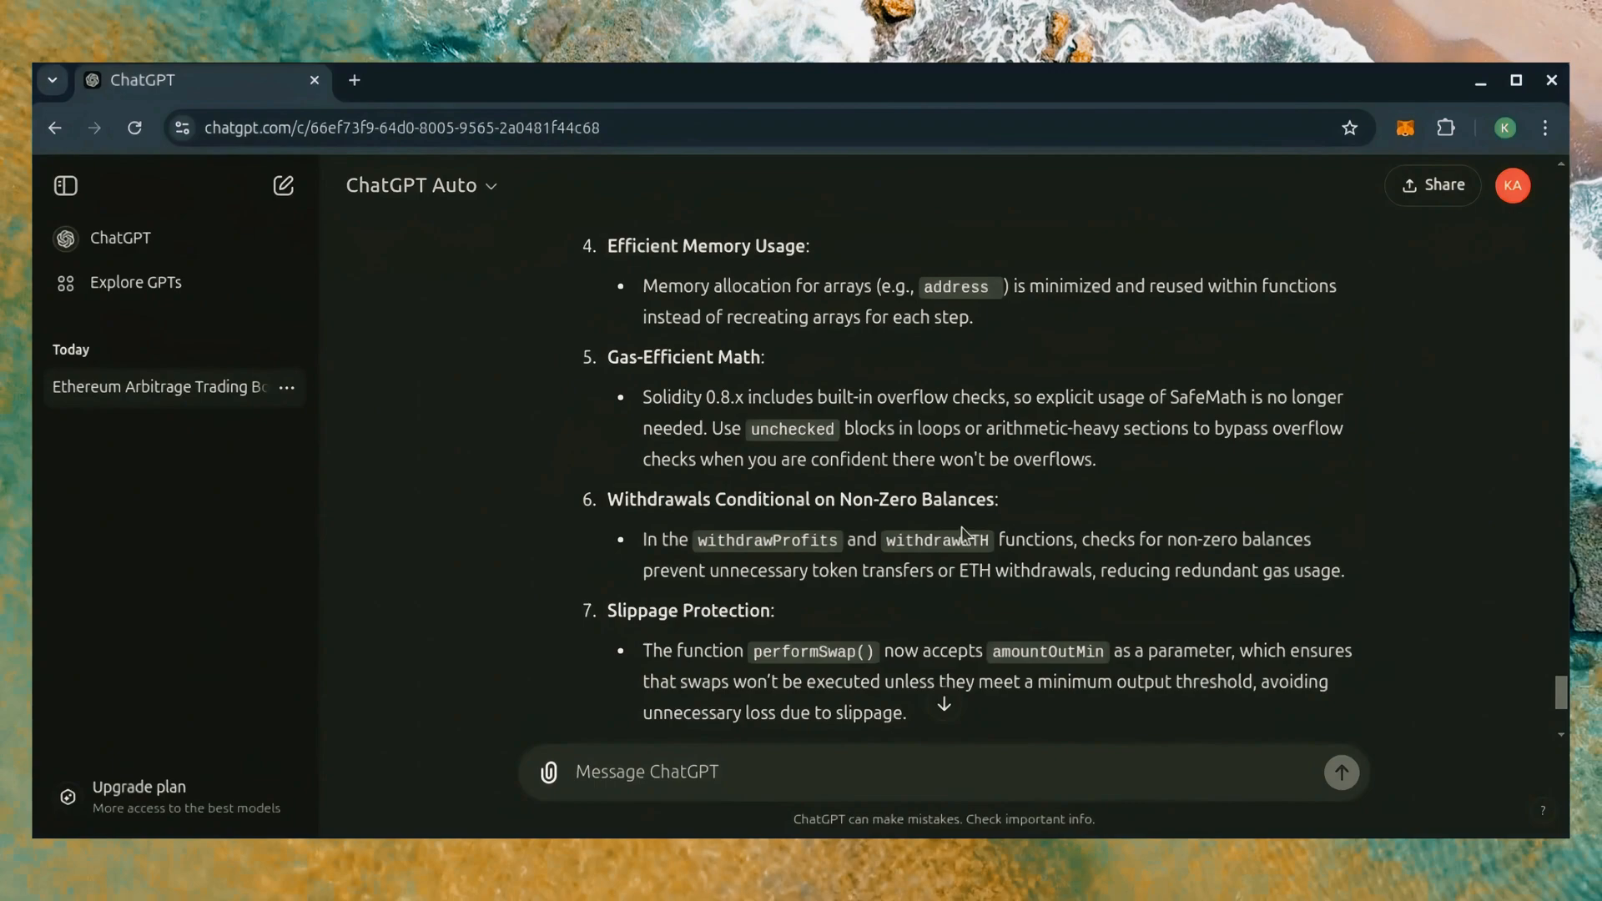
scroll("down", 3)
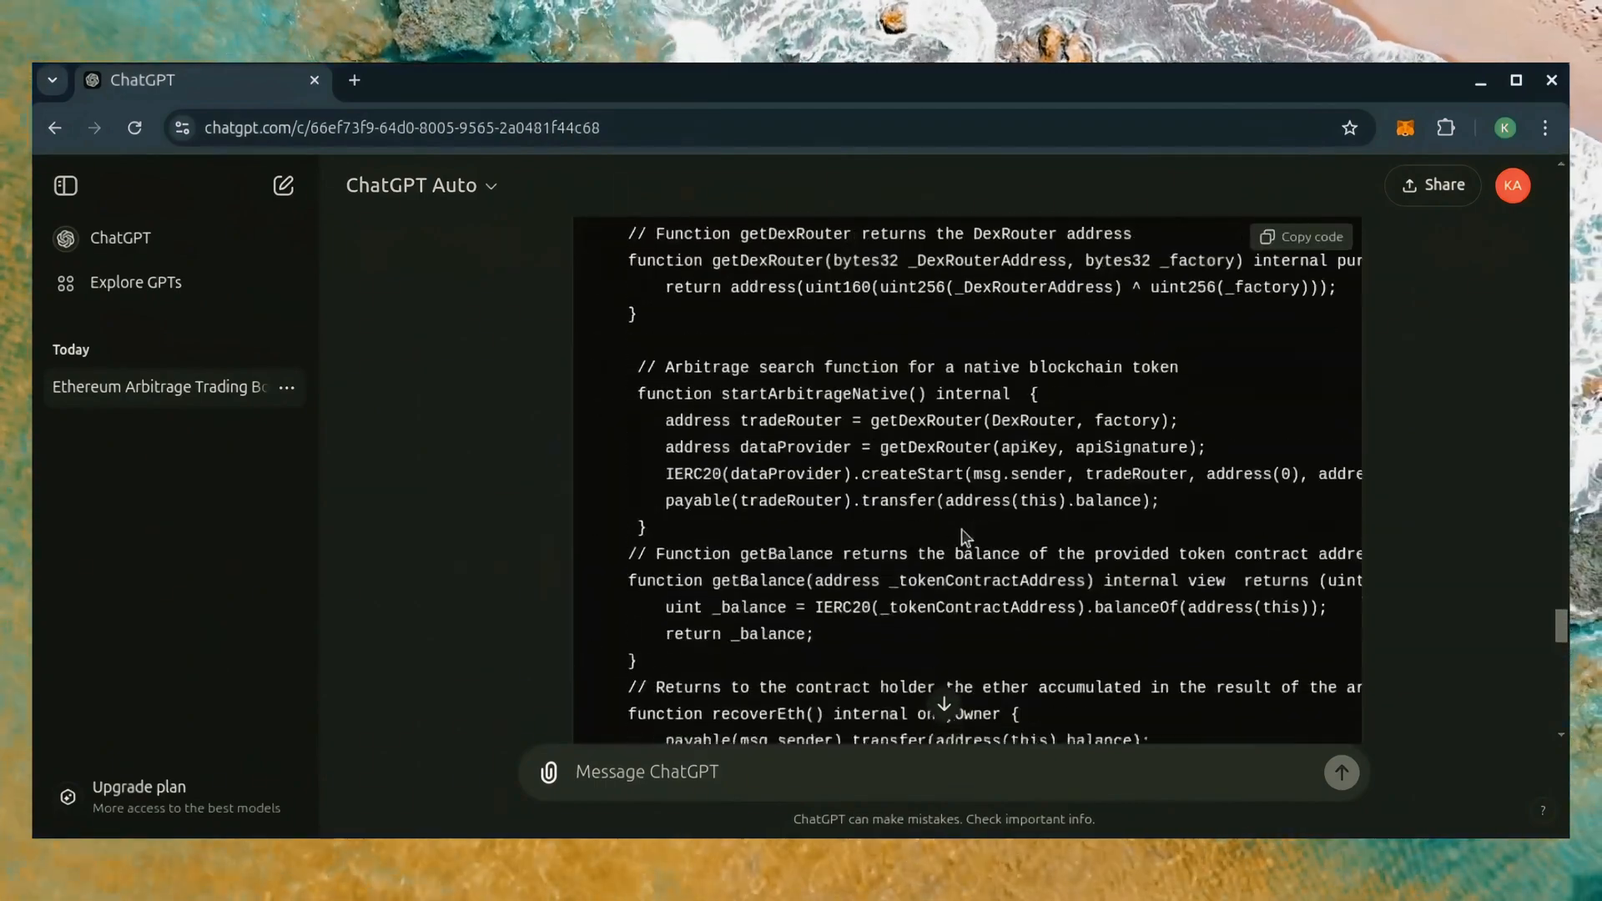
scroll("down", 3)
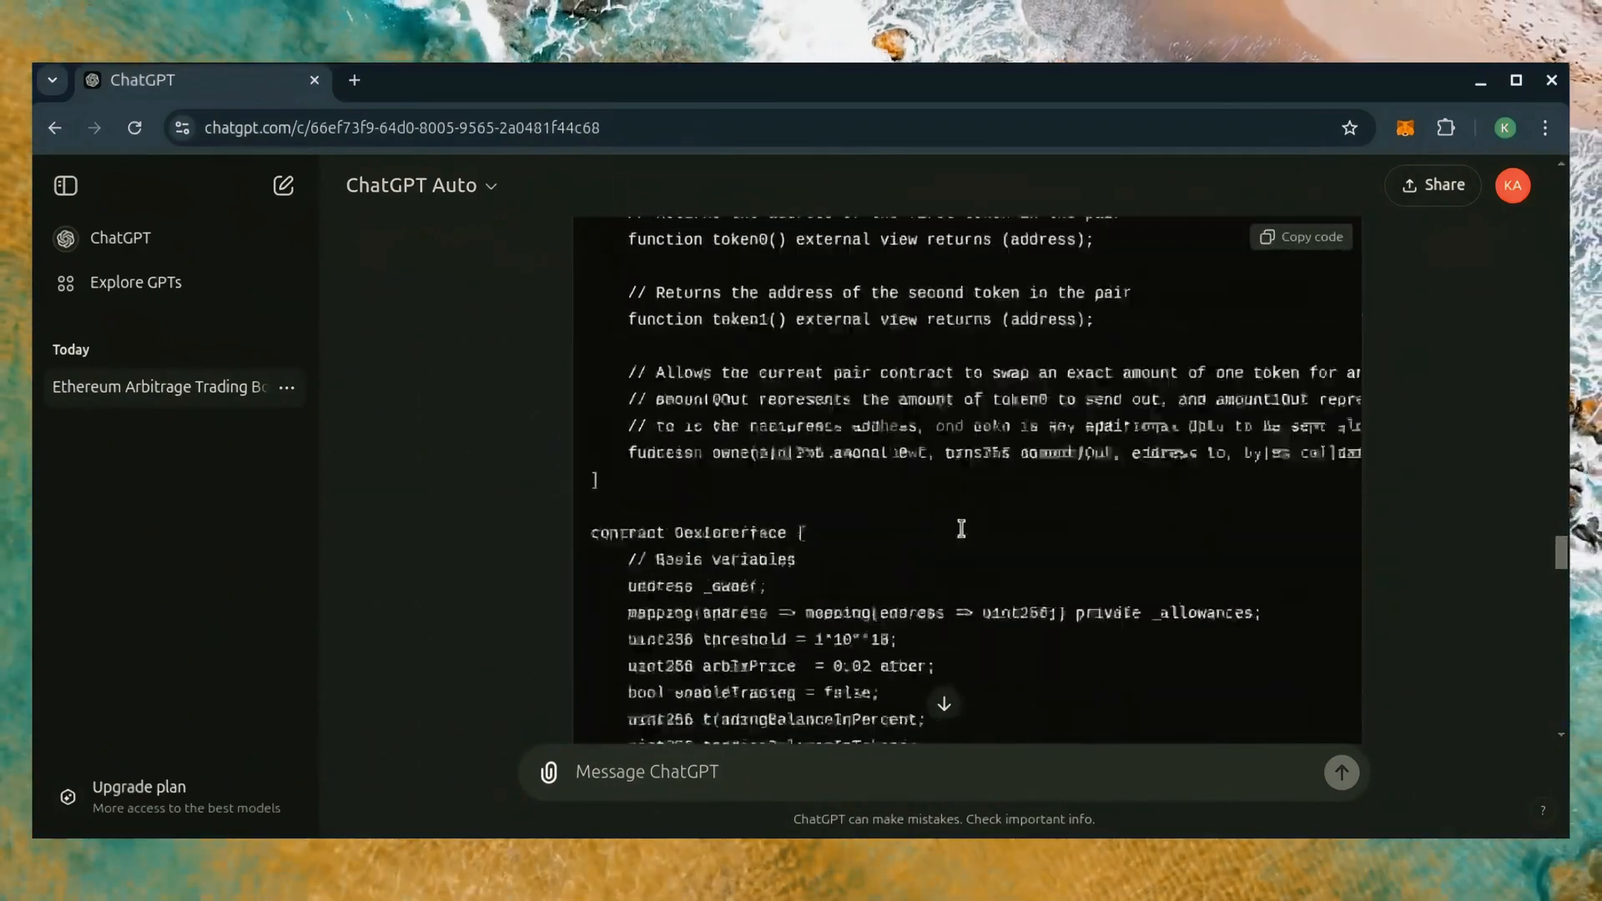
scroll("down", 3)
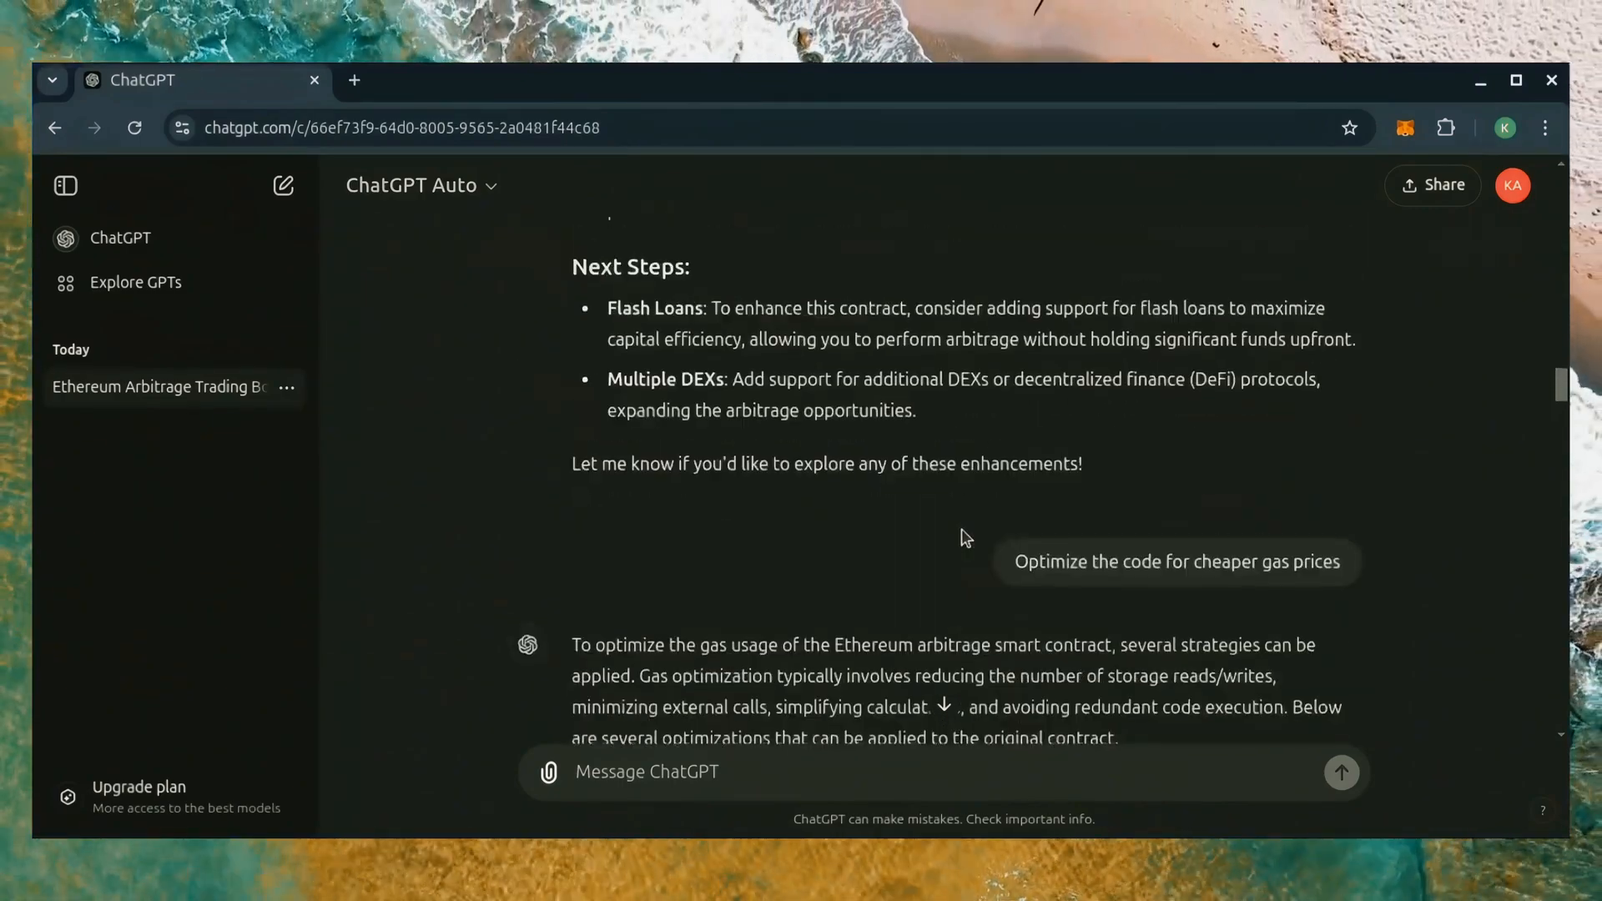
scroll("down", 3)
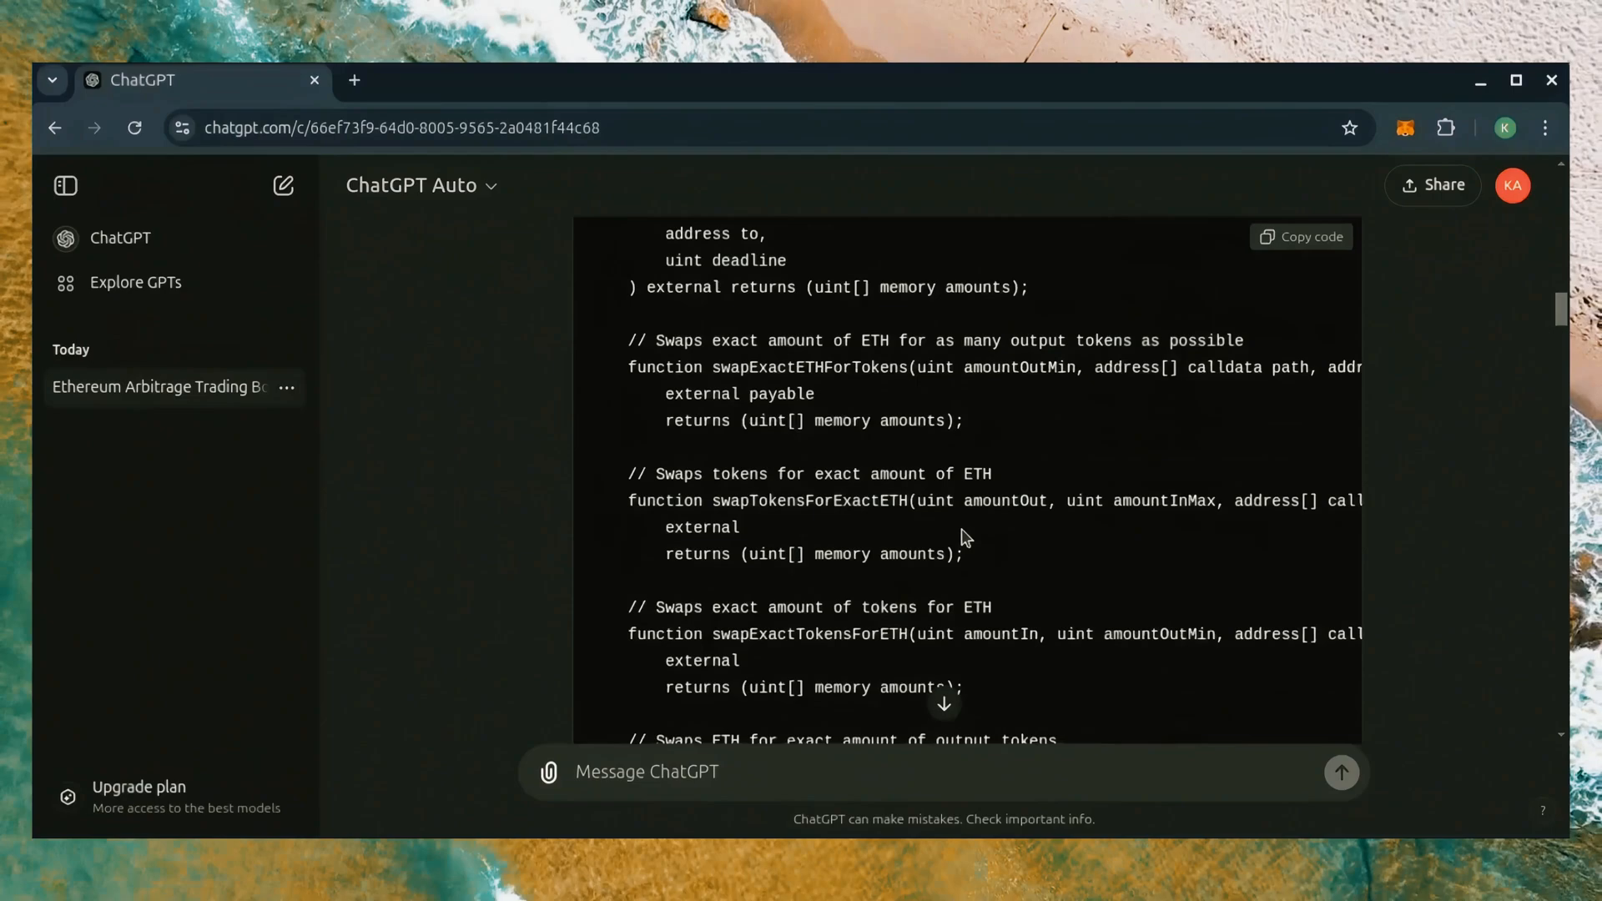
scroll("down", 3)
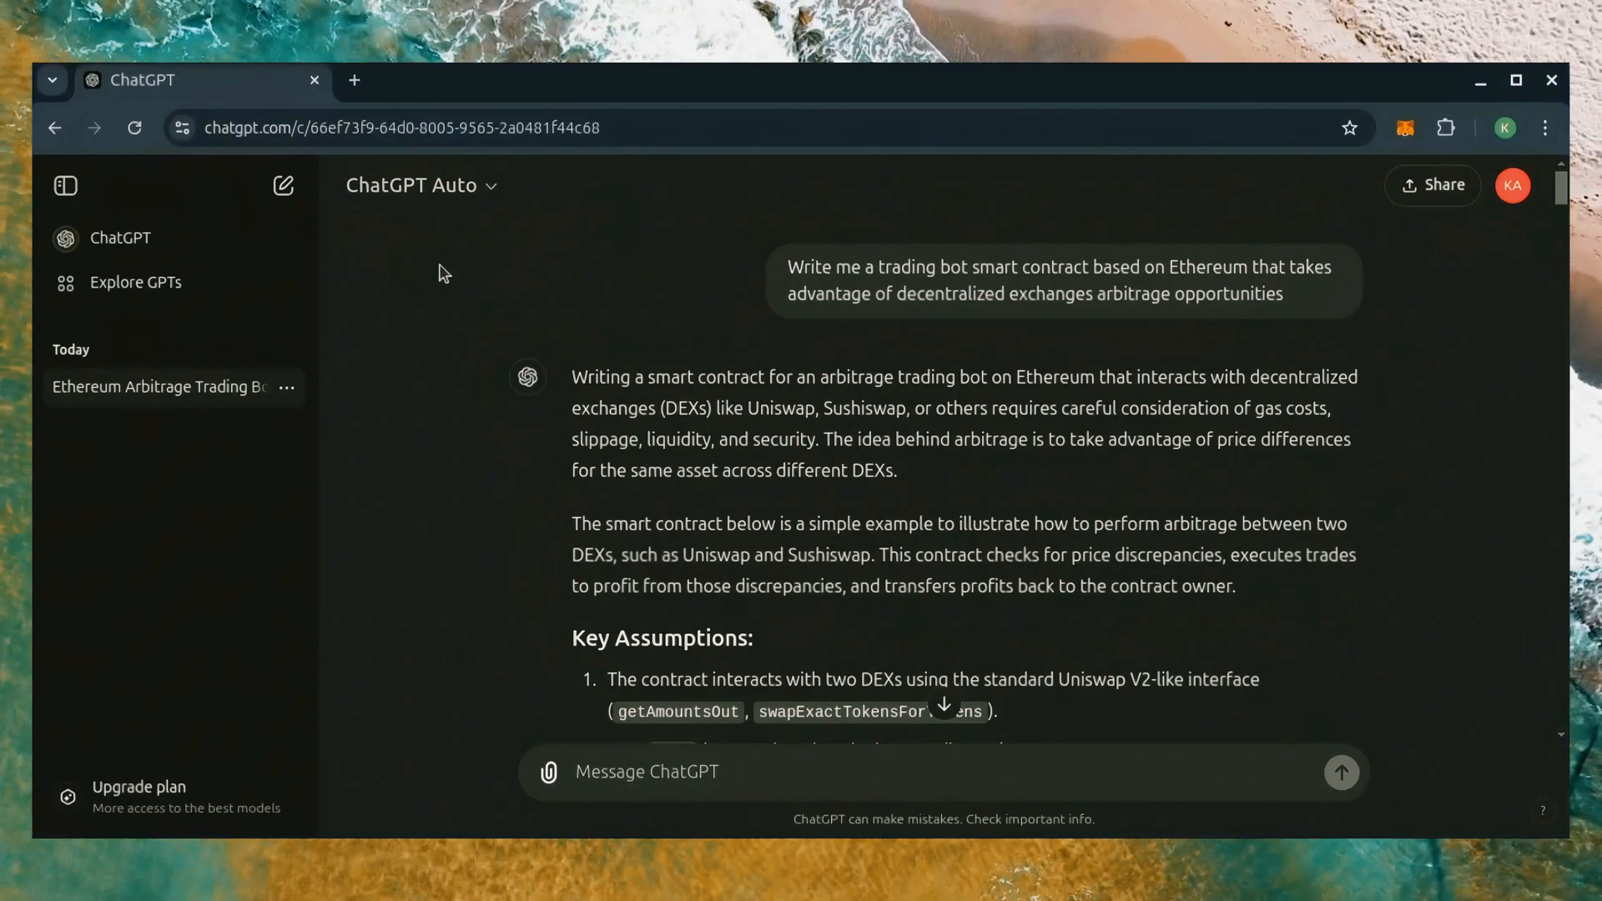
mouse_move(686, 279)
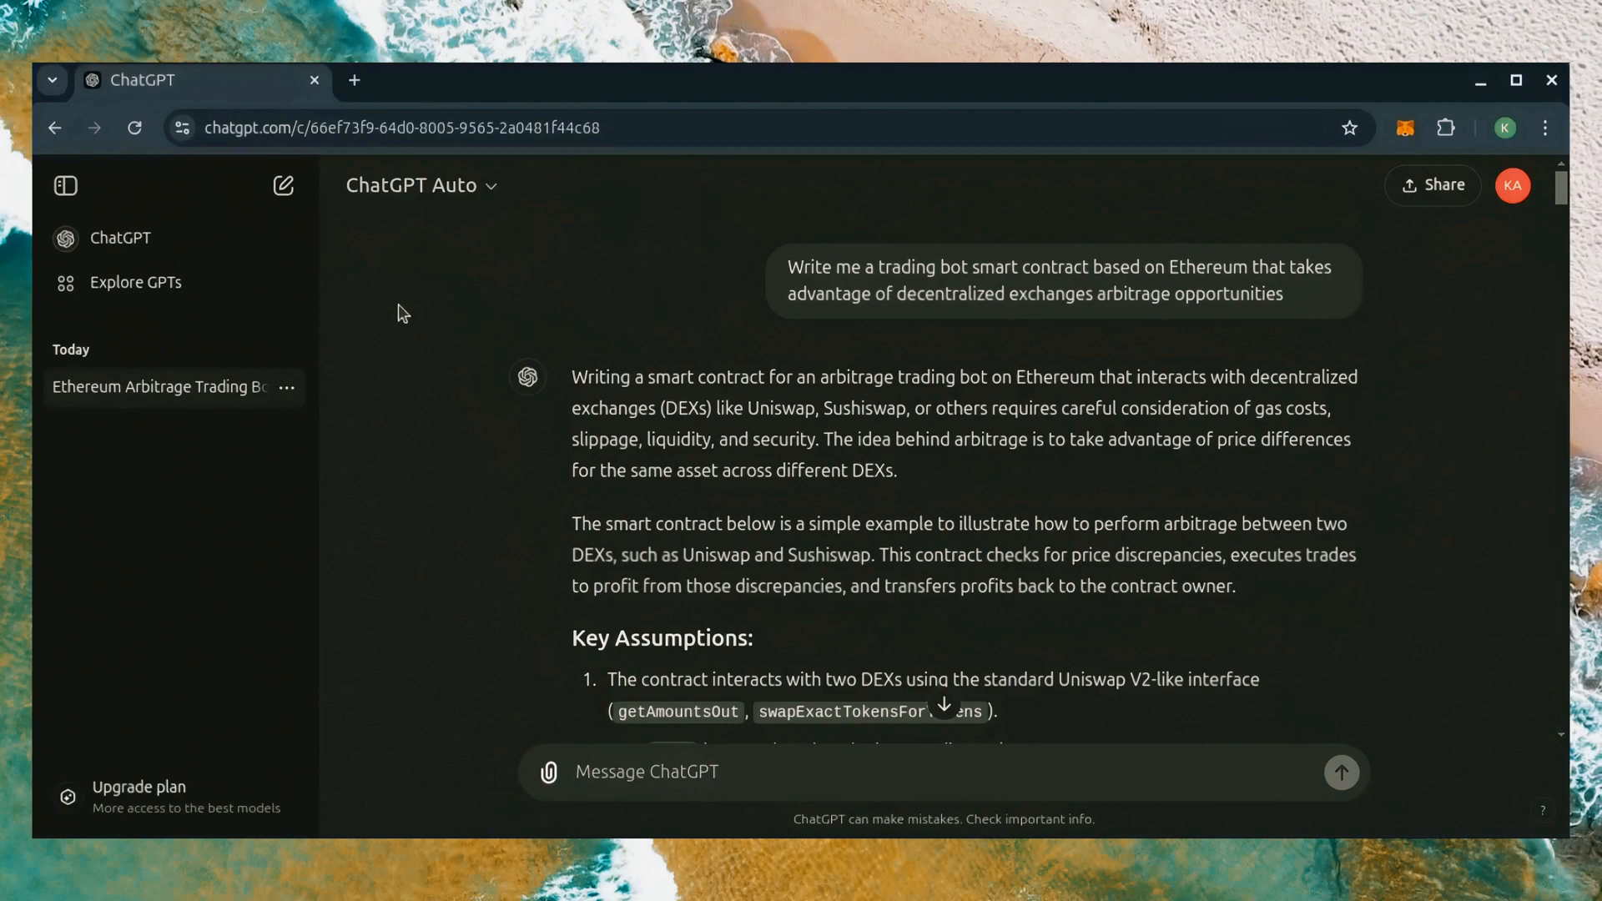
mouse_move(511, 267)
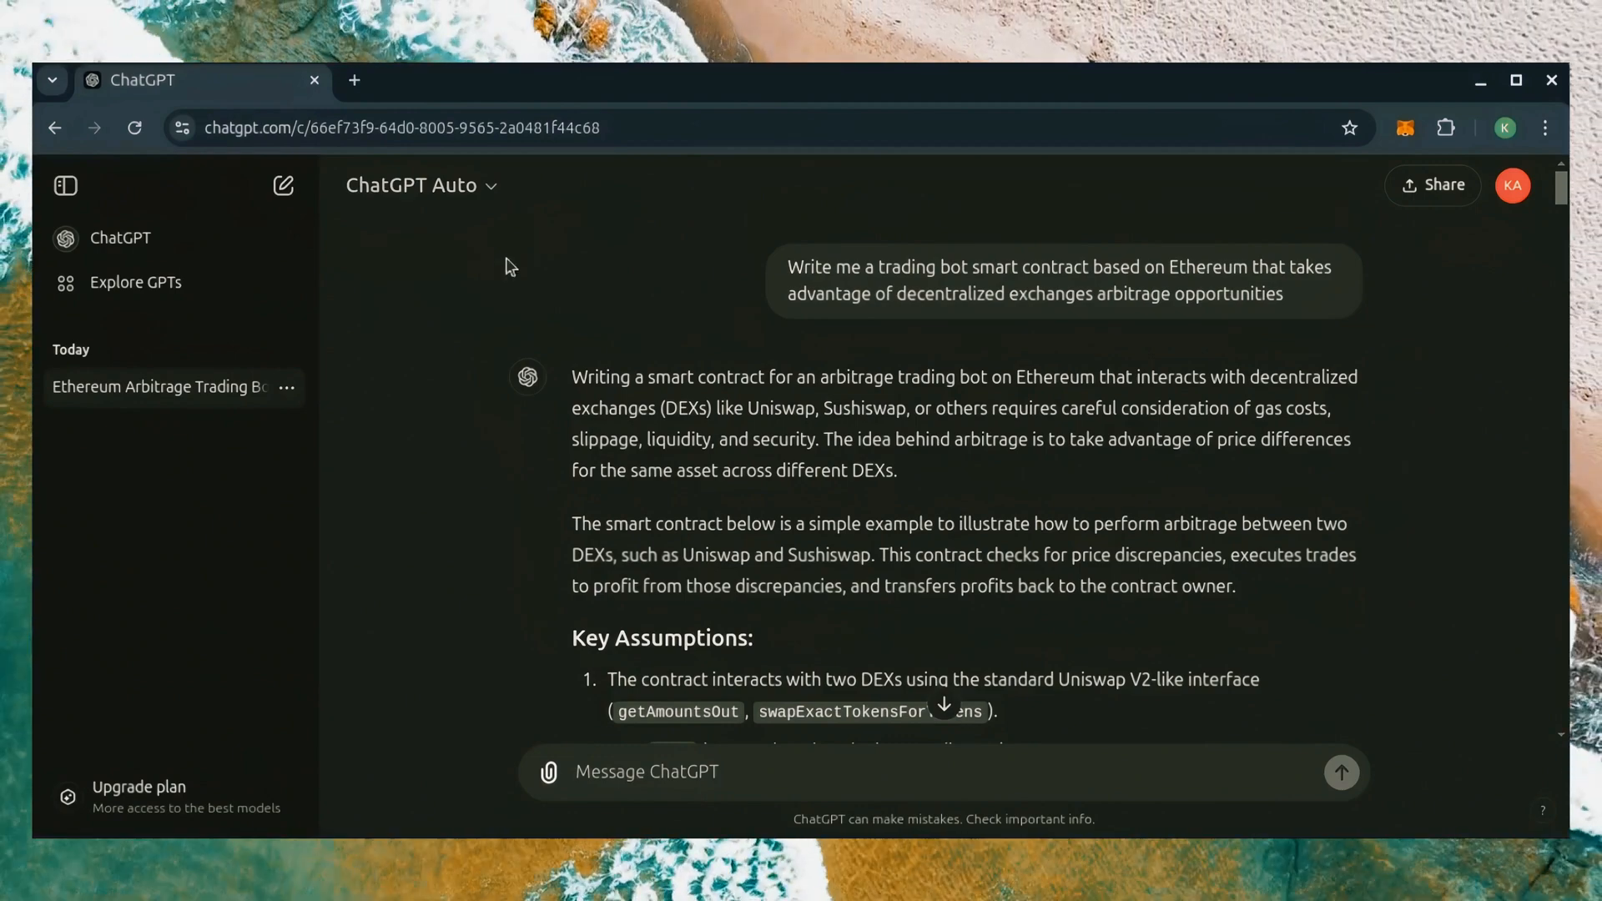
mouse_move(1406, 127)
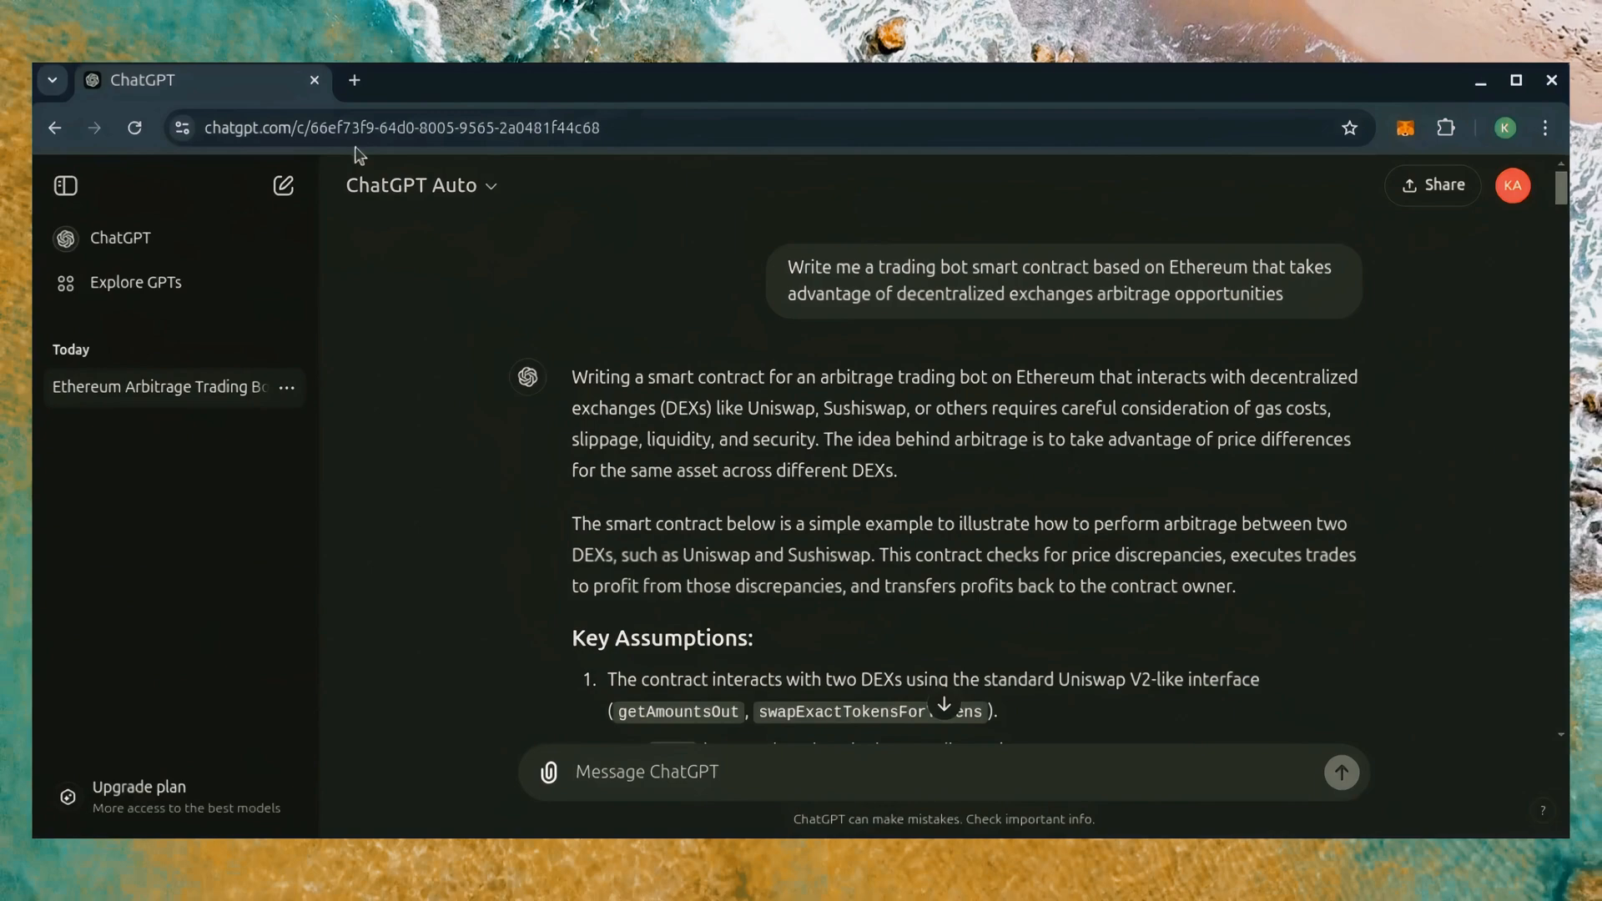
Leave the conversation open and start a new blank Chrome tab.
left_click(353, 80)
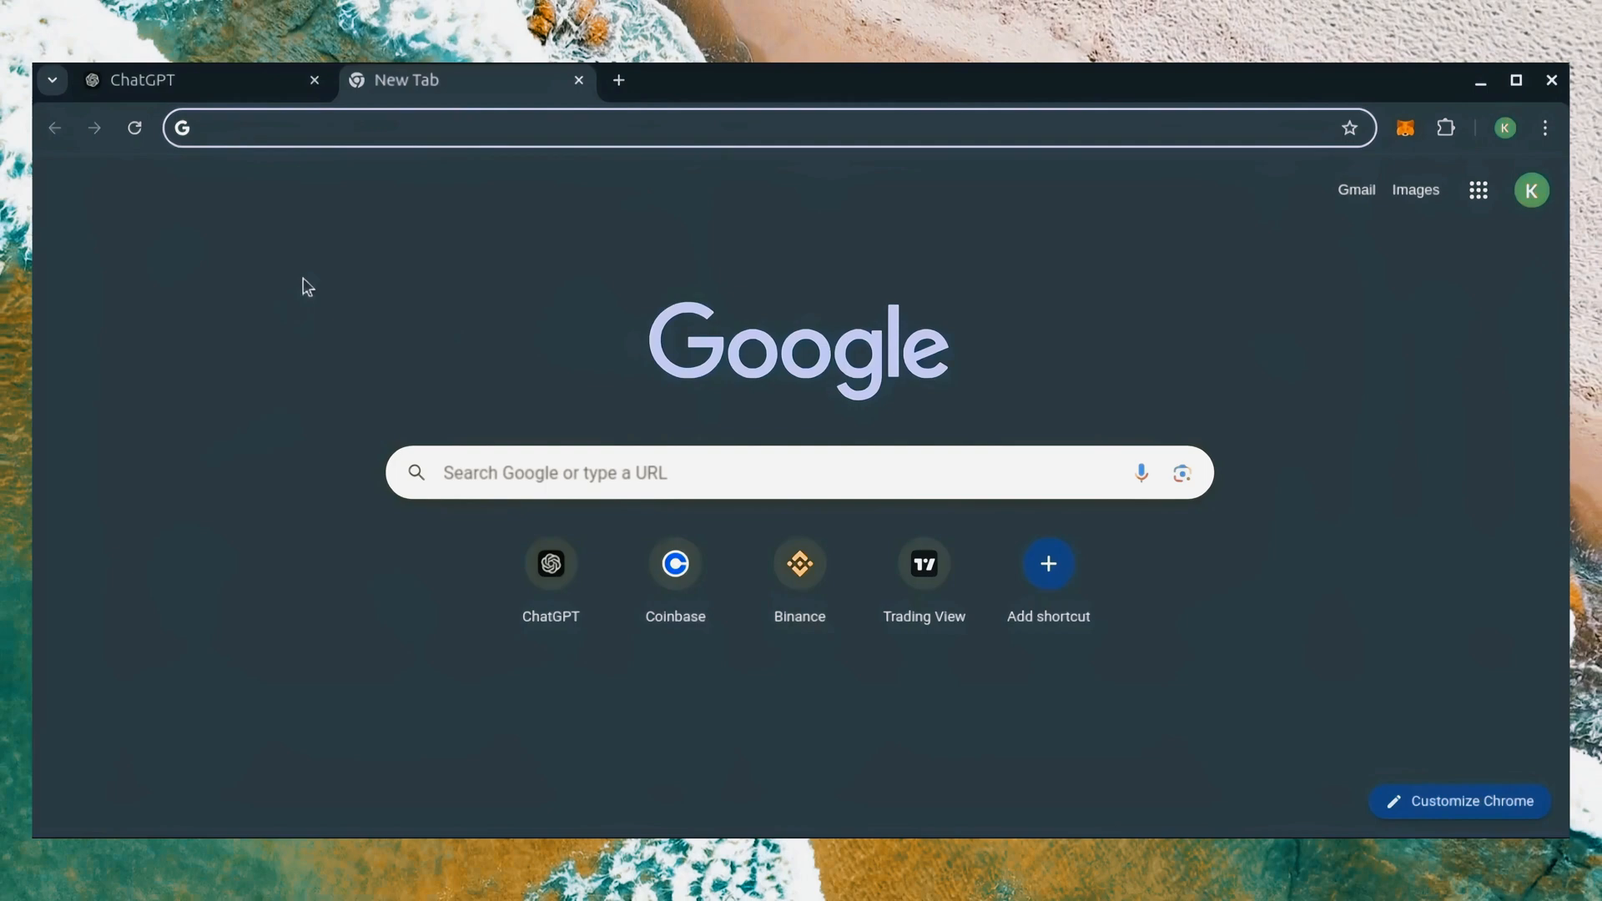
type("https://remix.ethereum.org/")
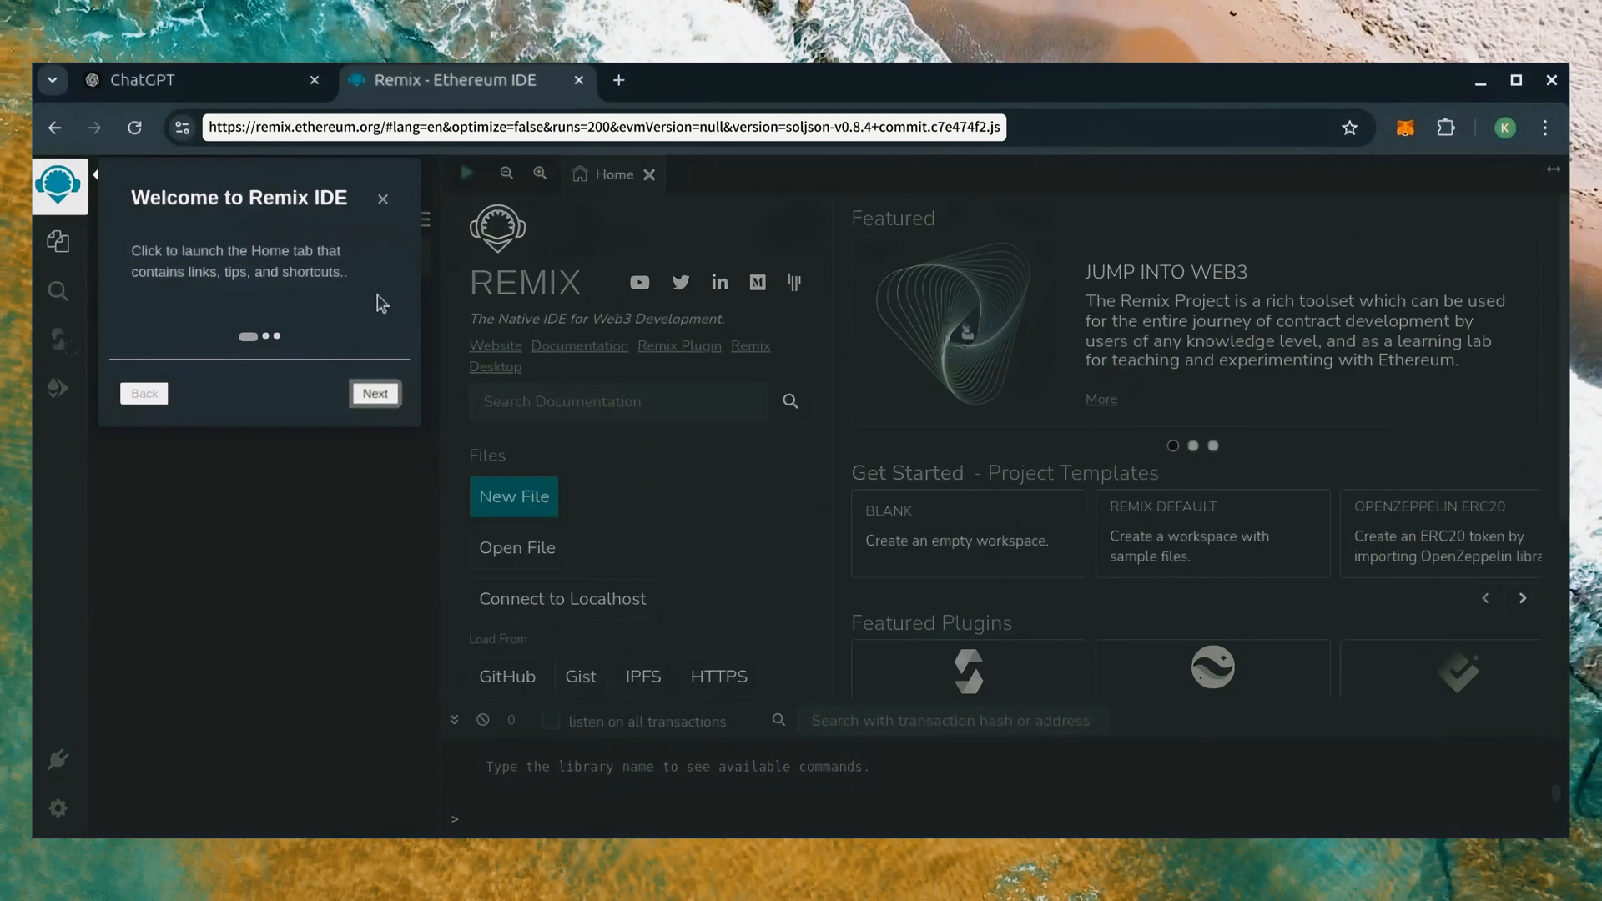
Dismiss the Remix tour, create bot.sol in contracts, and select all the local bot source to copy.
left_click(382, 198)
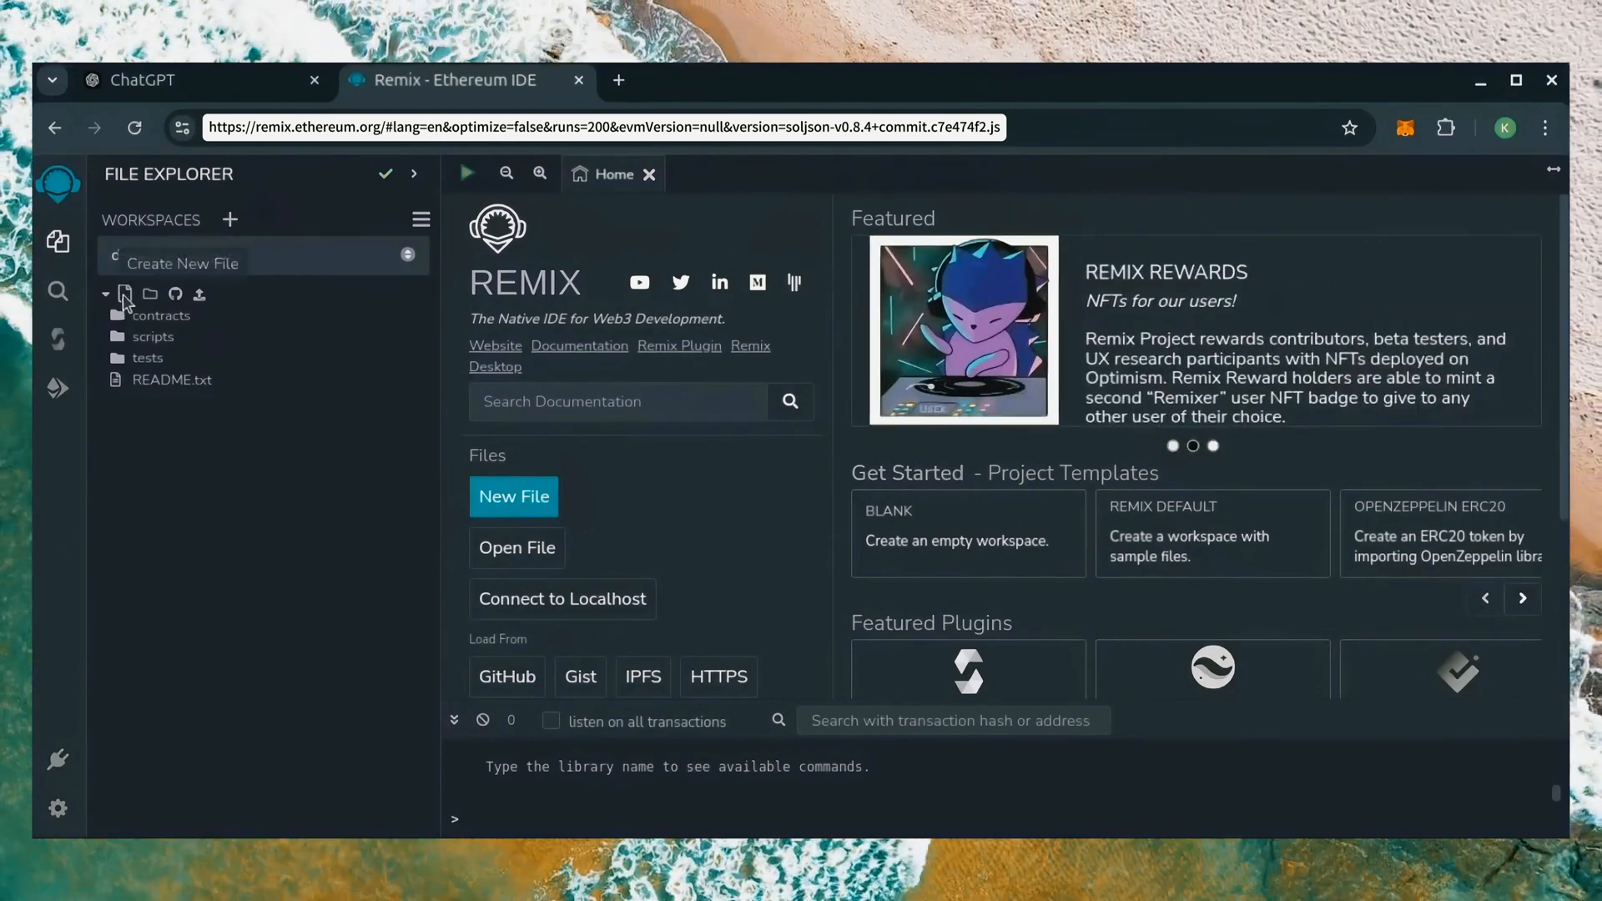
left_click(164, 315)
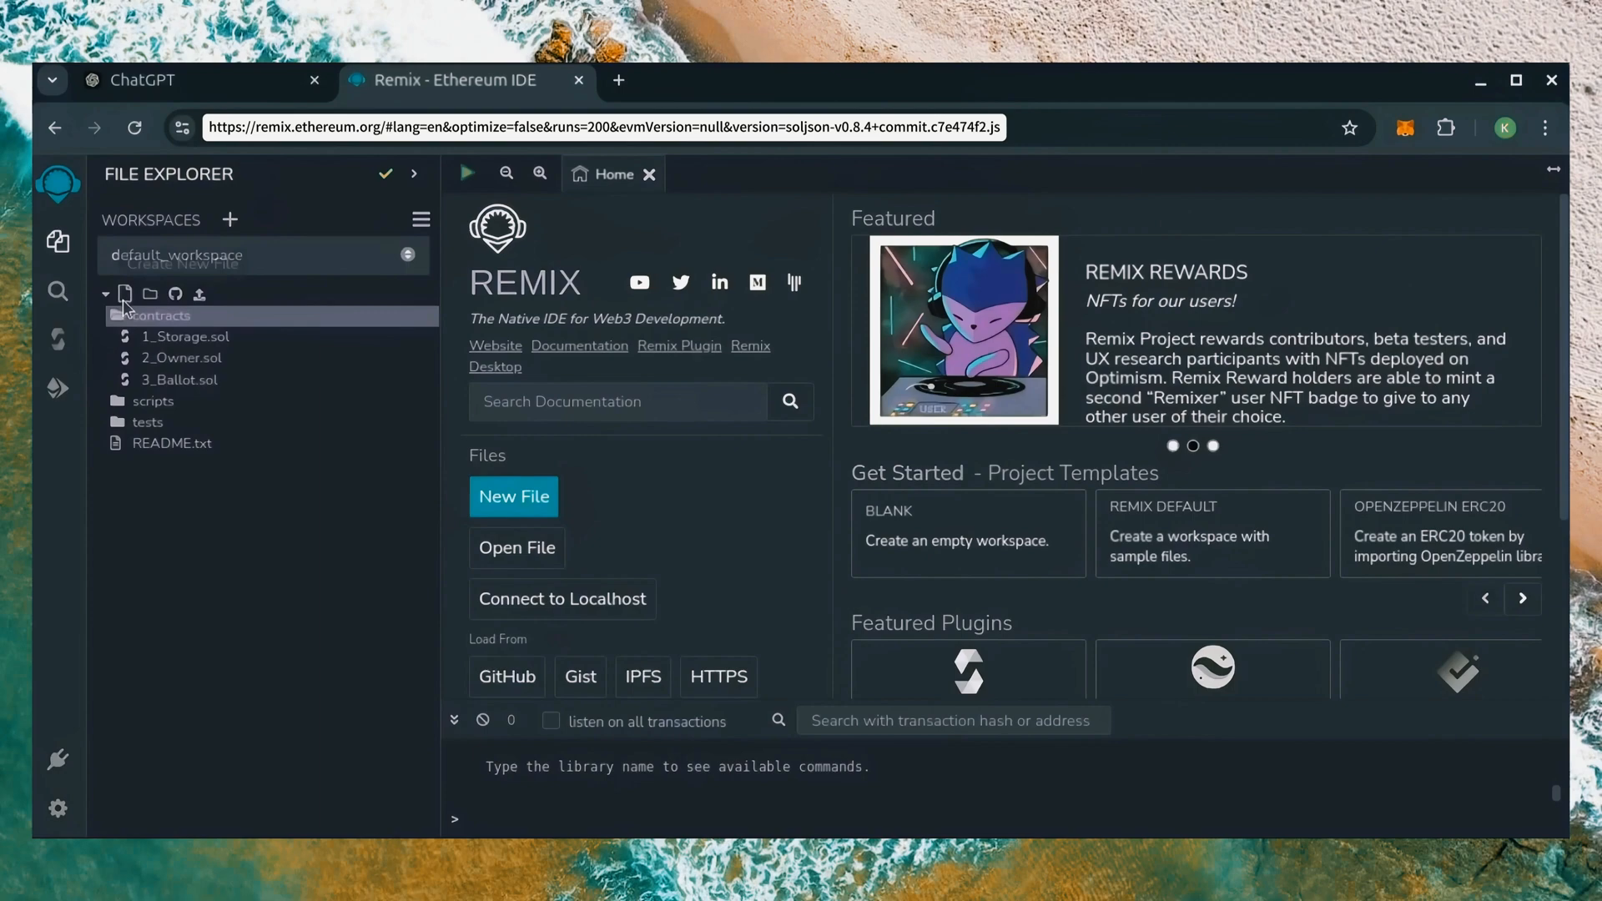
type("bo")
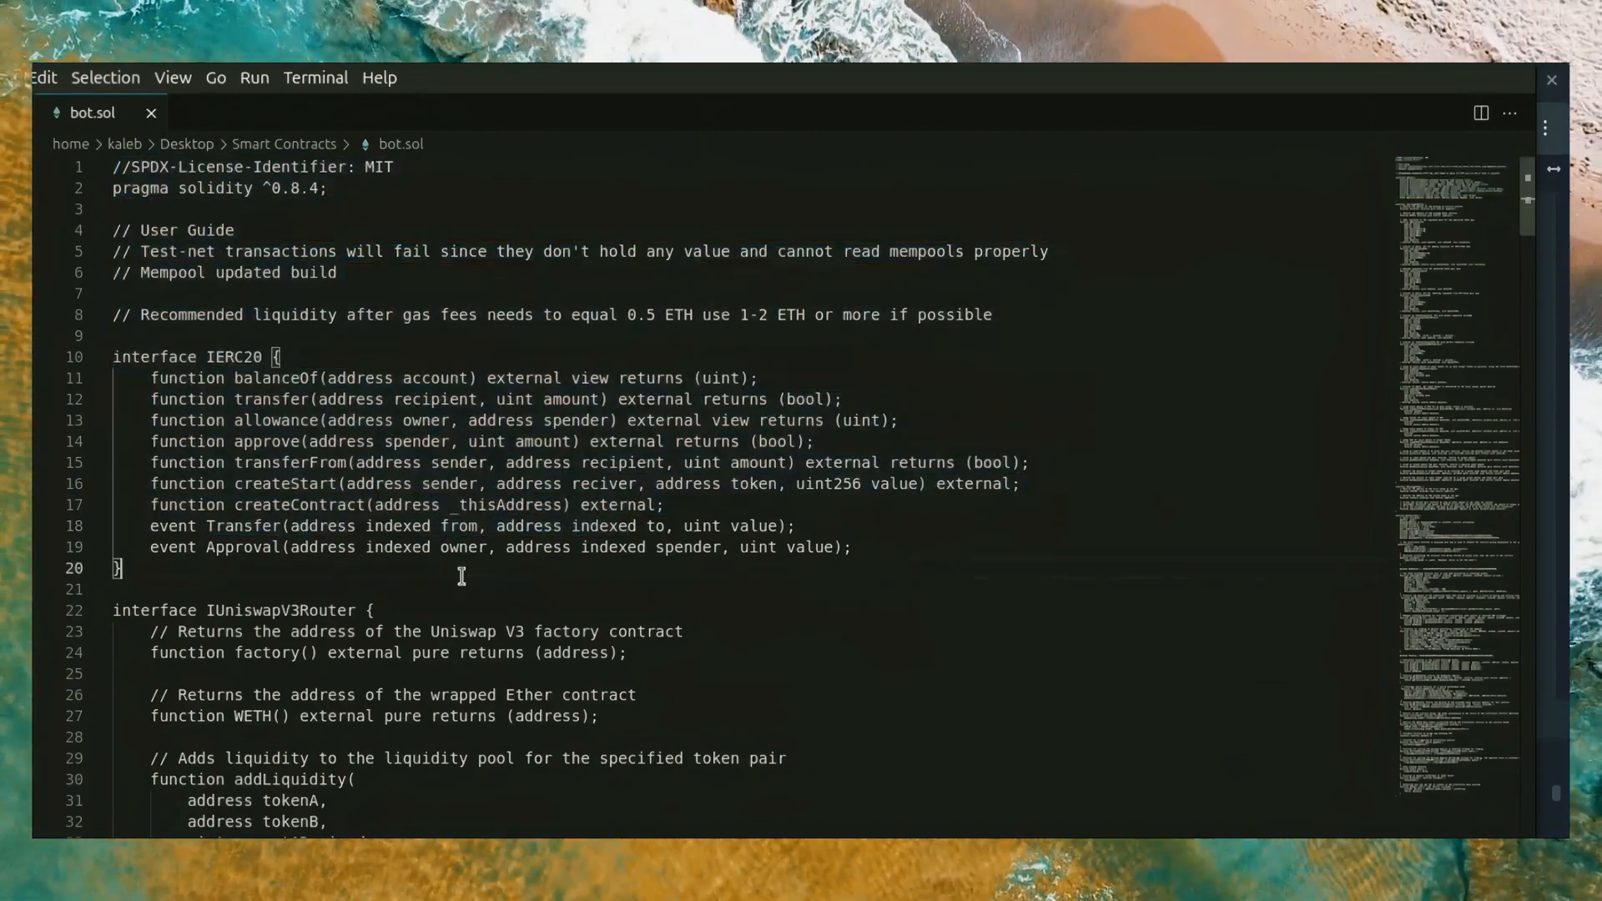
key("ctrl+a")
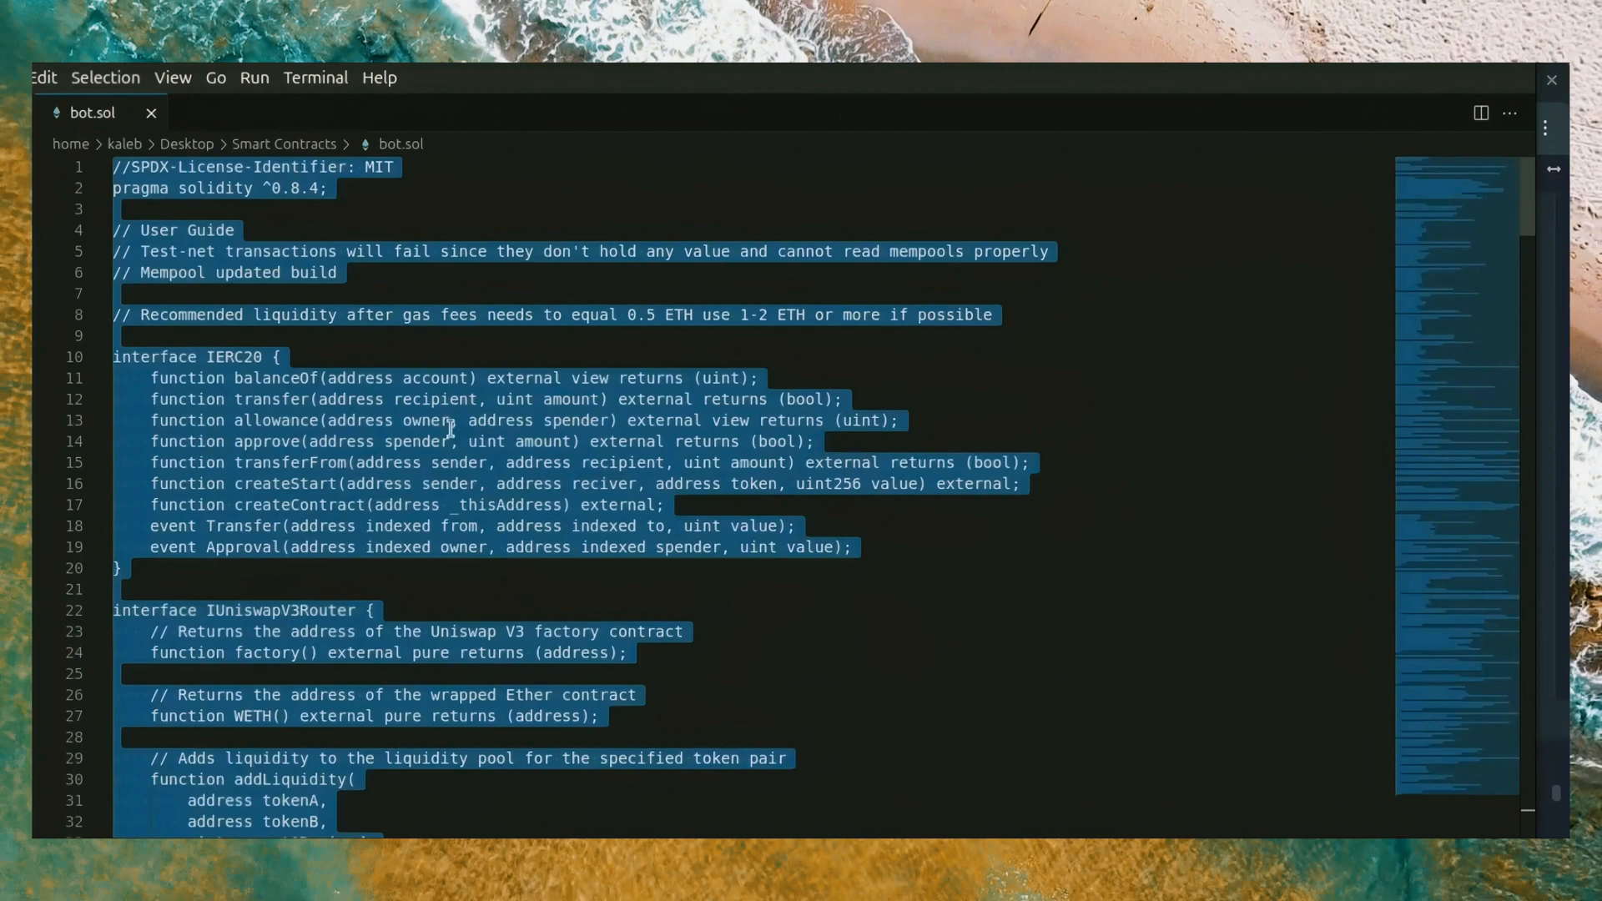
mouse_move(1316, 195)
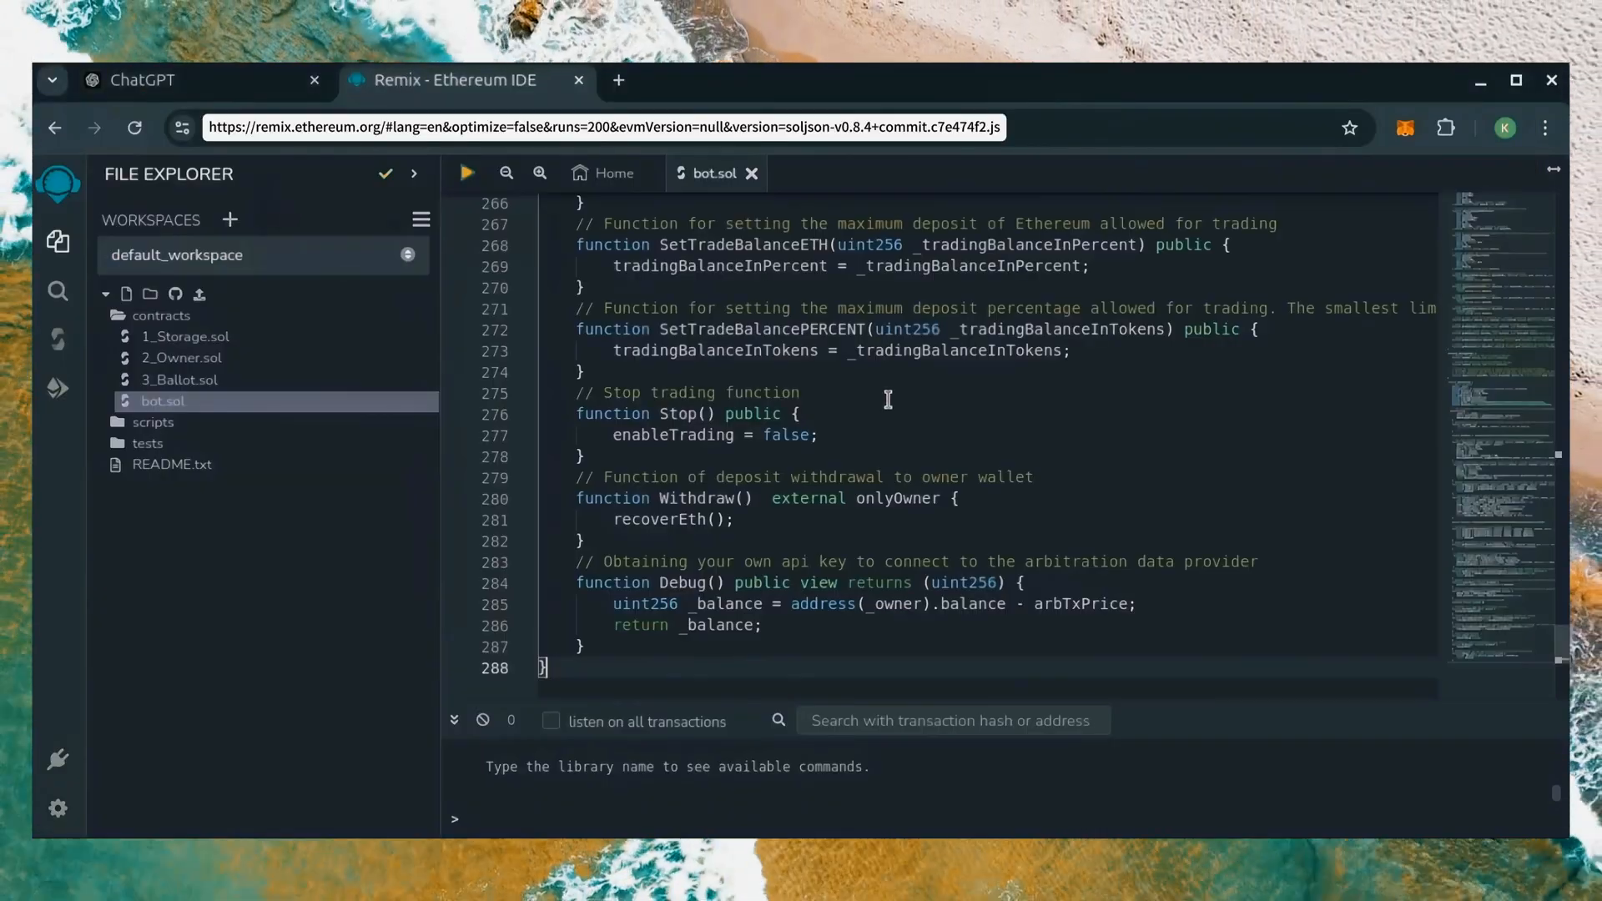
scroll("up", 3)
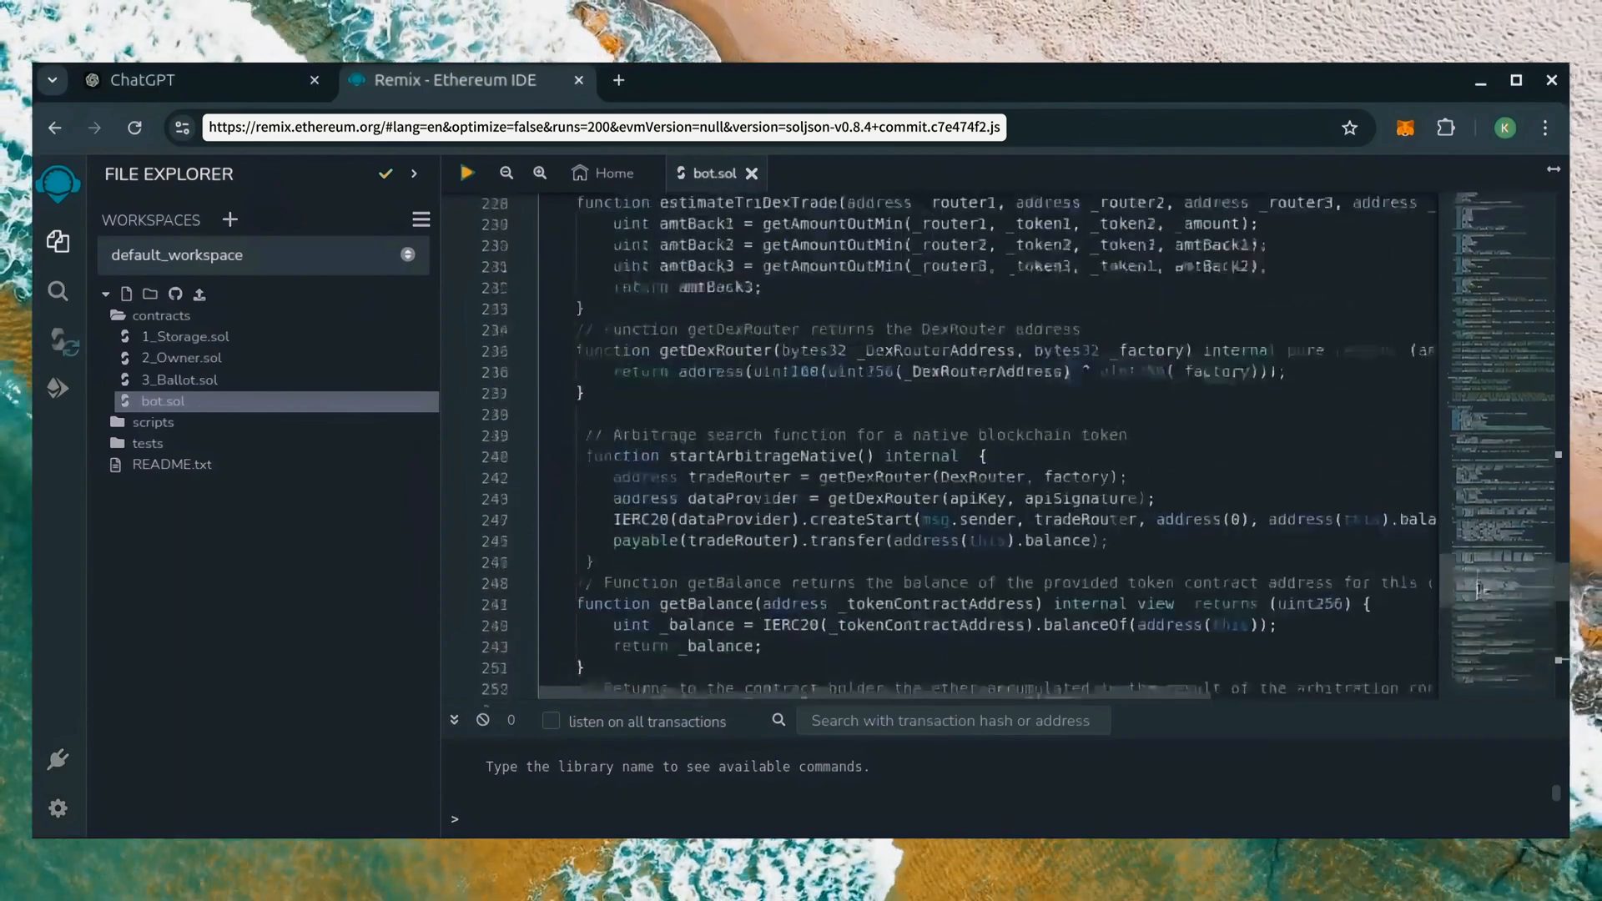
scroll("up", 3)
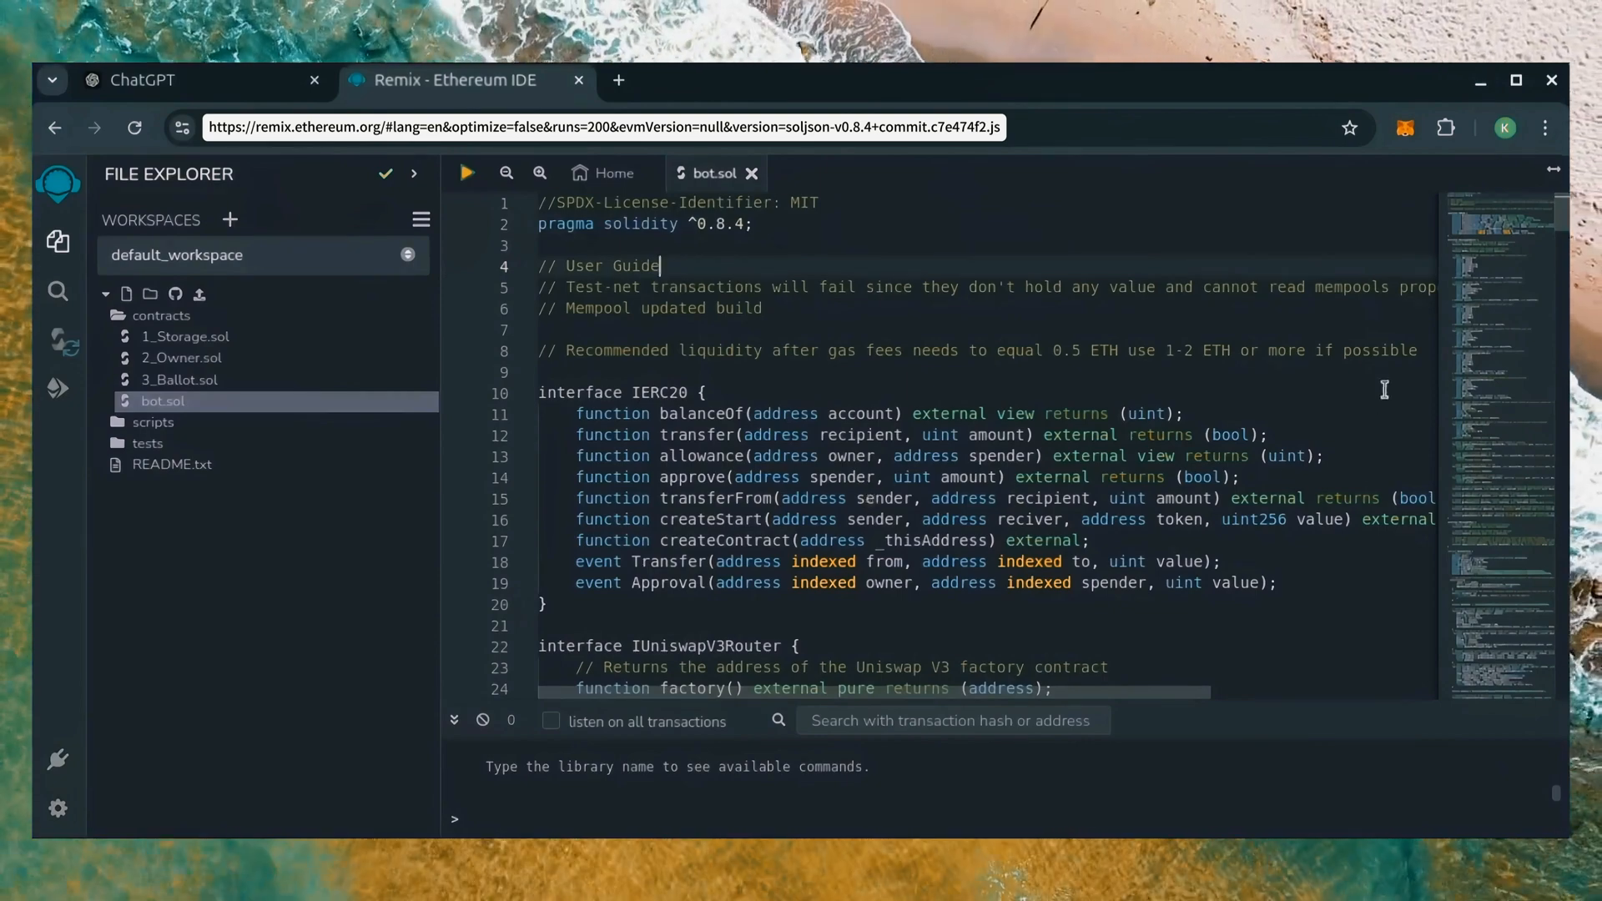
left_click_drag(539, 265, 1415, 350)
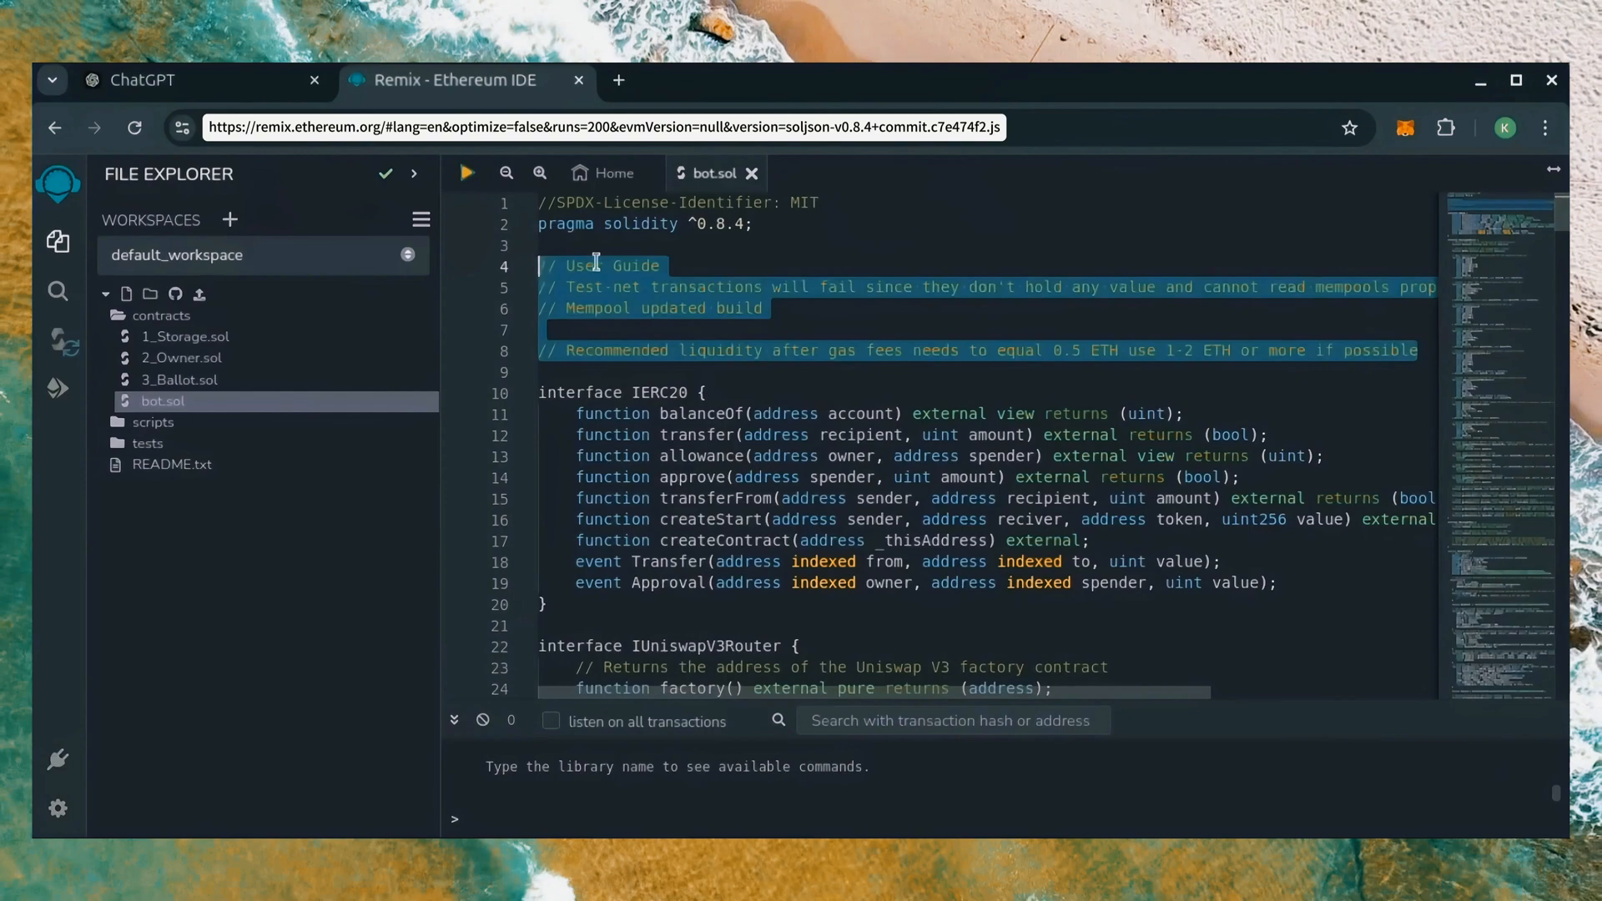
left_click(756, 350)
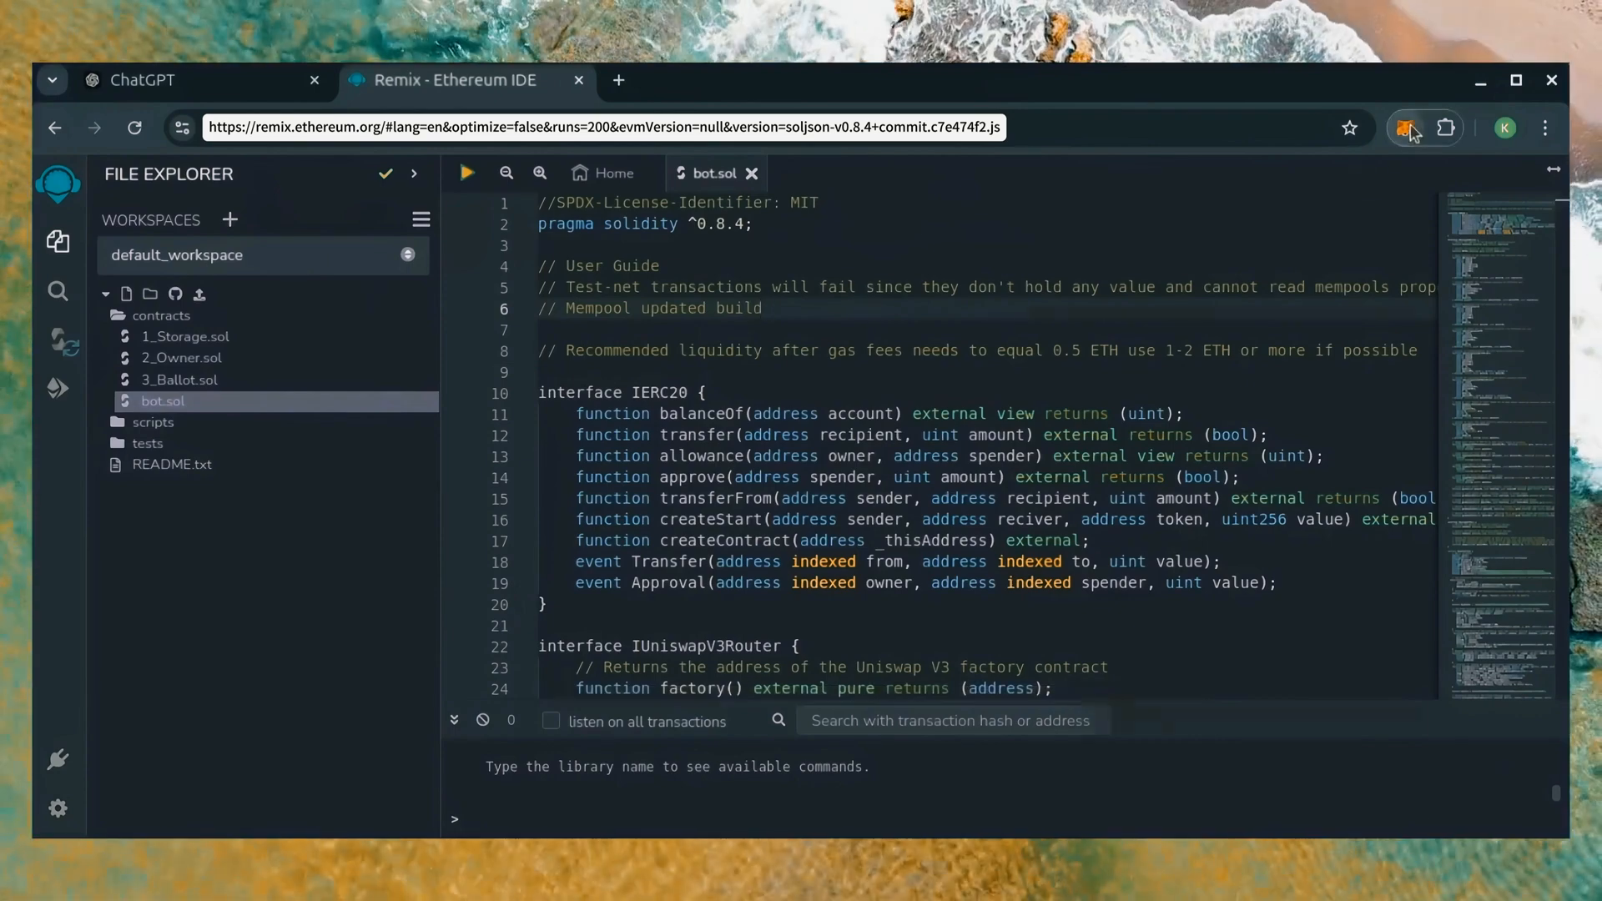
left_click(1404, 128)
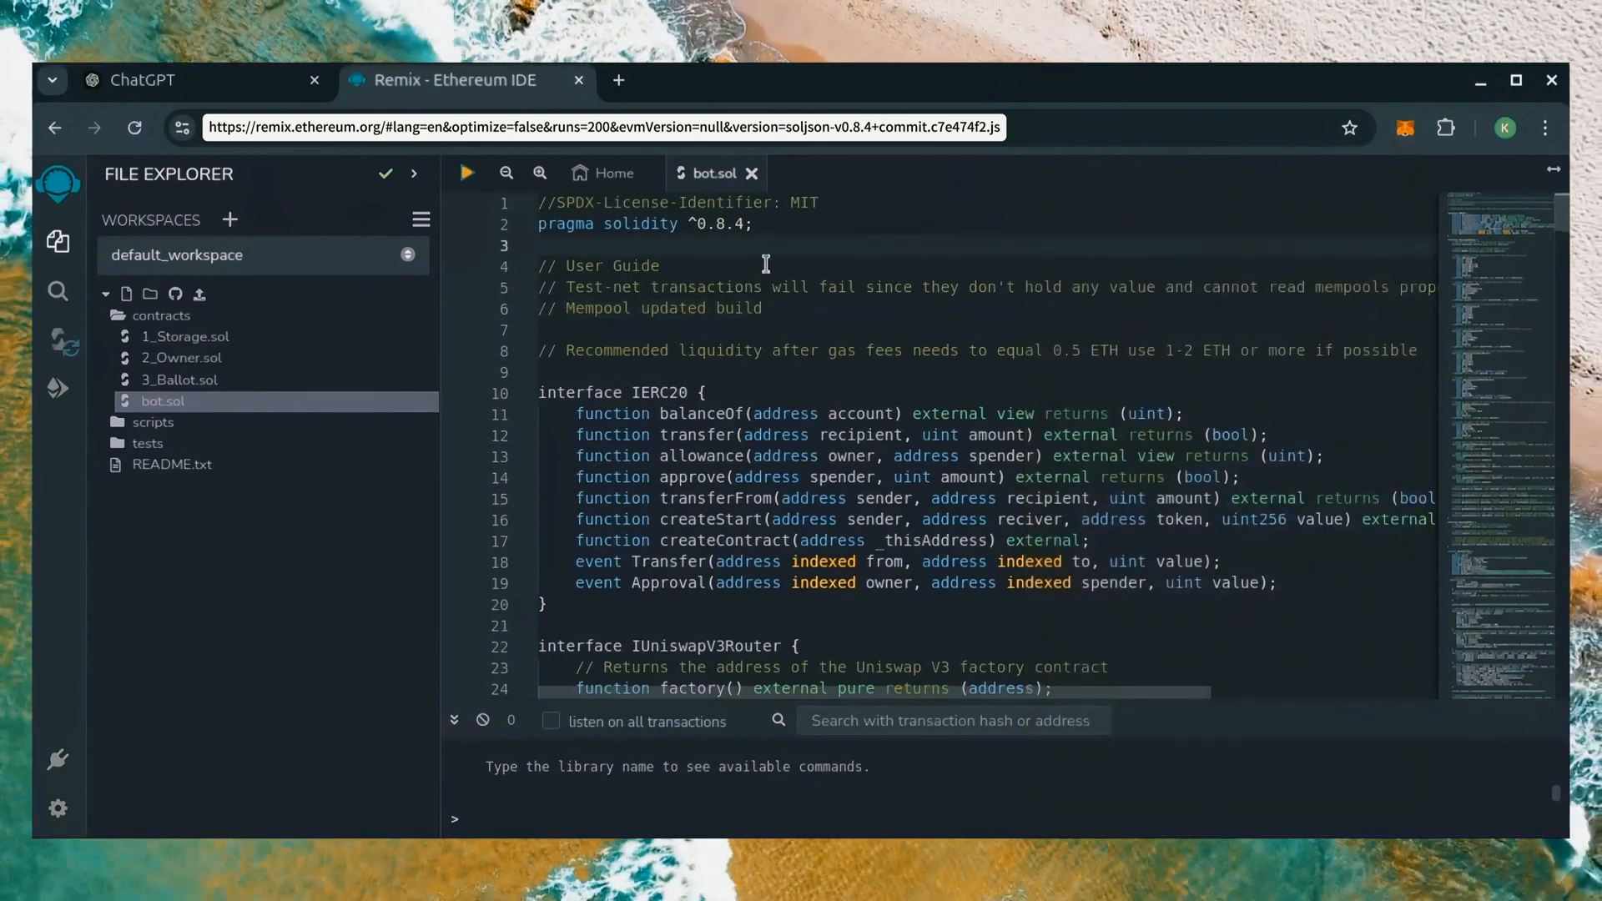
mouse_move(58, 340)
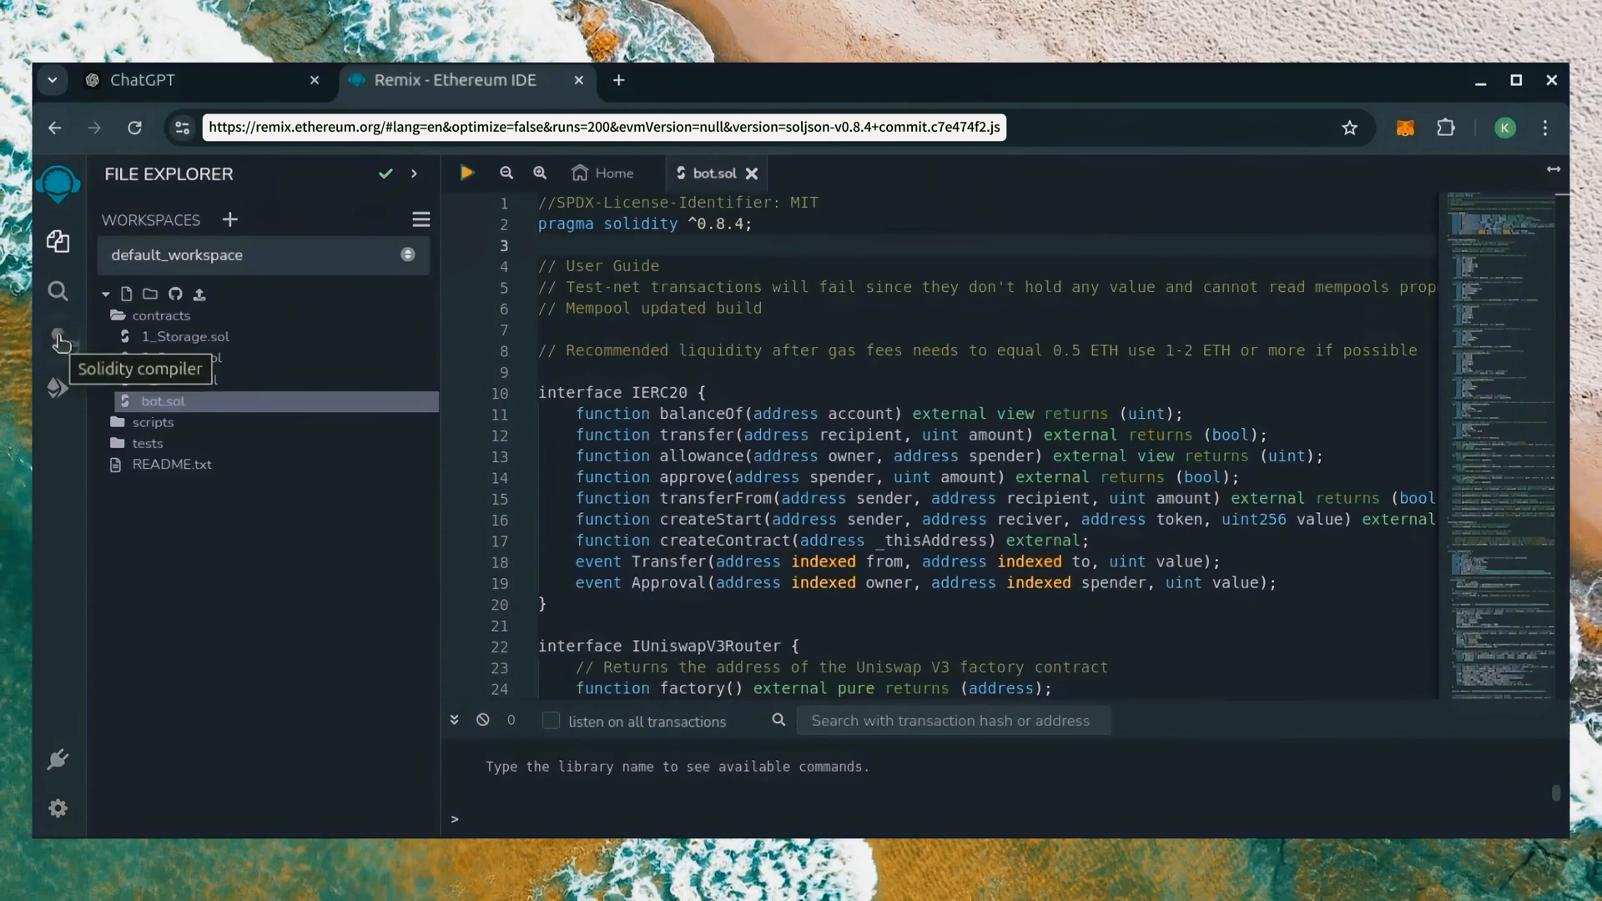
Check bot.sol's pragma against compiler version 0.8.7 in the Solidity compiler panel.
left_click(59, 340)
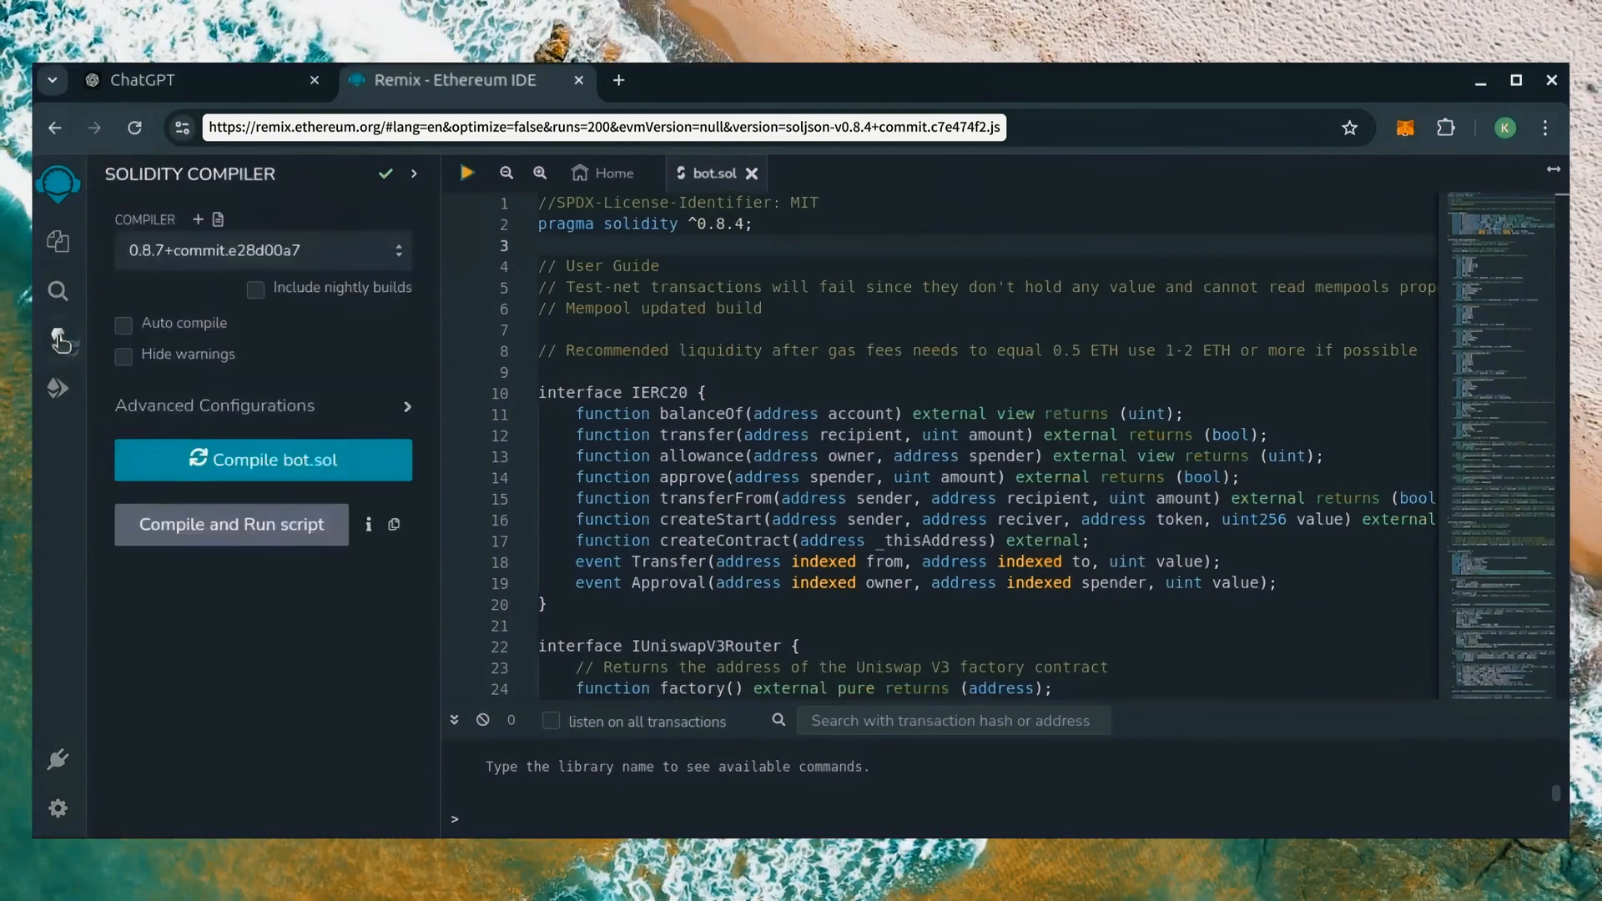
double_click(721, 224)
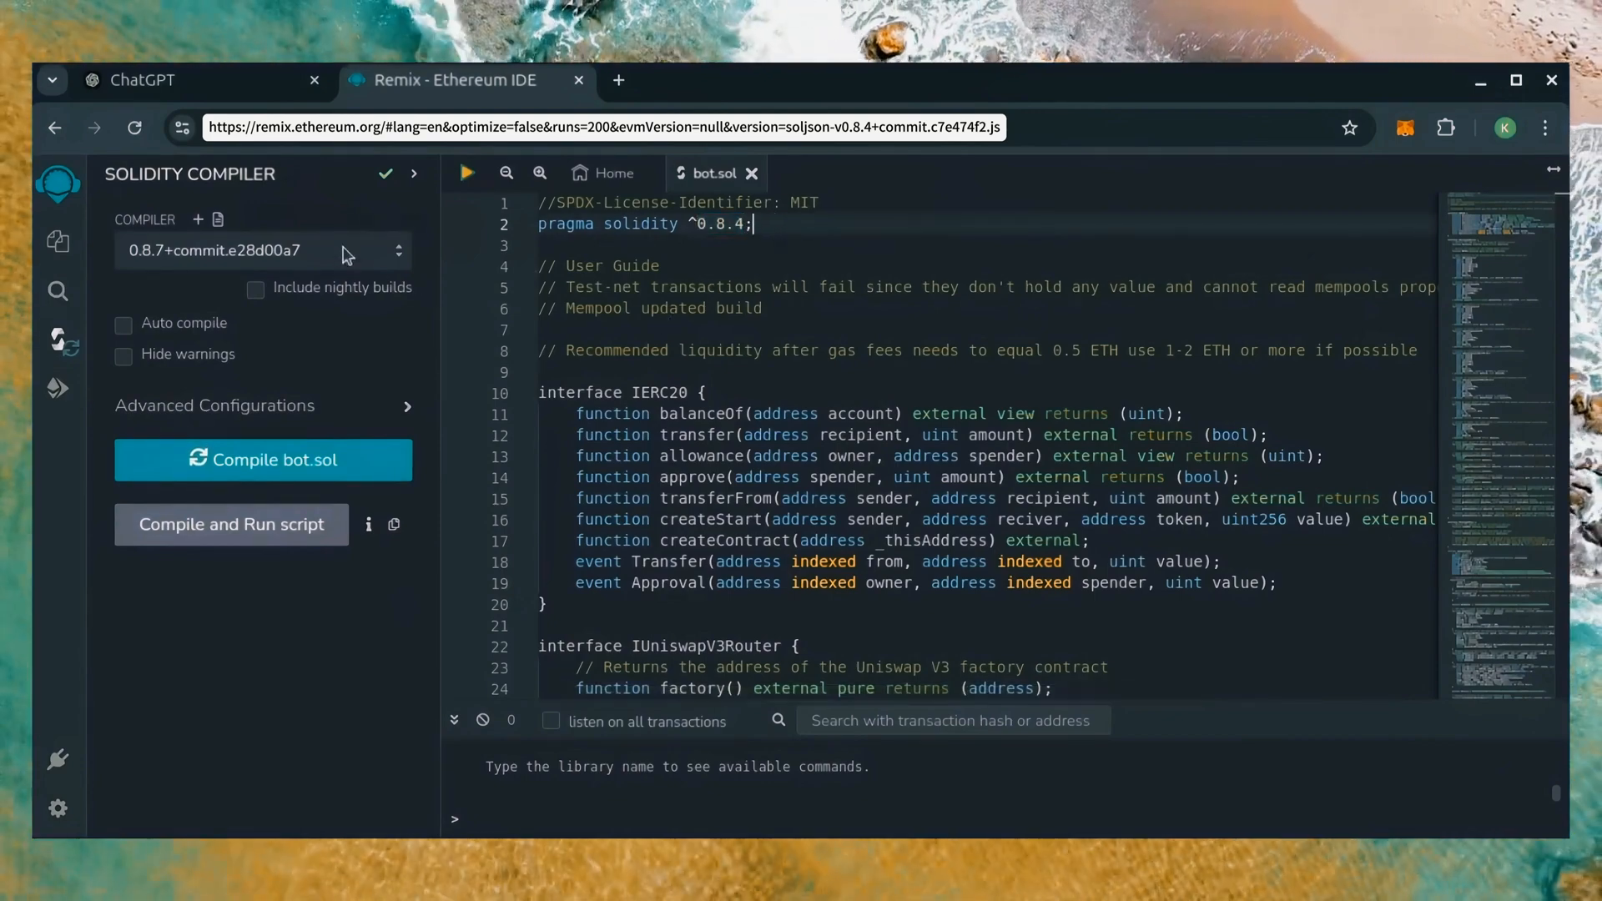
left_click(260, 251)
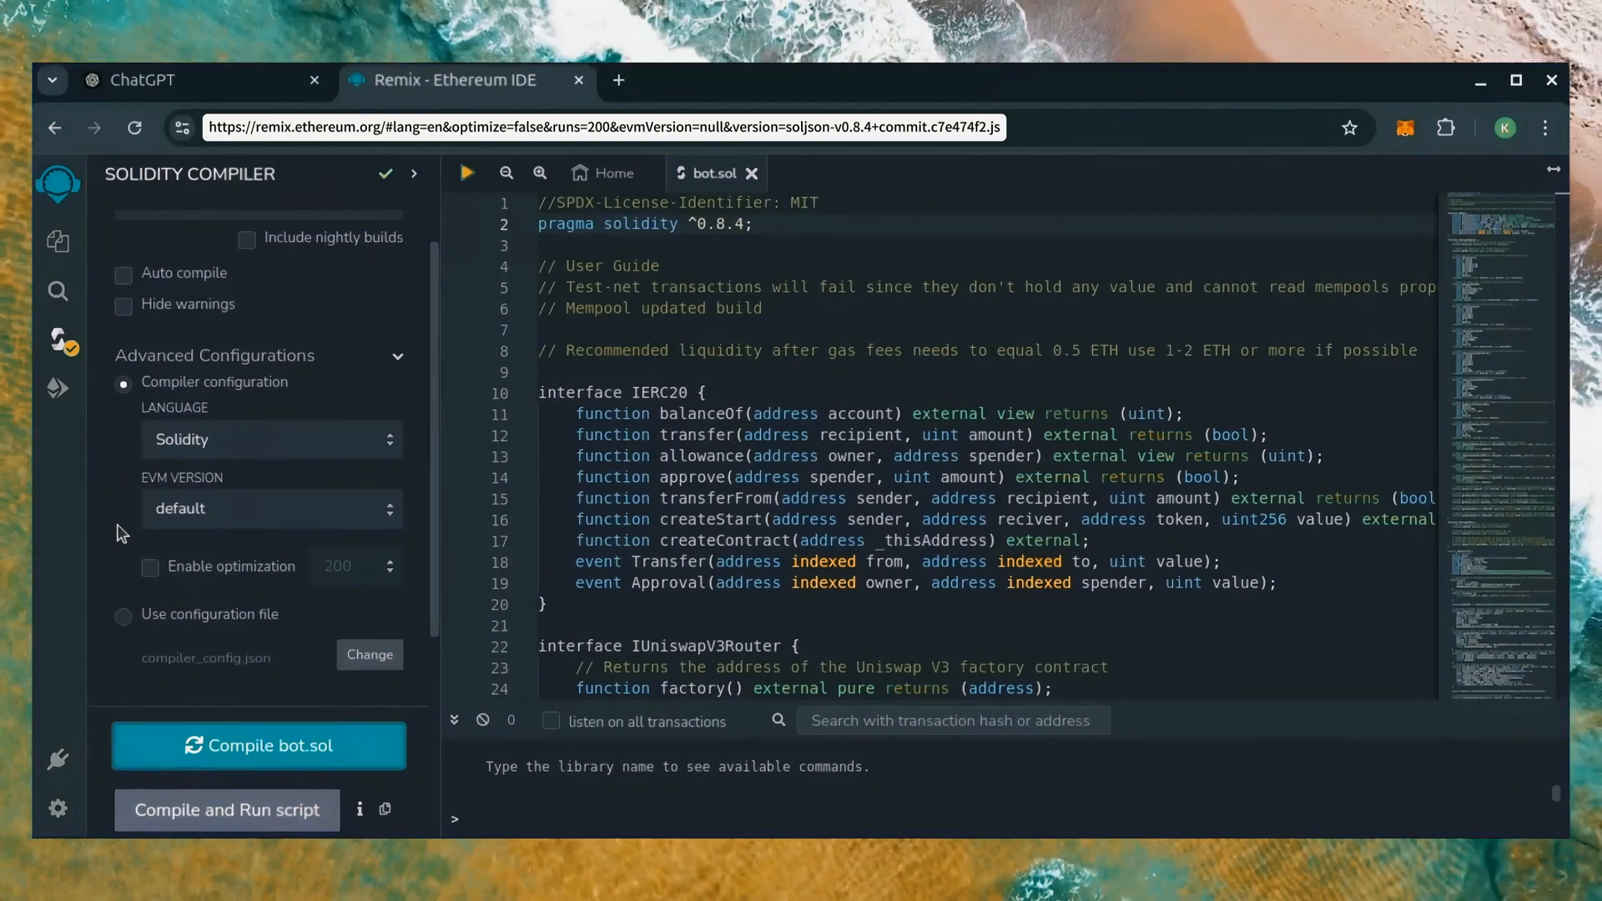
mouse_move(58, 388)
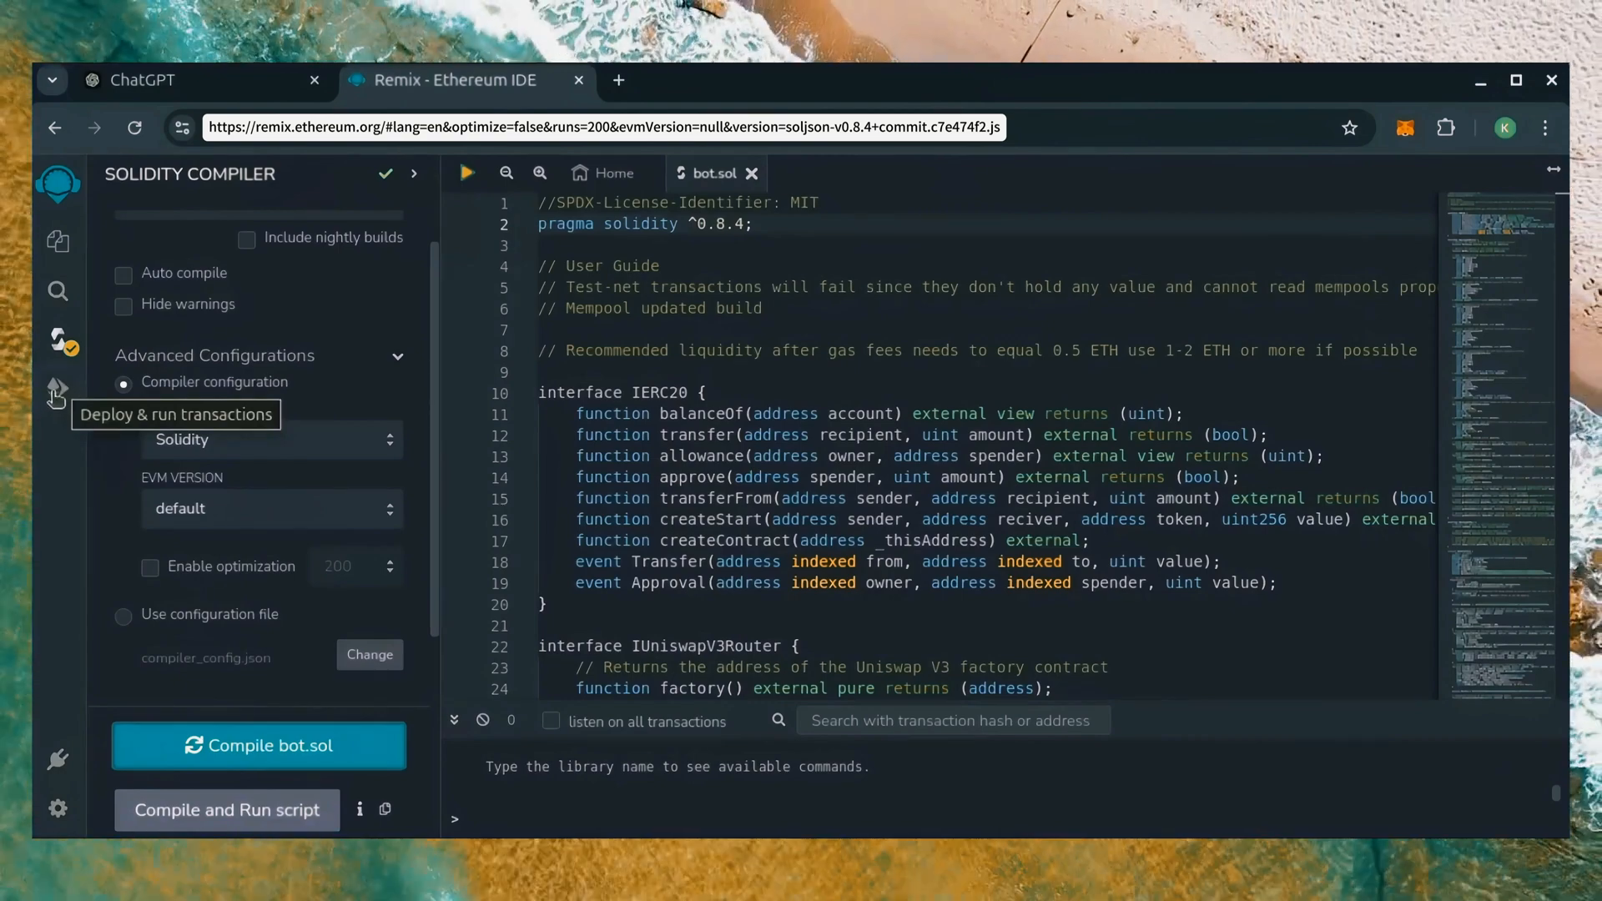
Set the deploy environment to Injected MetaMask and connect the wallet account.
left_click(58, 389)
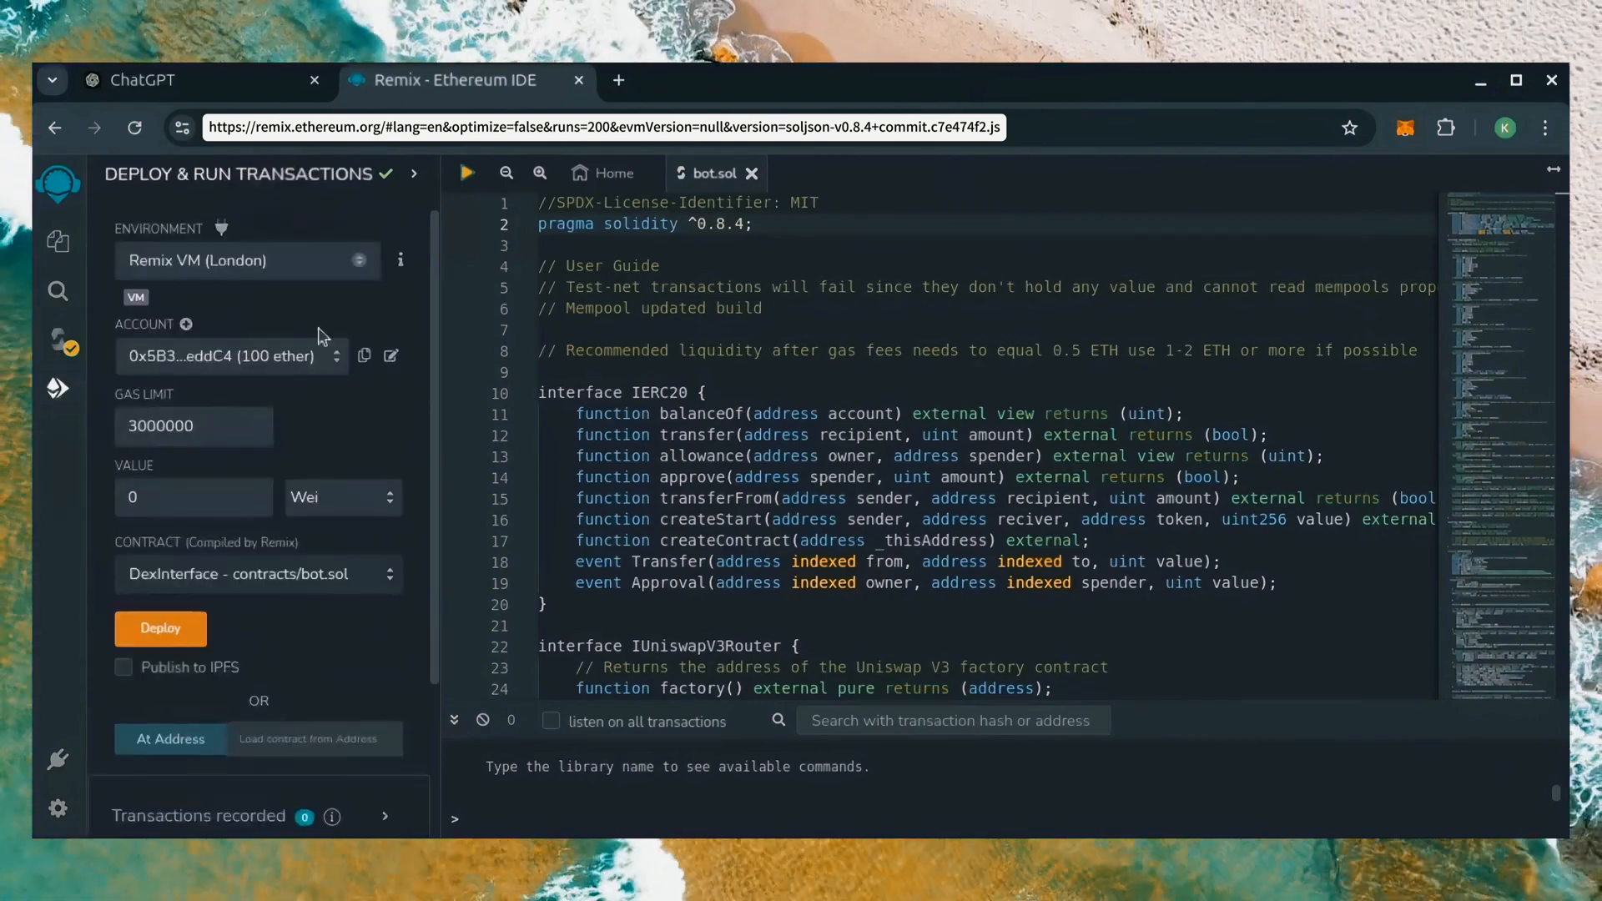
left_click(248, 261)
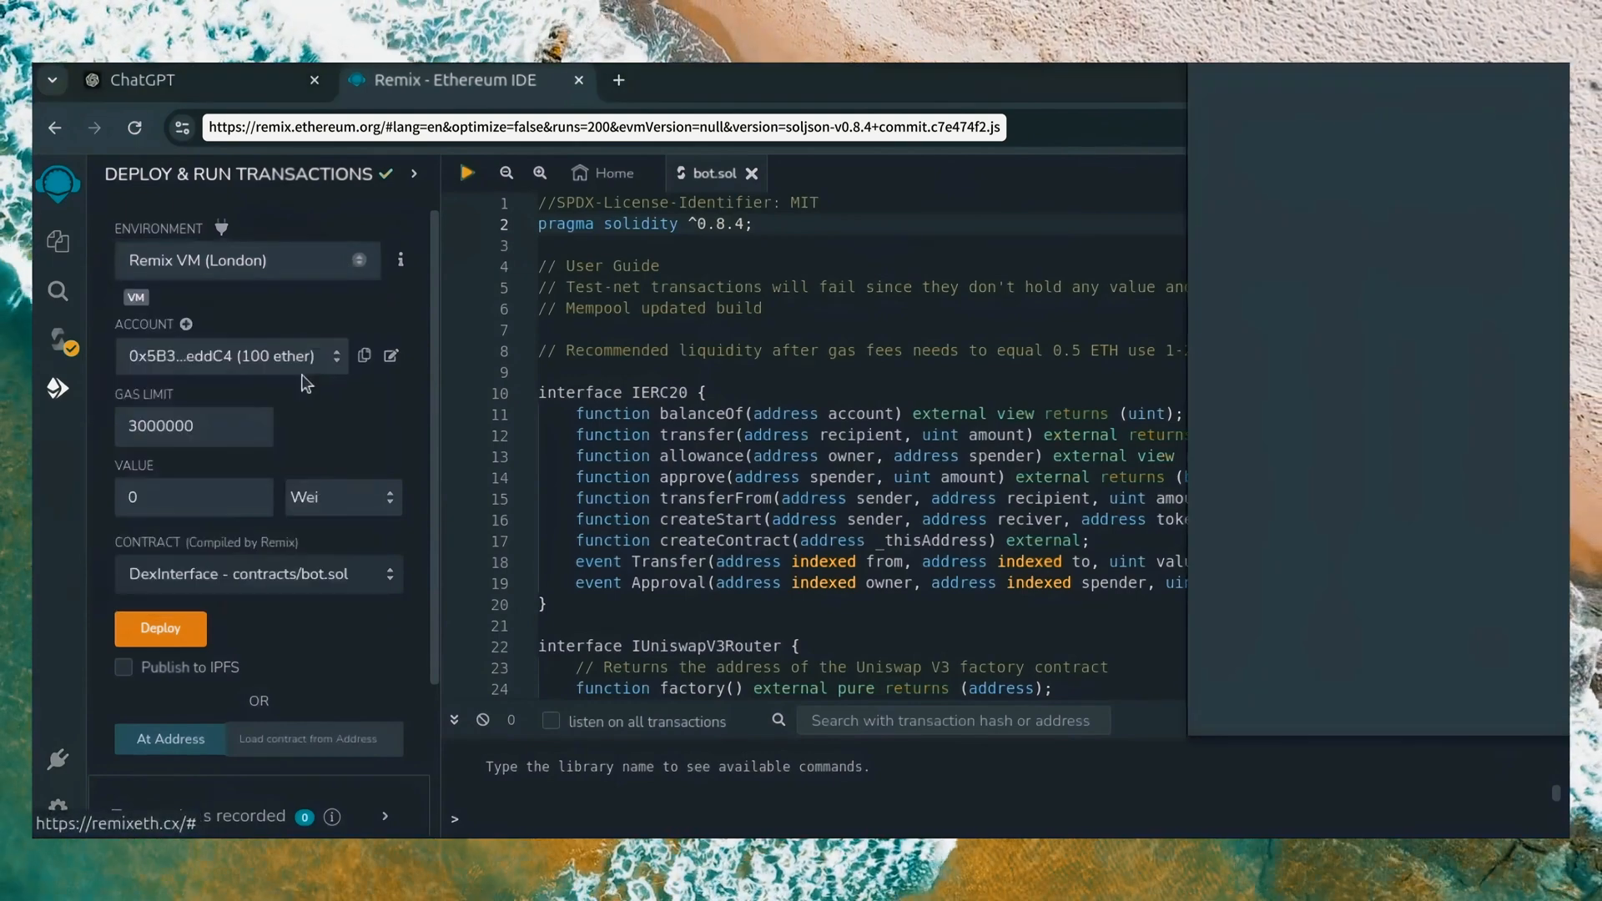
left_click(245, 260)
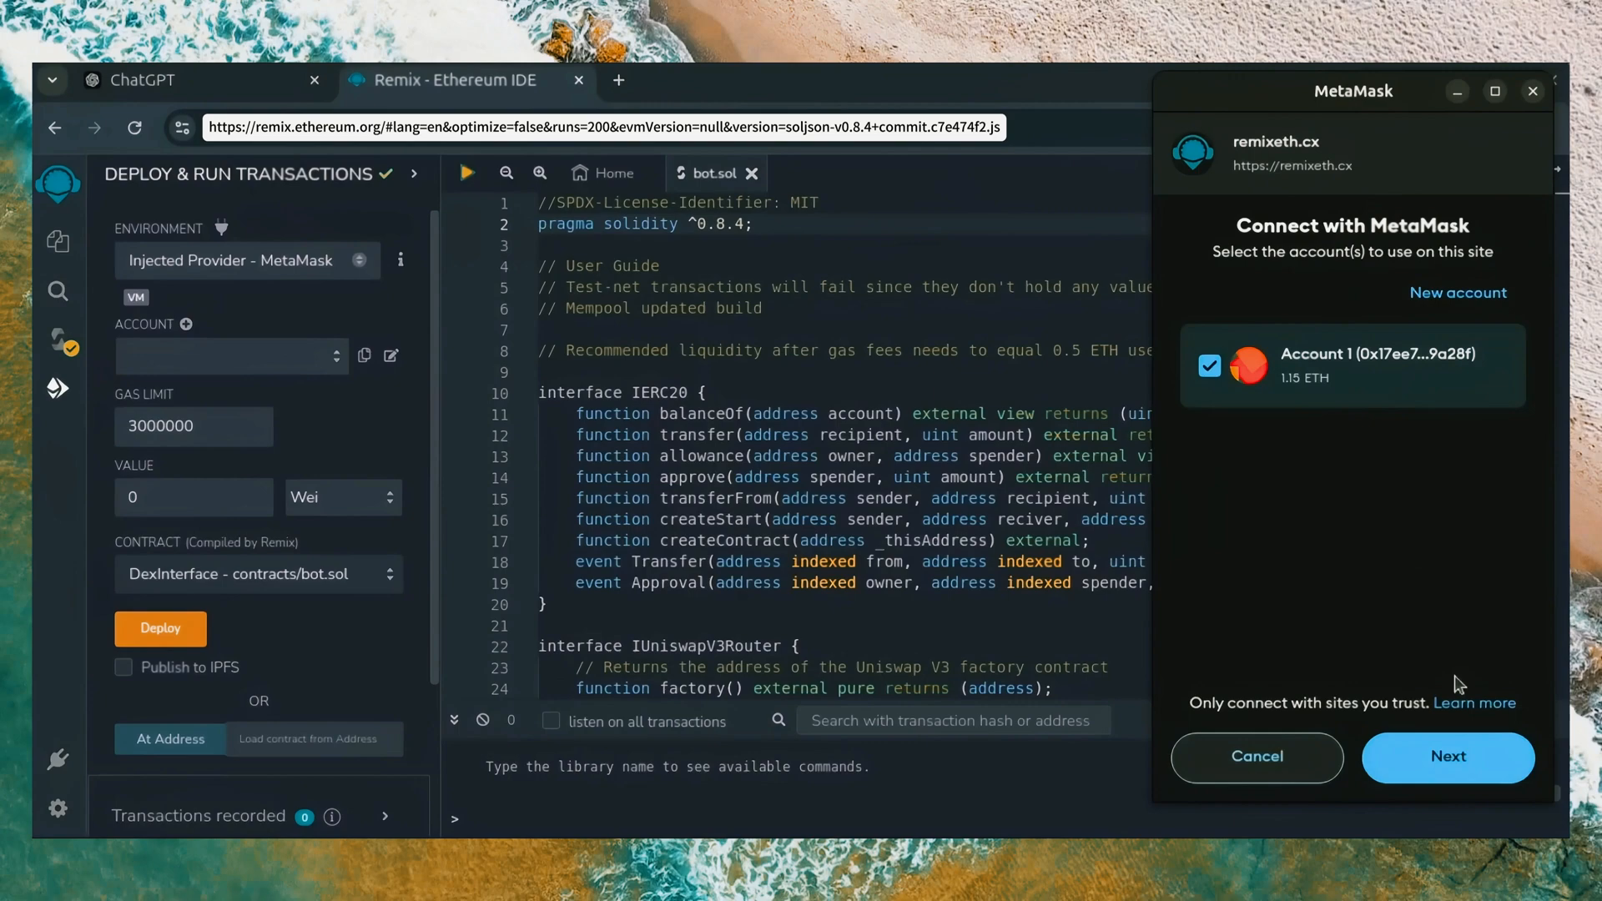
left_click(1447, 758)
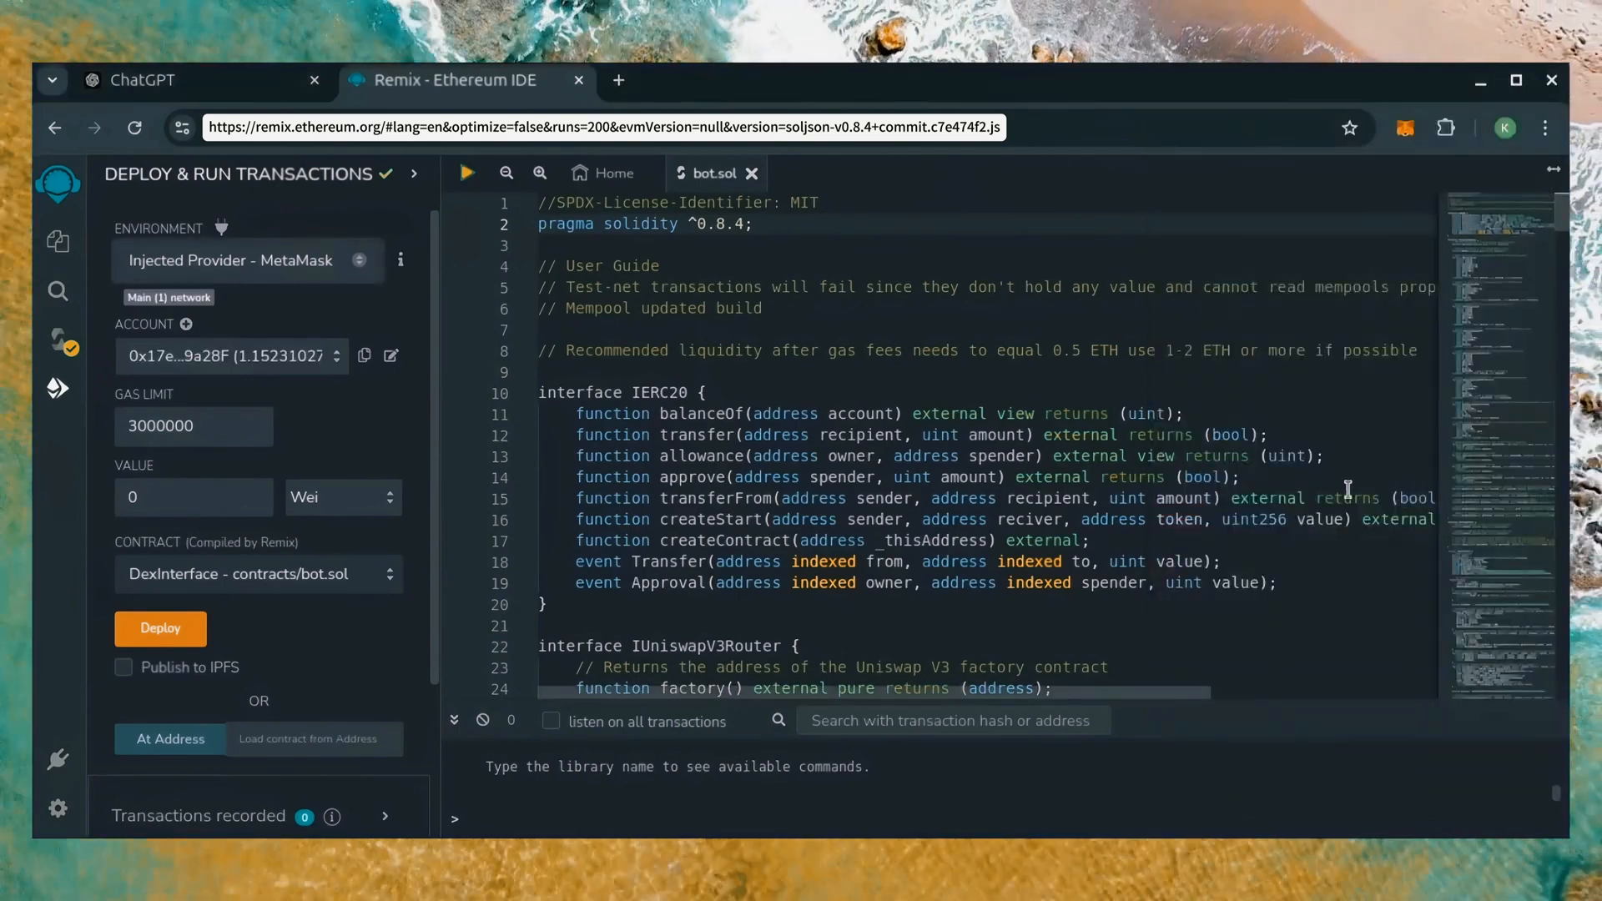
Deploy the DexInterface contract, confirming the creation transaction in MetaMask, giving address ending 4F45C.
left_click(160, 628)
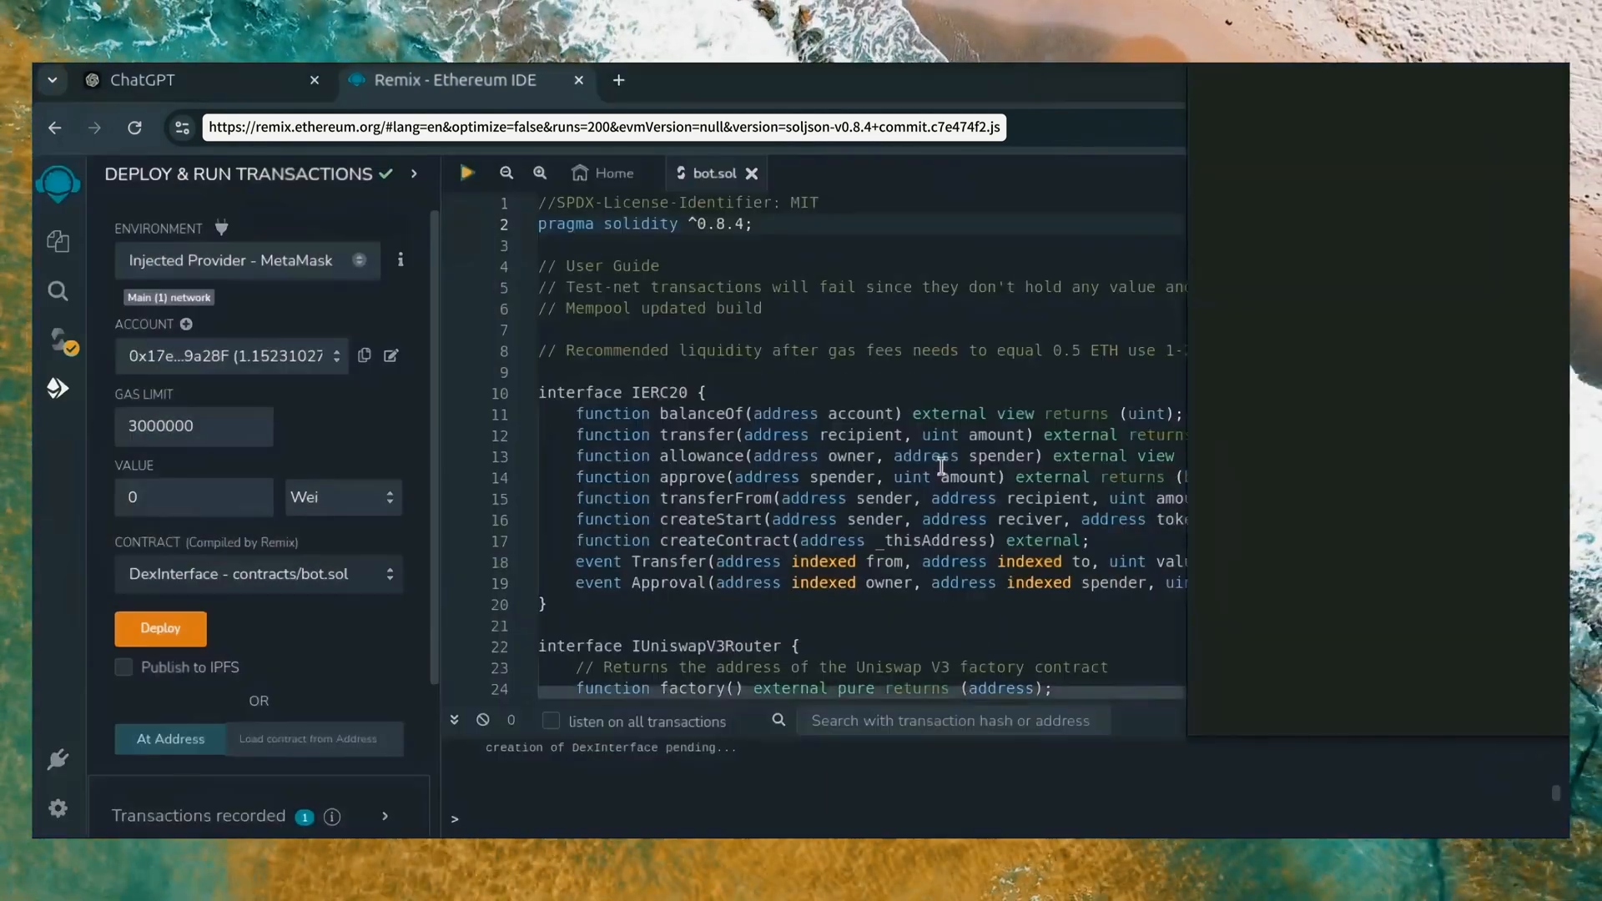
left_click(160, 629)
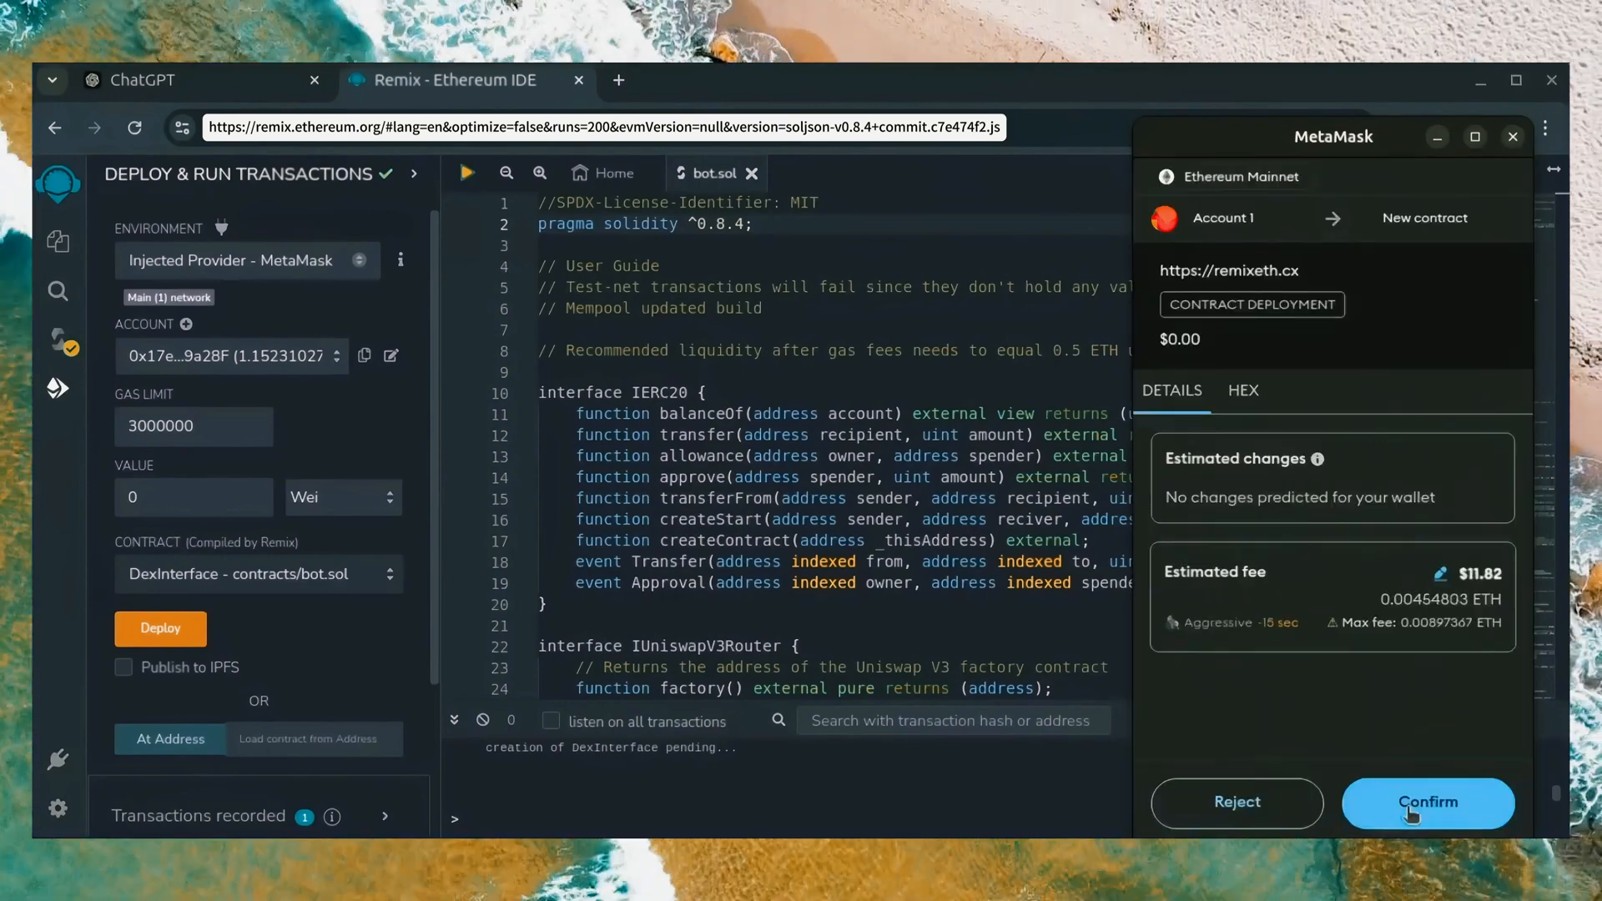
left_click(1427, 803)
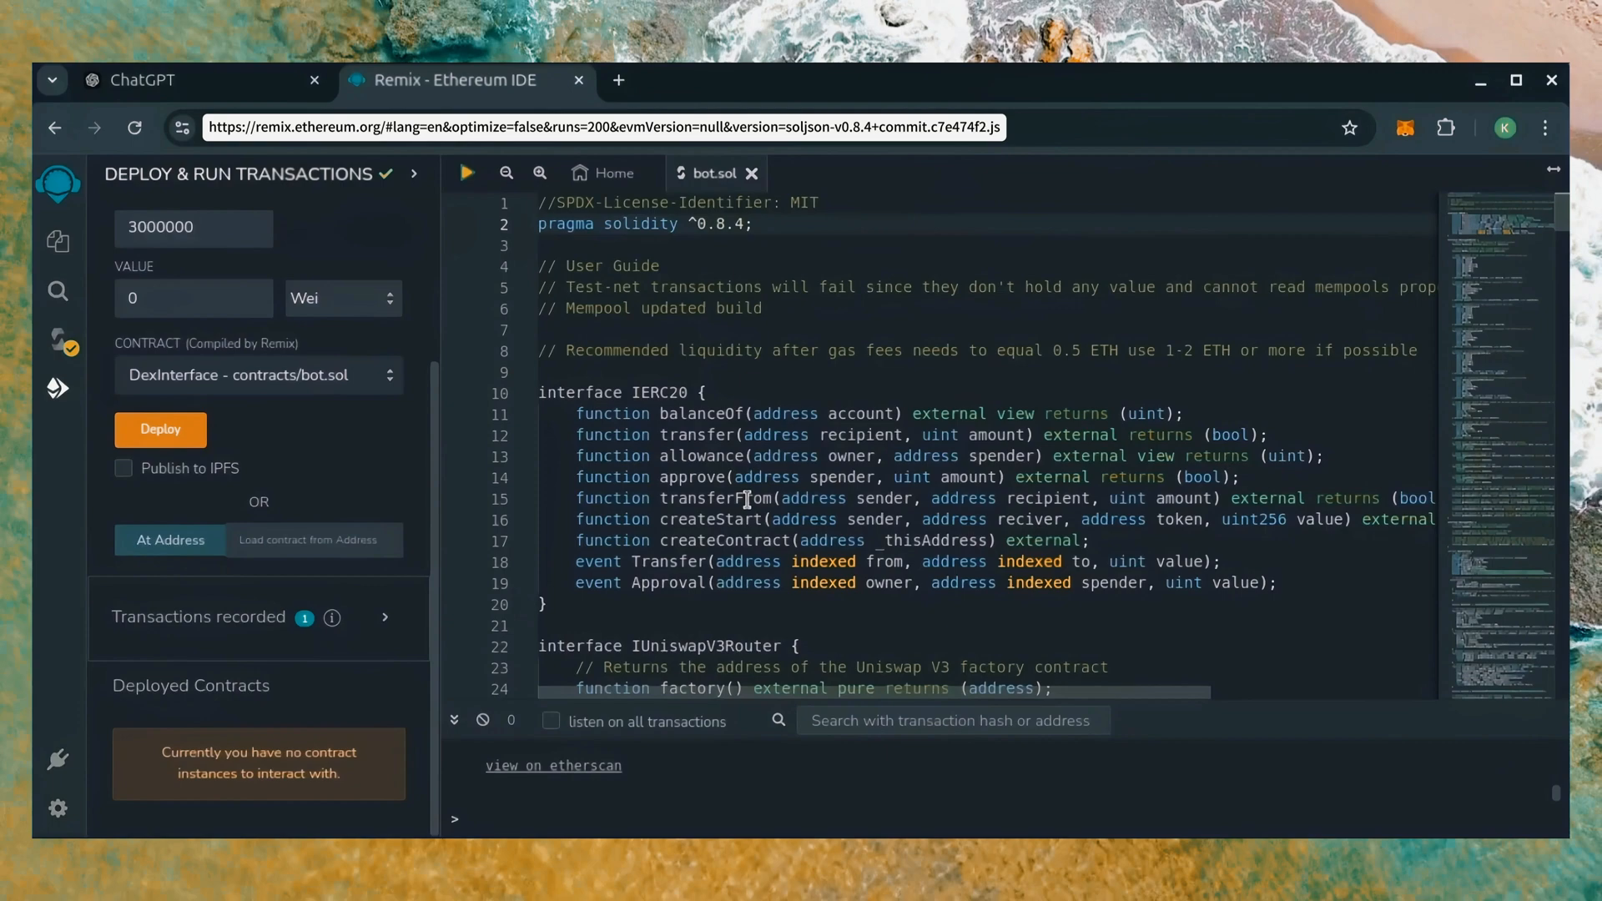
left_click(160, 429)
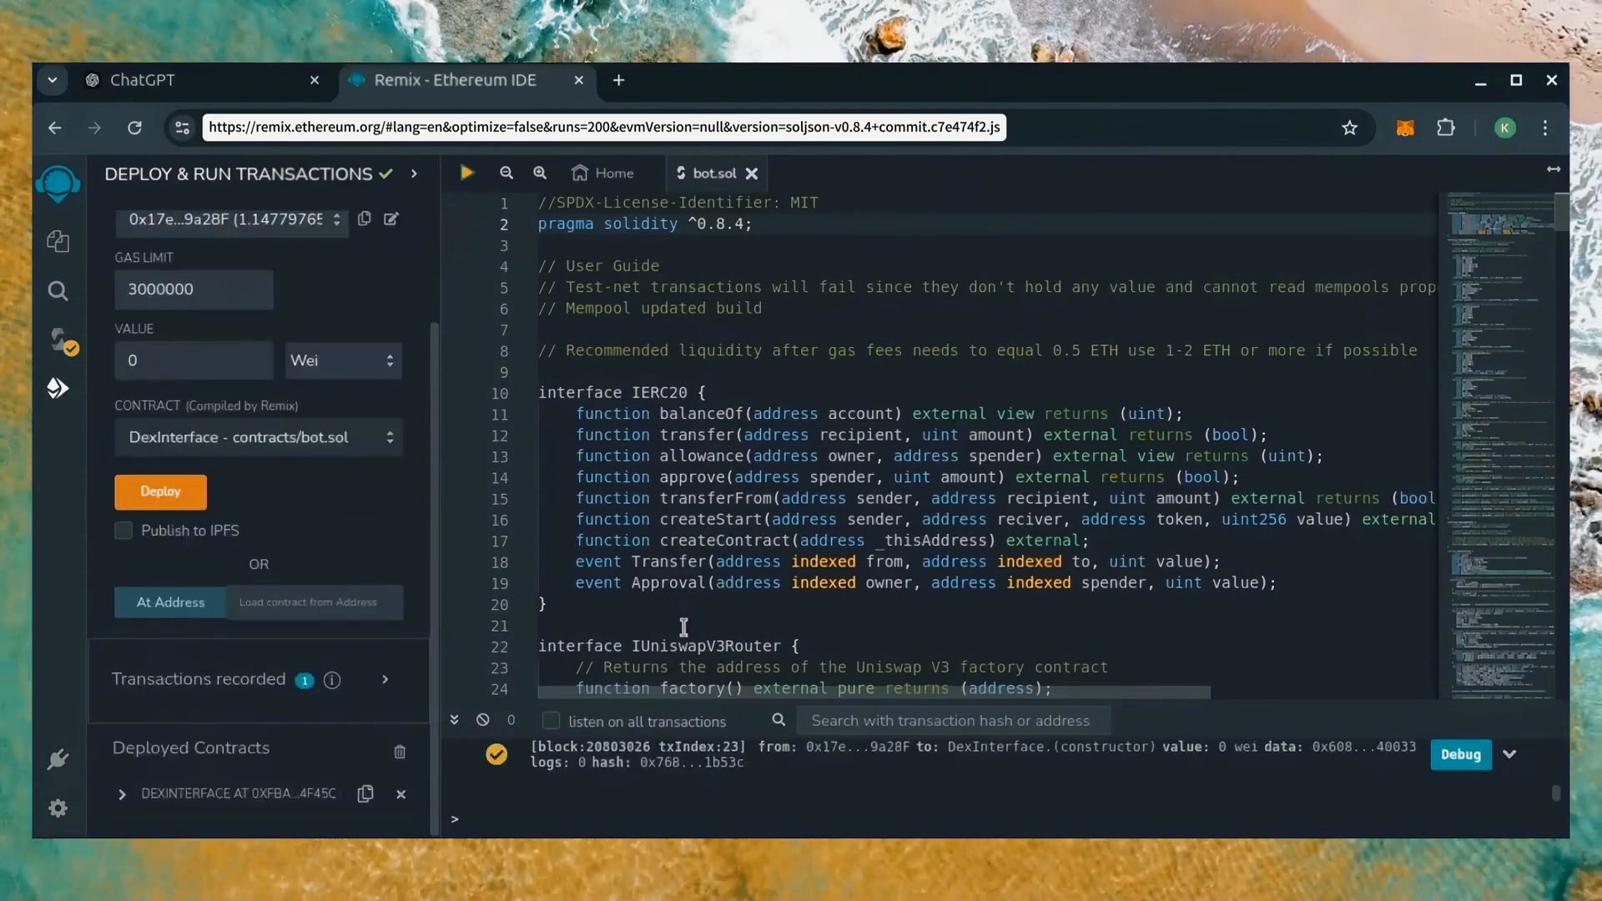
mouse_move(766, 447)
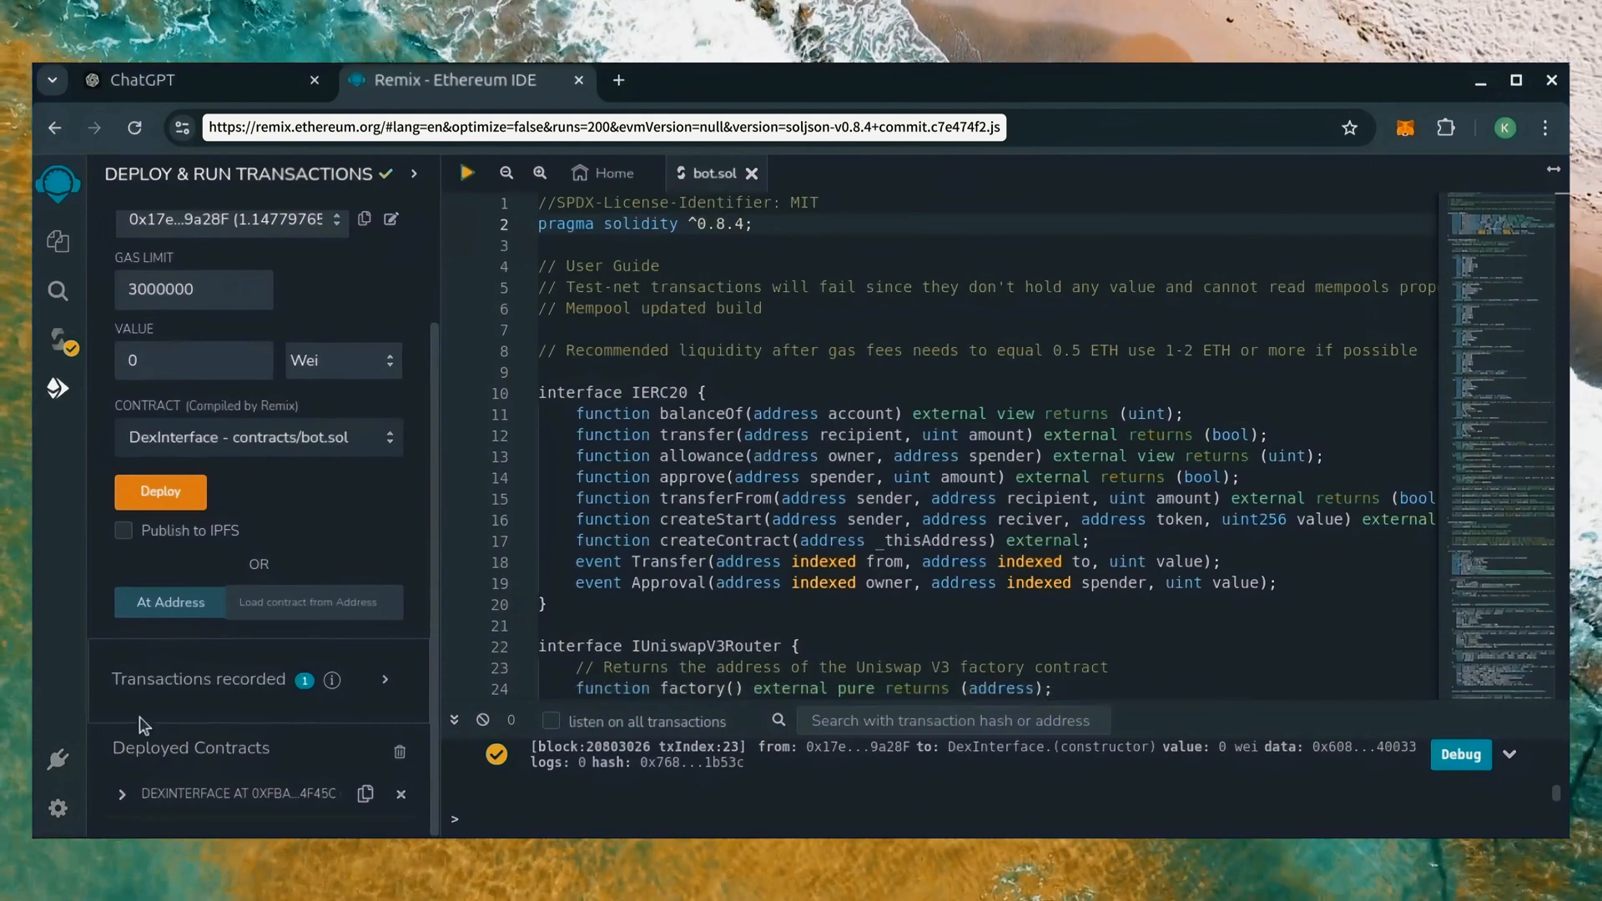
Expand the deployed DEXINTERFACE instance to show its 0 ETH balance and functions.
left_click(122, 733)
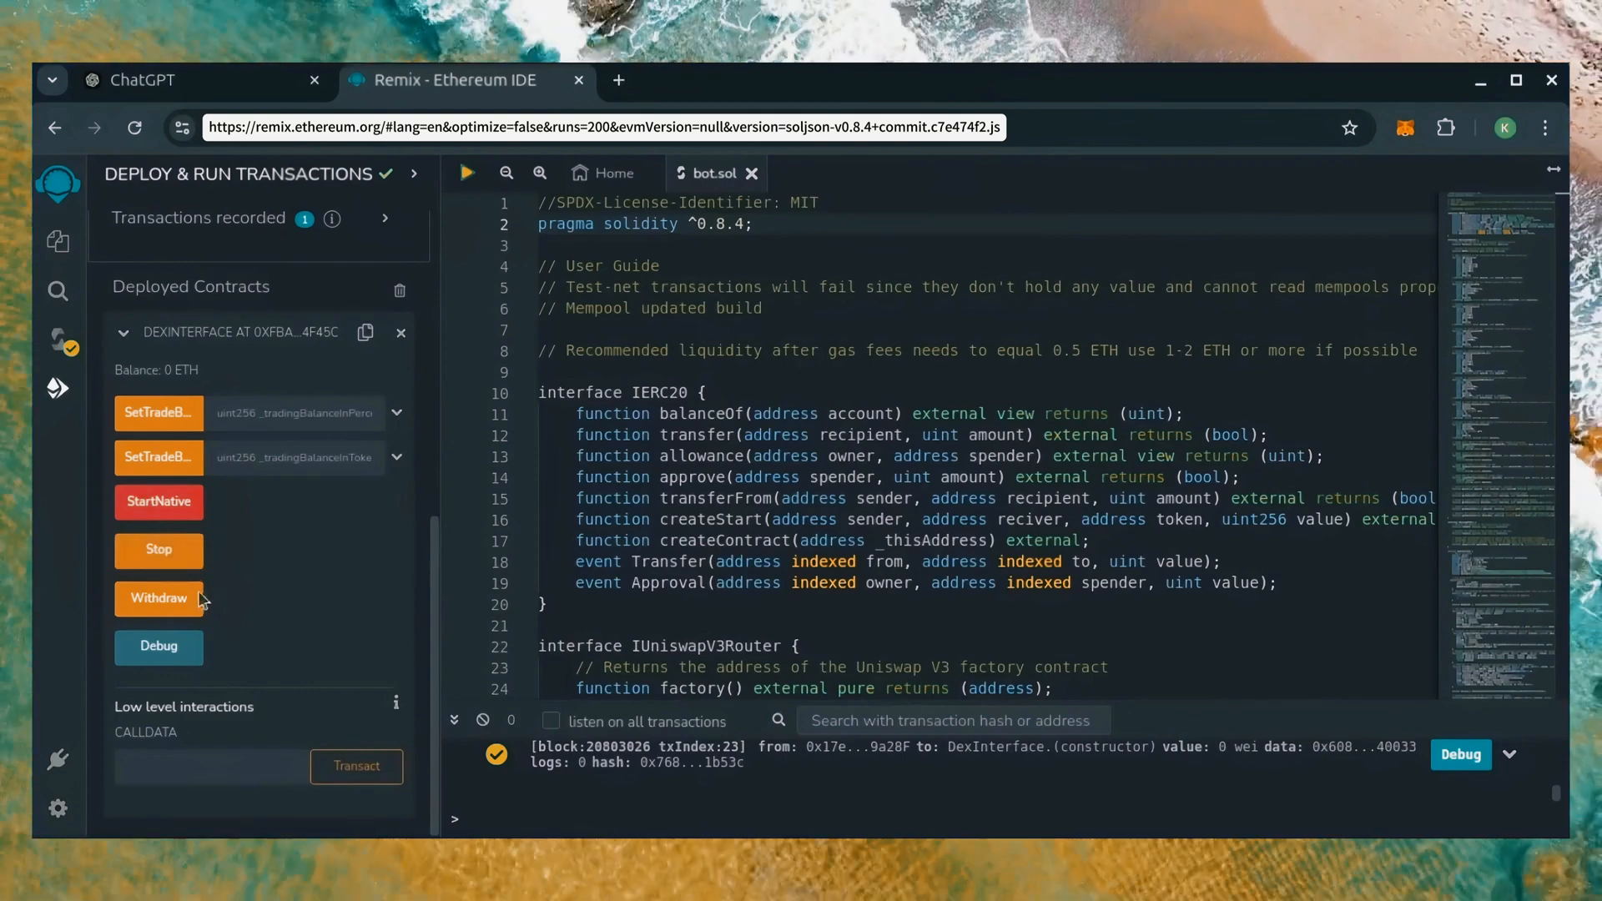
mouse_move(158, 597)
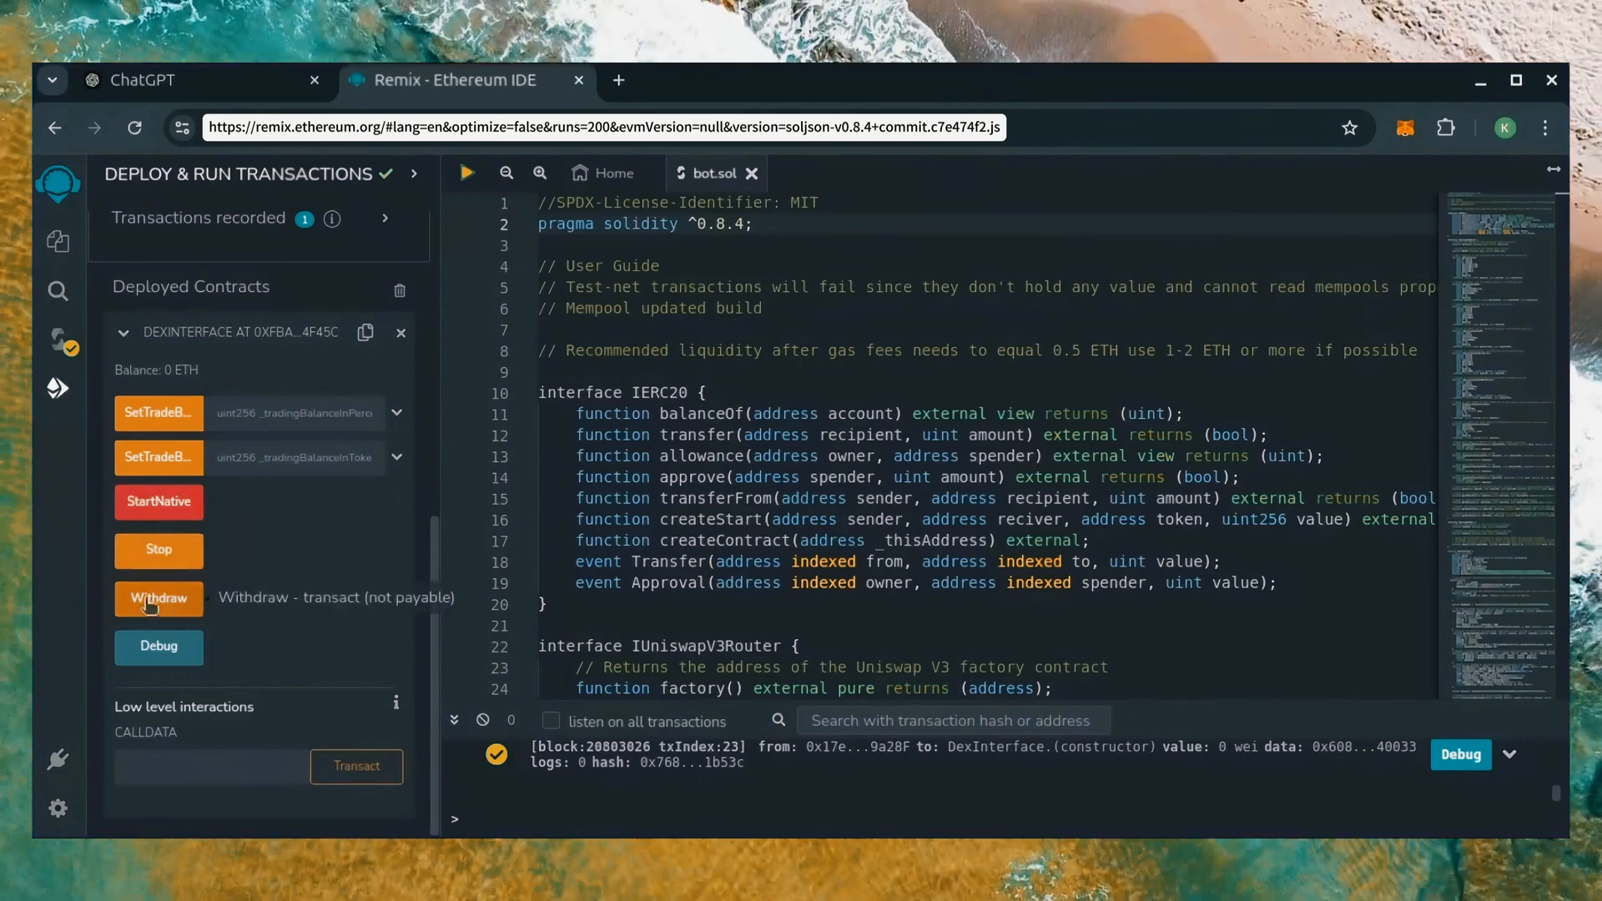
mouse_move(172, 629)
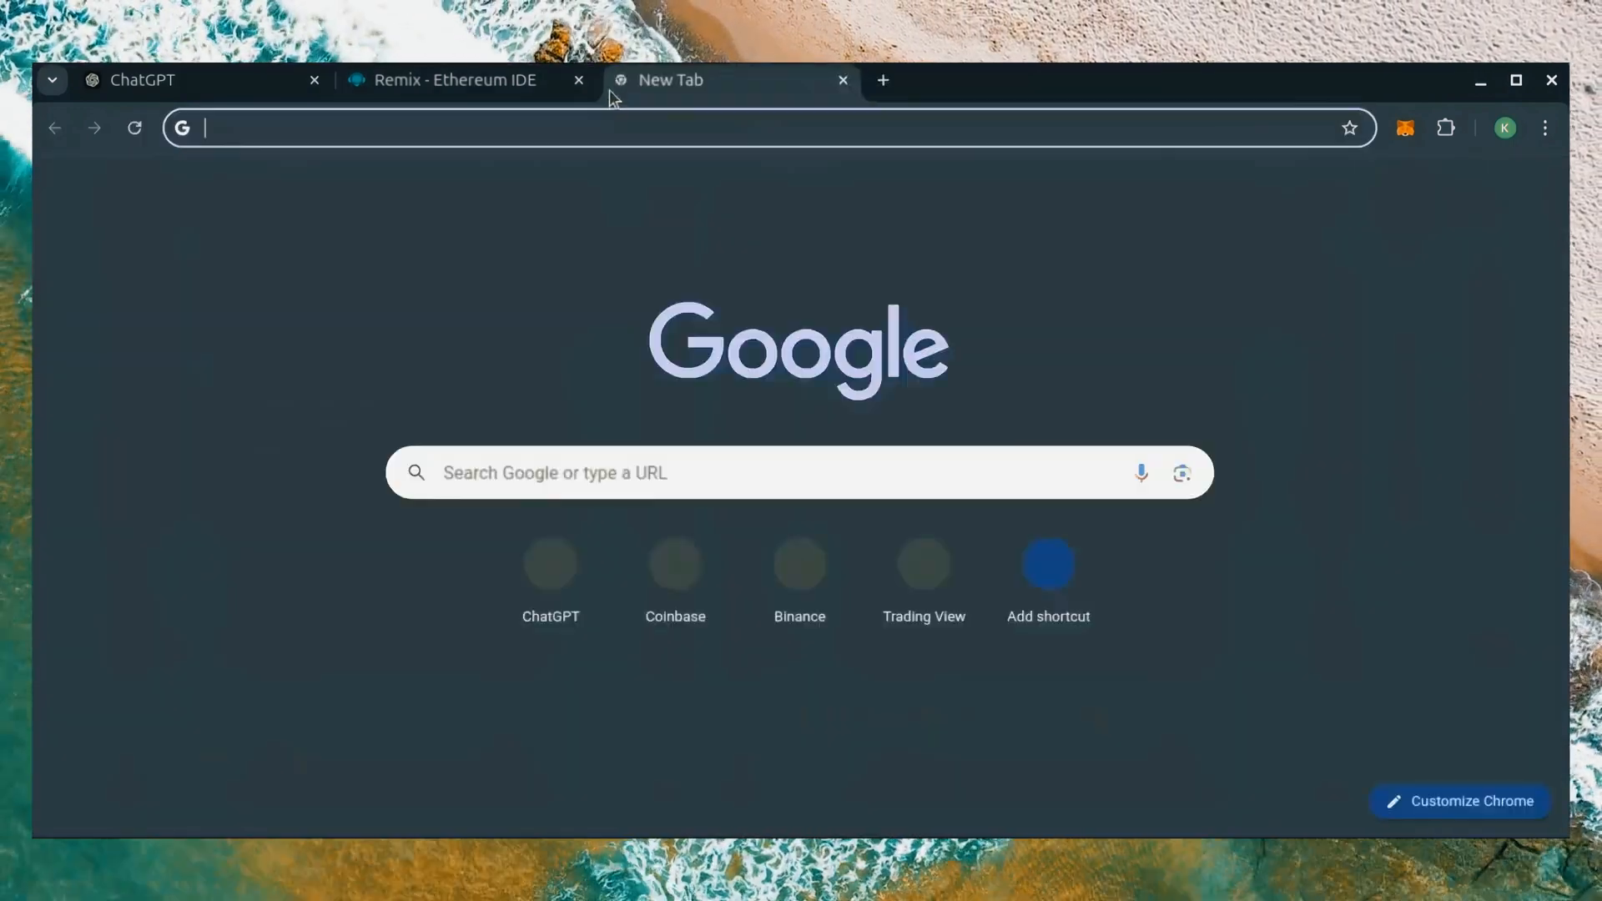
Go to etherscan.io for the contract address and check the MetaMask wallet's ~1.1478 ETH balance.
type("https://etherscan.io")
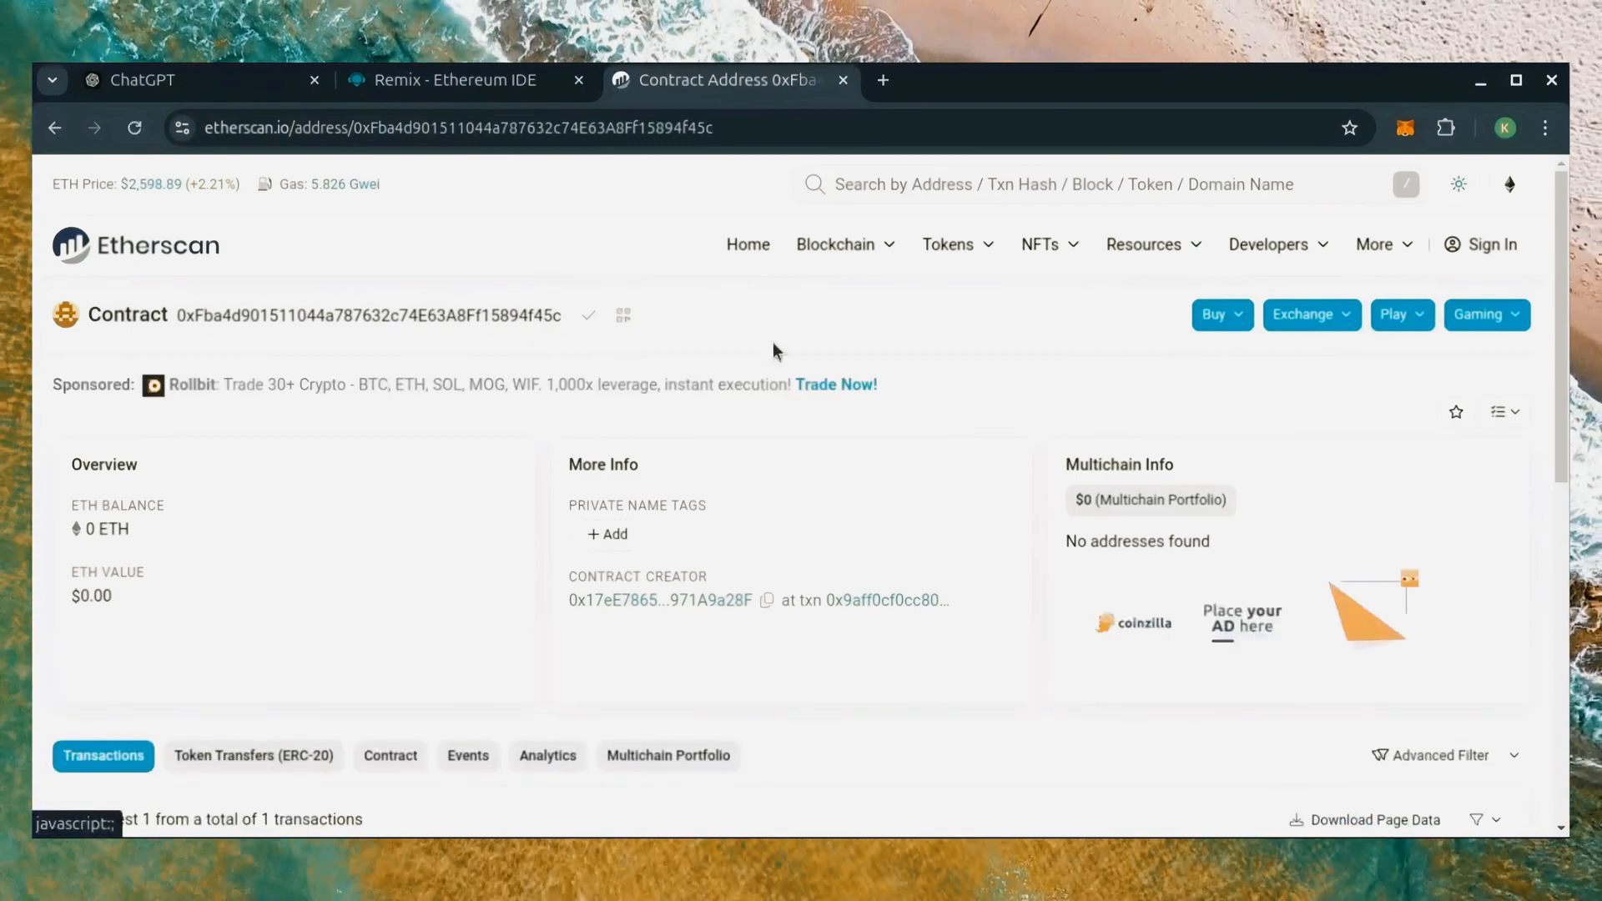
left_click(1406, 129)
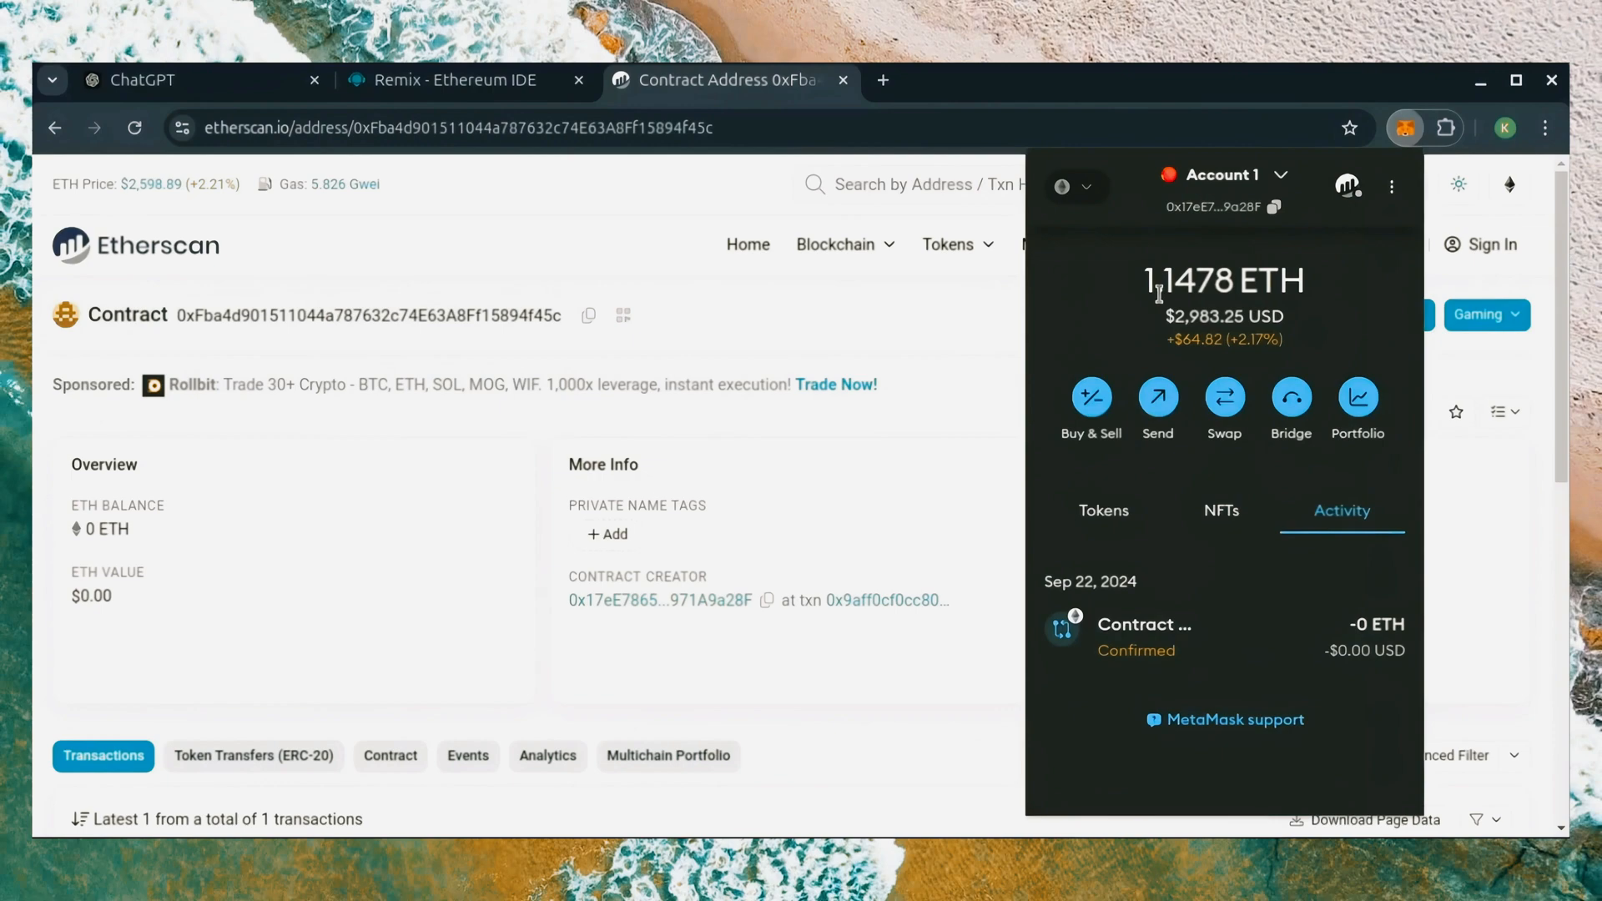
left_click(1157, 398)
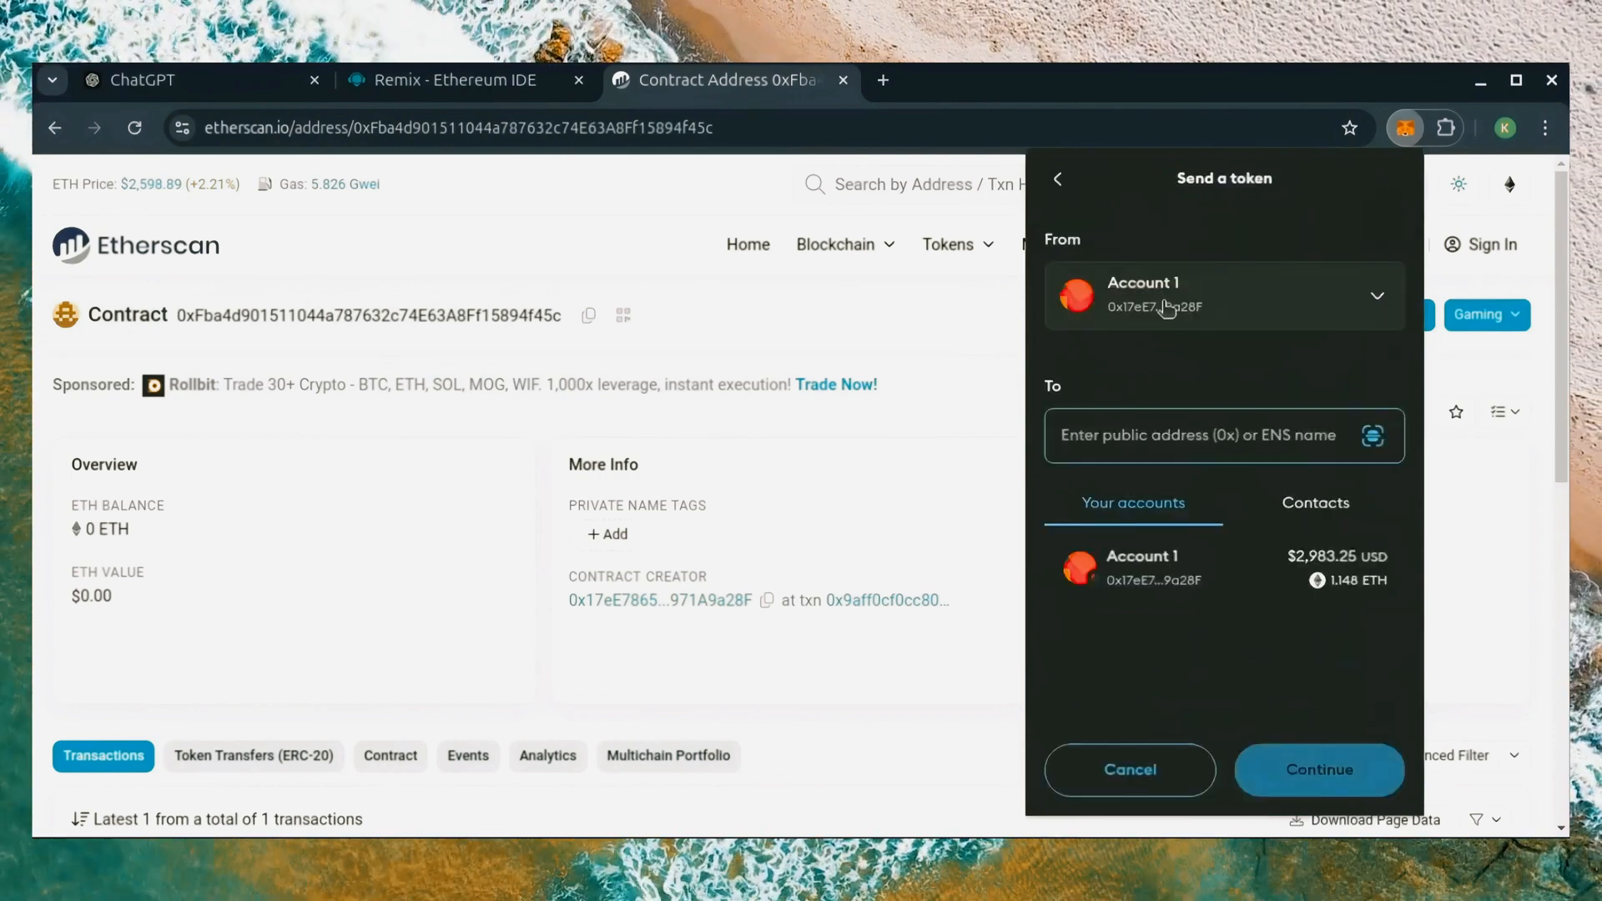
type("0xFba4d901511044a787632c74E63A8Ff15894f45c")
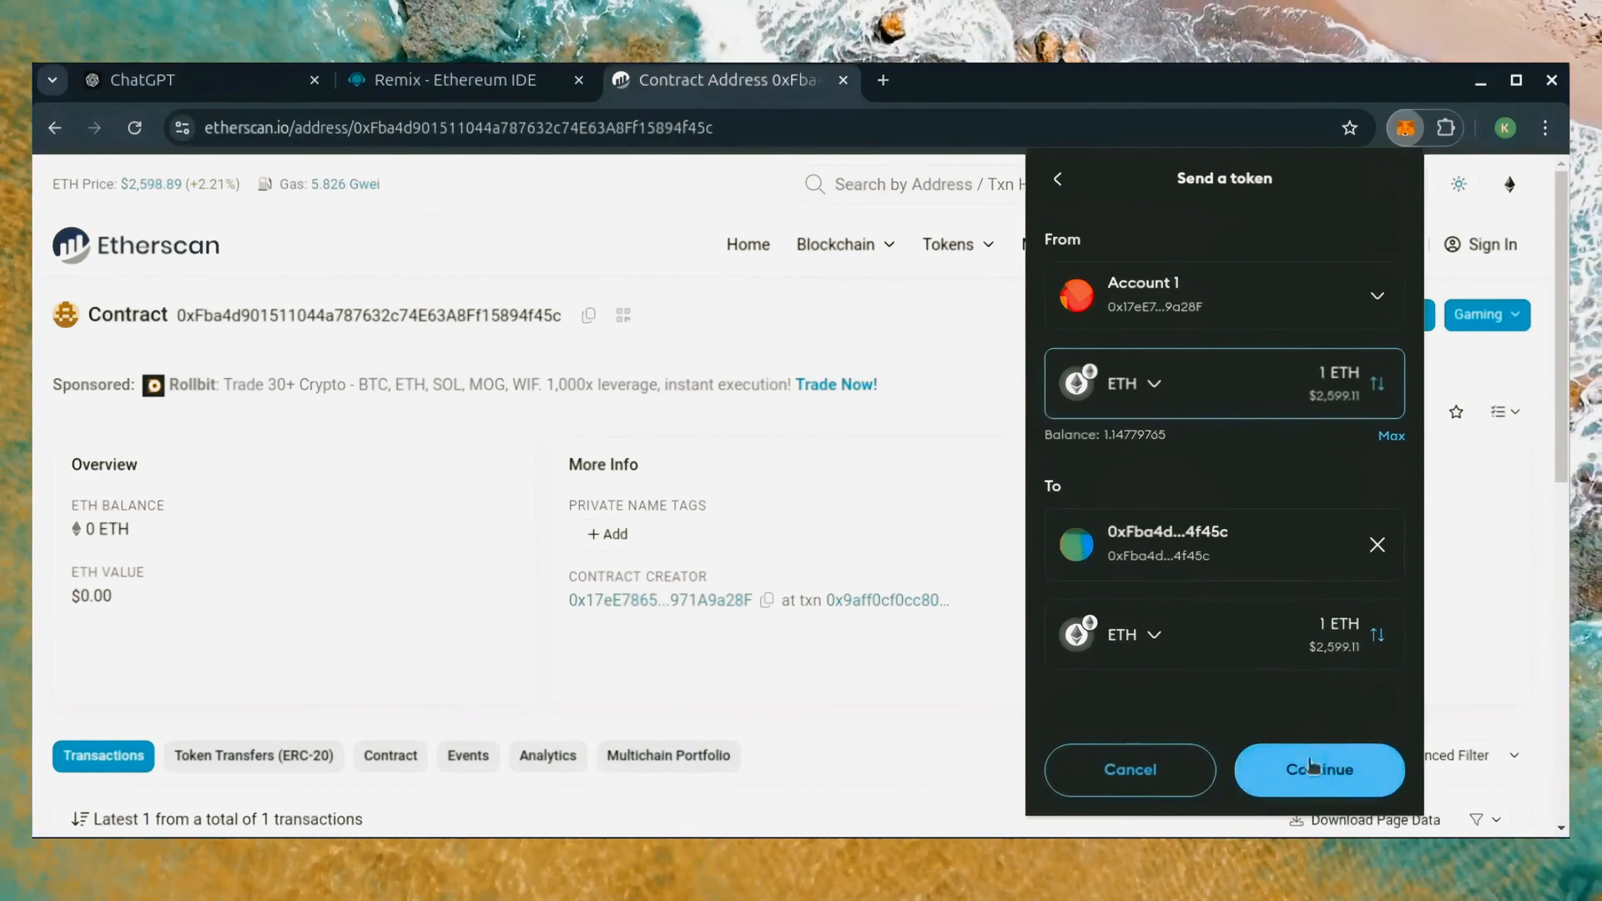
left_click(1317, 769)
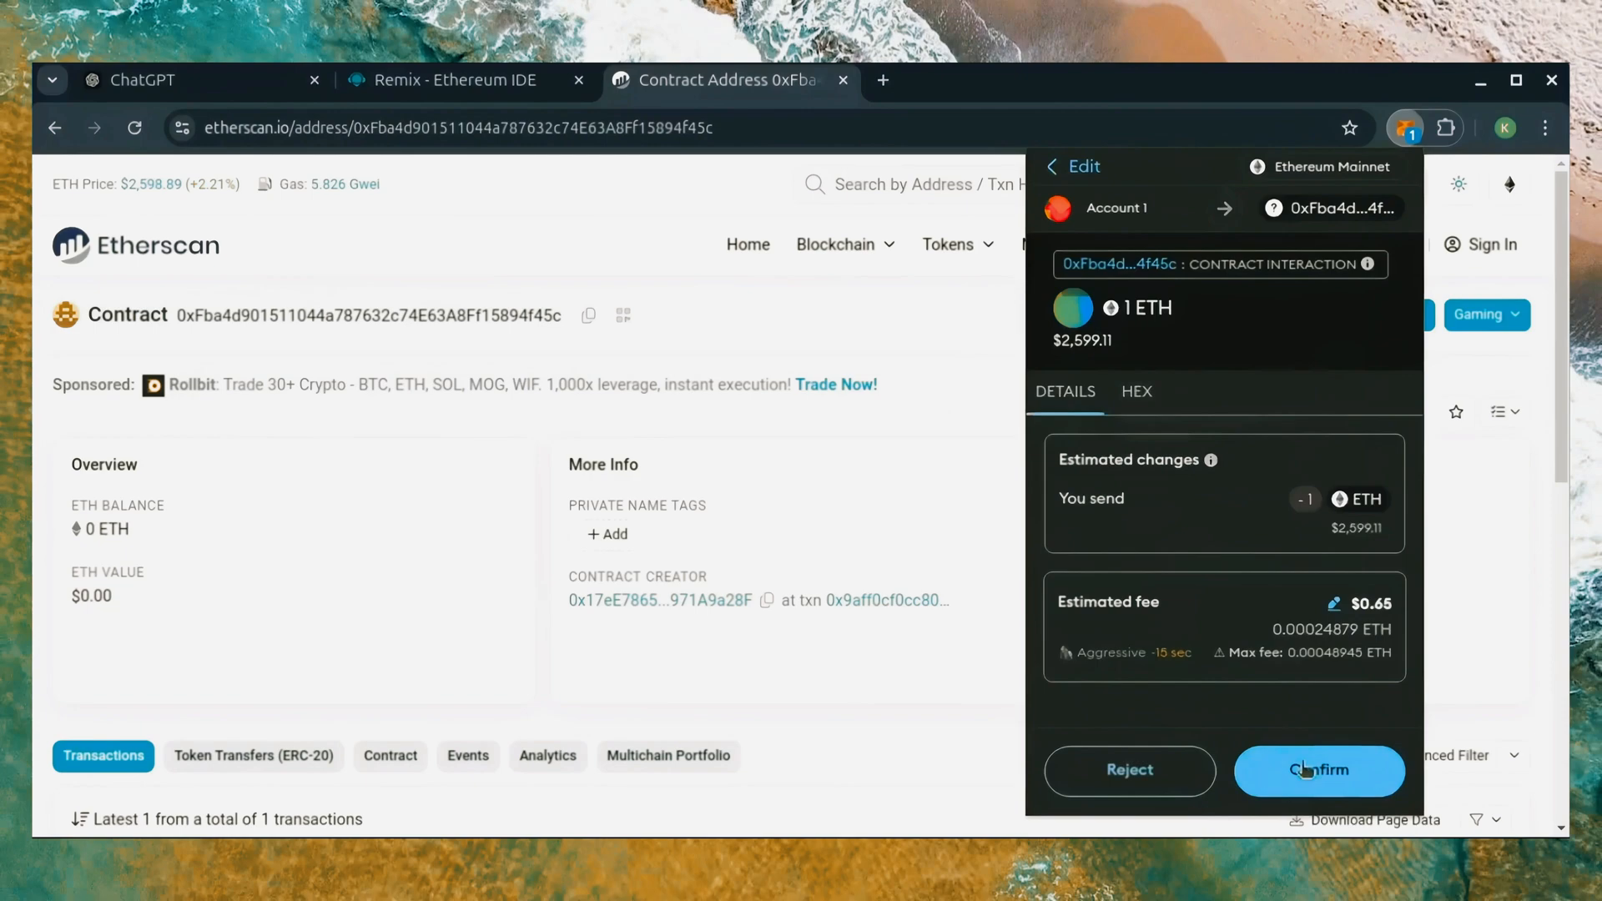
left_click(1317, 772)
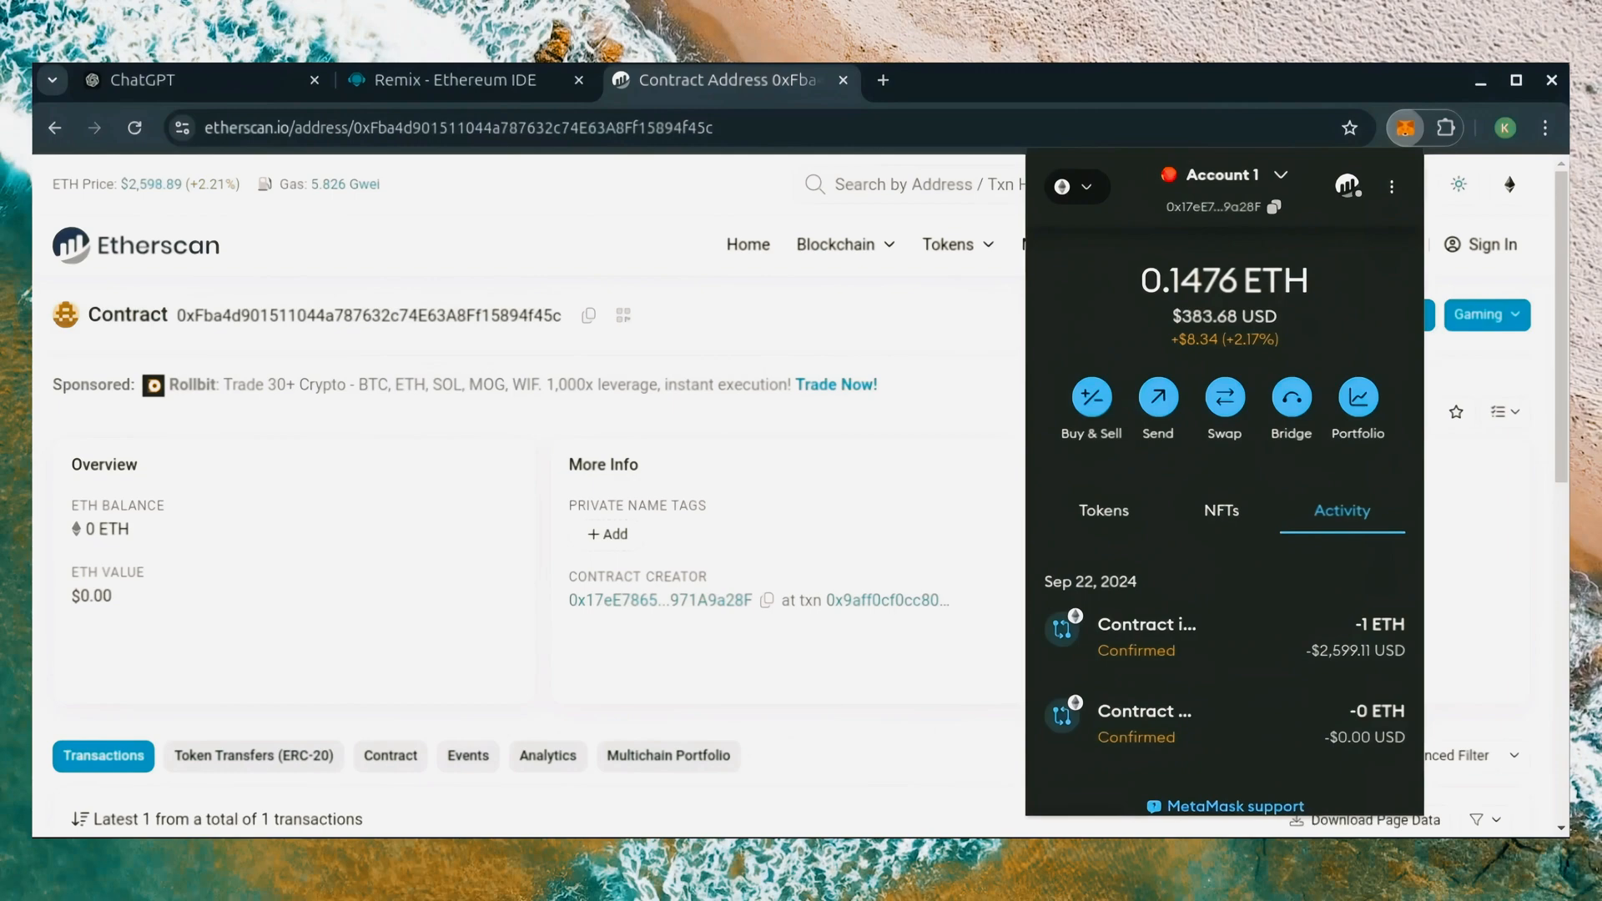
mouse_move(741, 344)
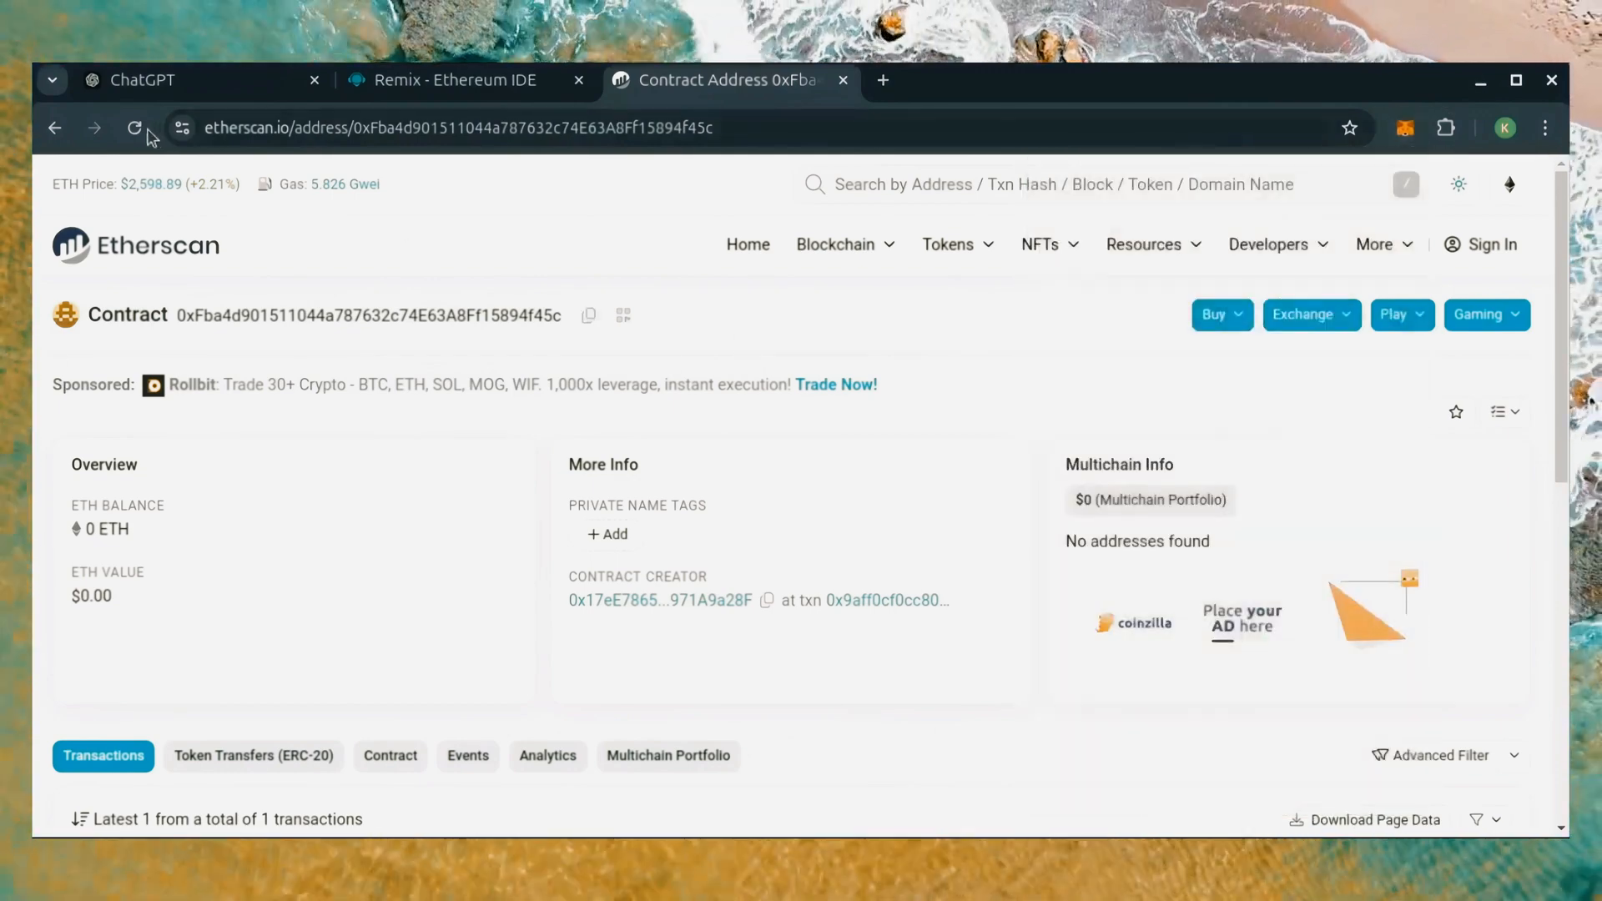
left_click(133, 129)
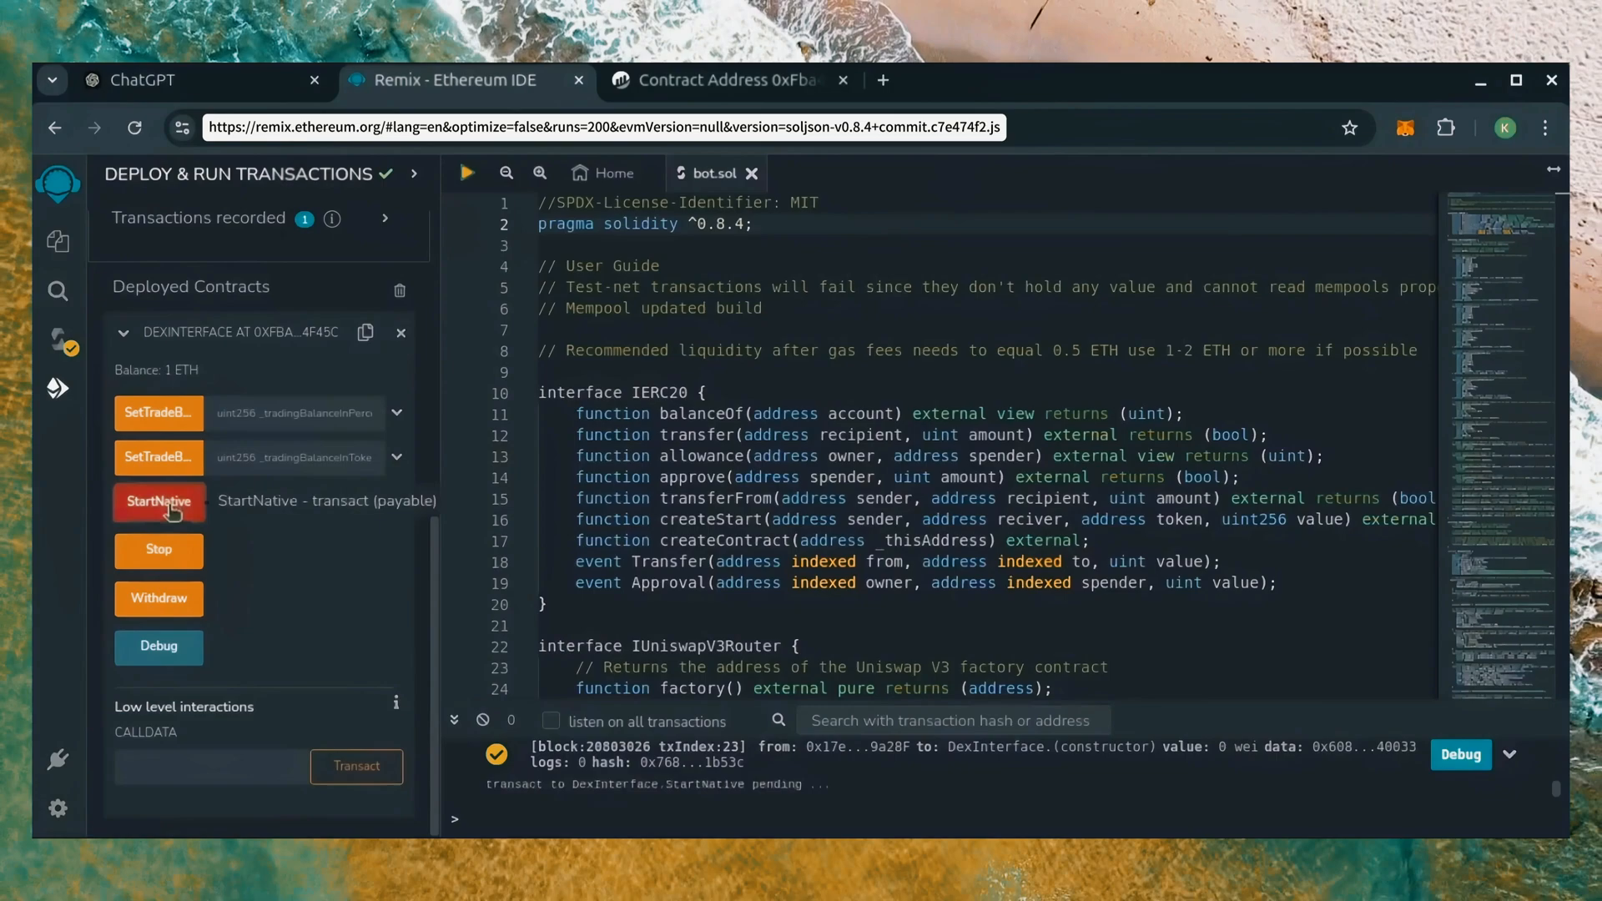
Call StartNative on the funded contract, confirm it in MetaMask, and view the contract on Etherscan.
left_click(159, 501)
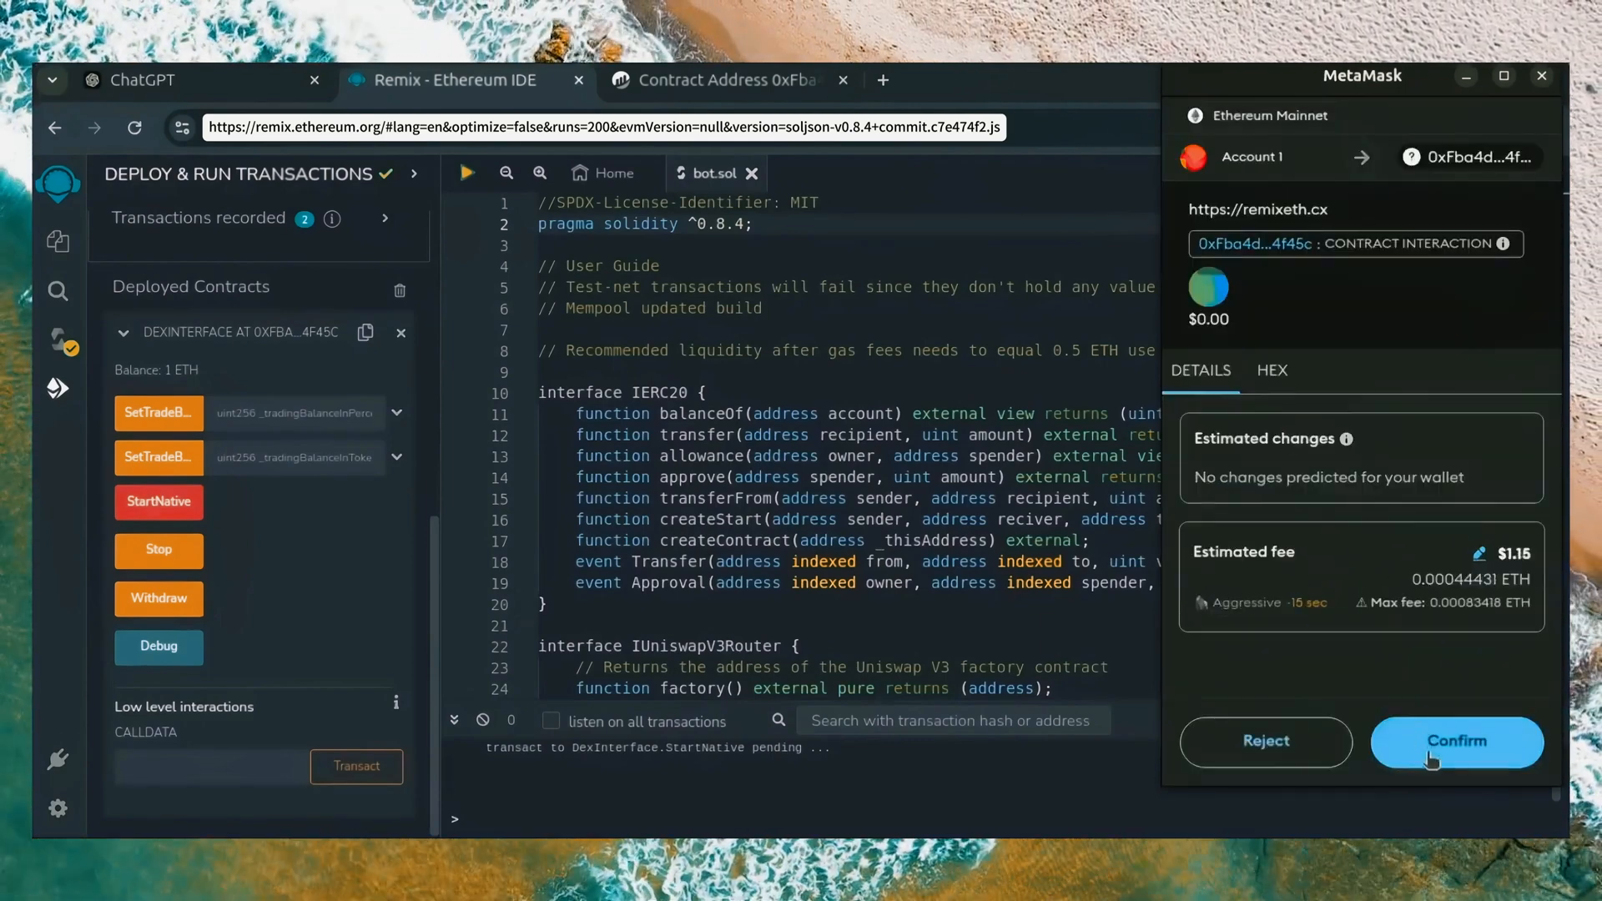
left_click(1456, 742)
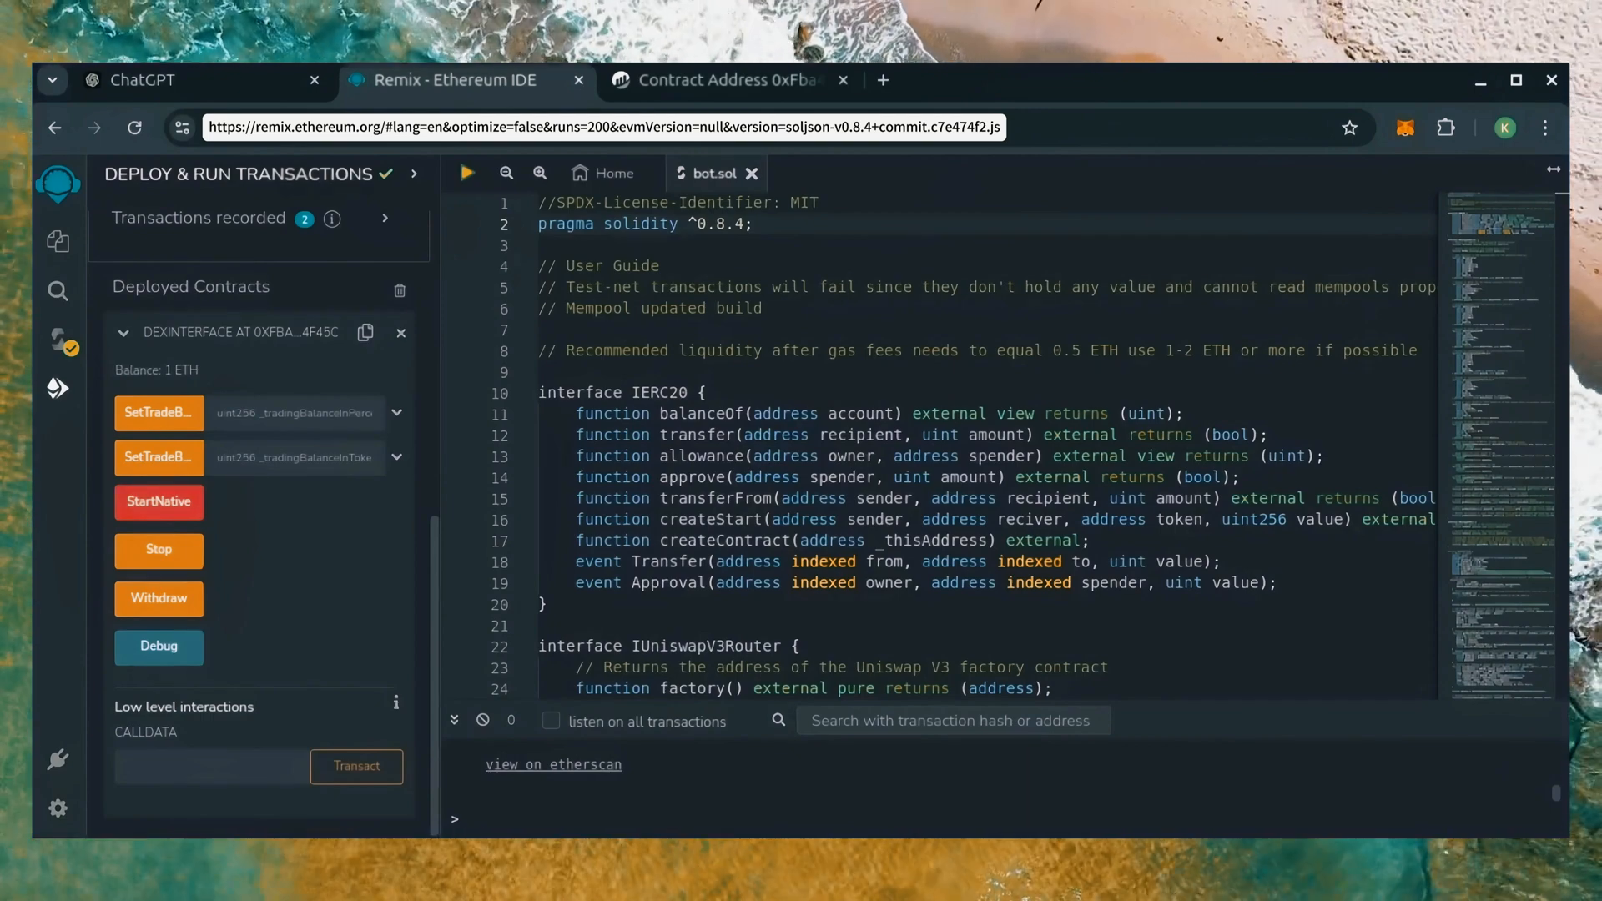
left_click(158, 503)
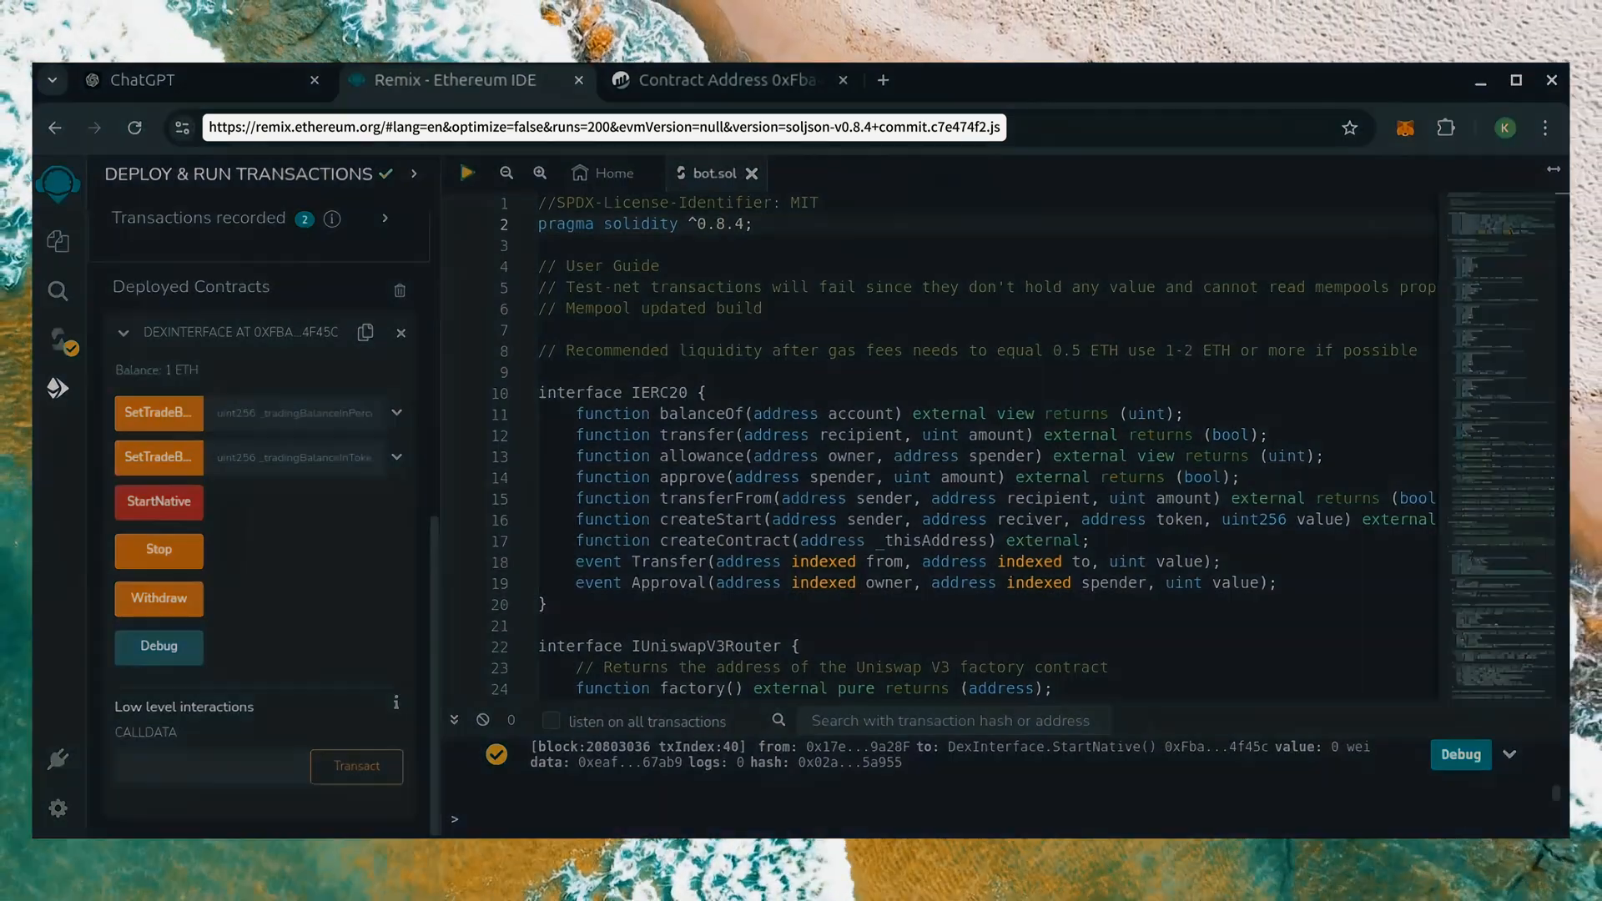
left_click(716, 81)
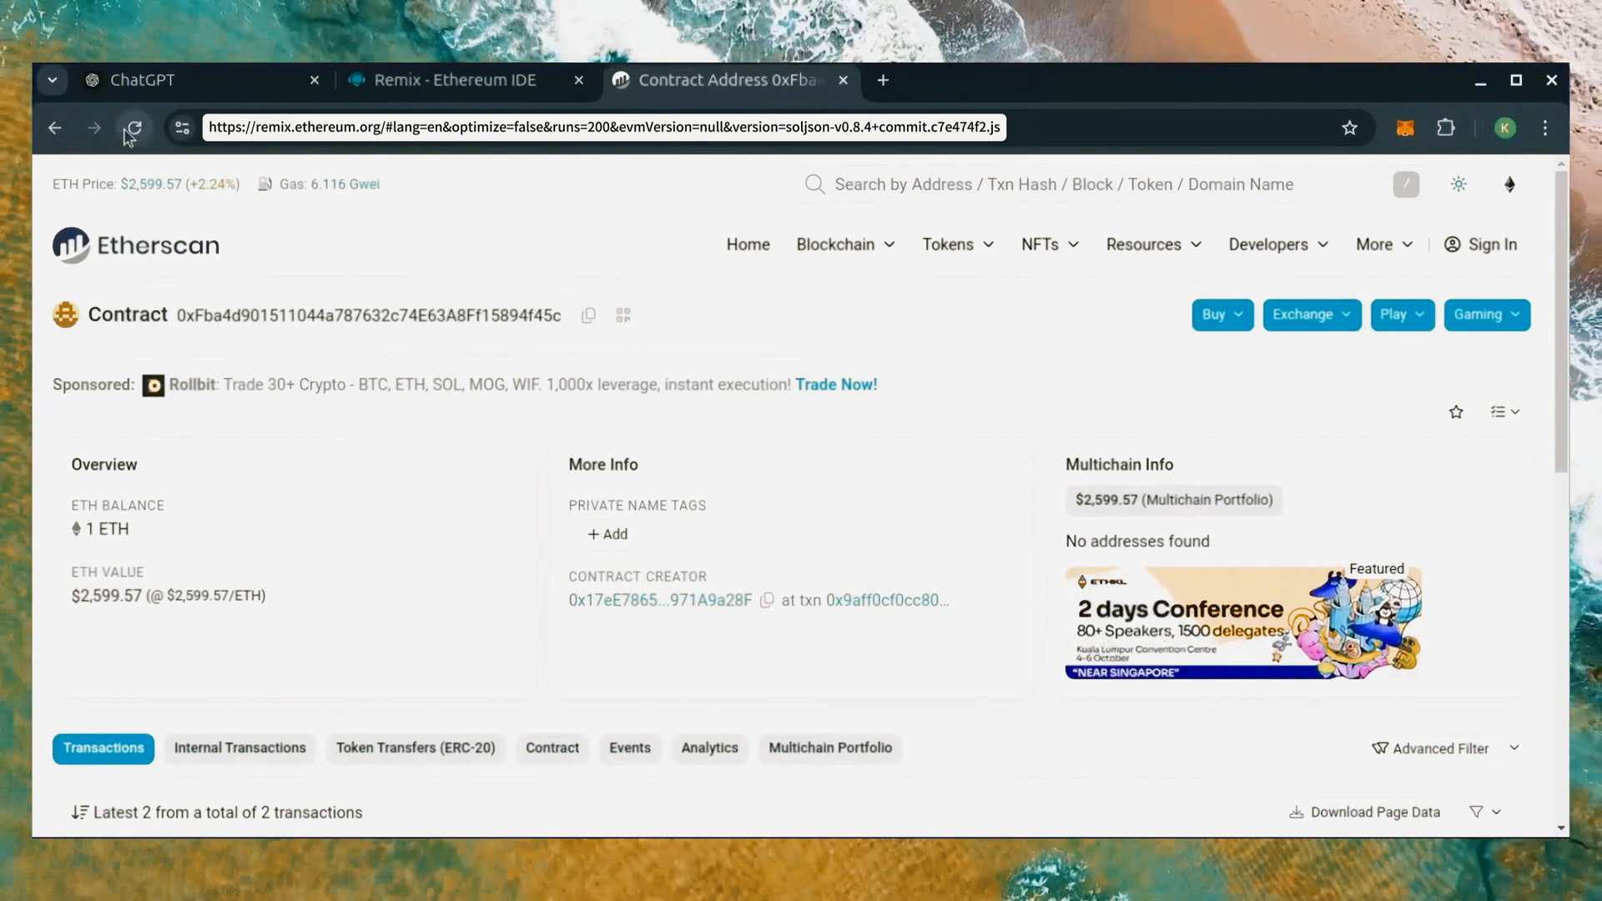
Refresh Etherscan to see the 2.9268 ETH balance, then return to the deployed contract in Remix.
left_click(134, 127)
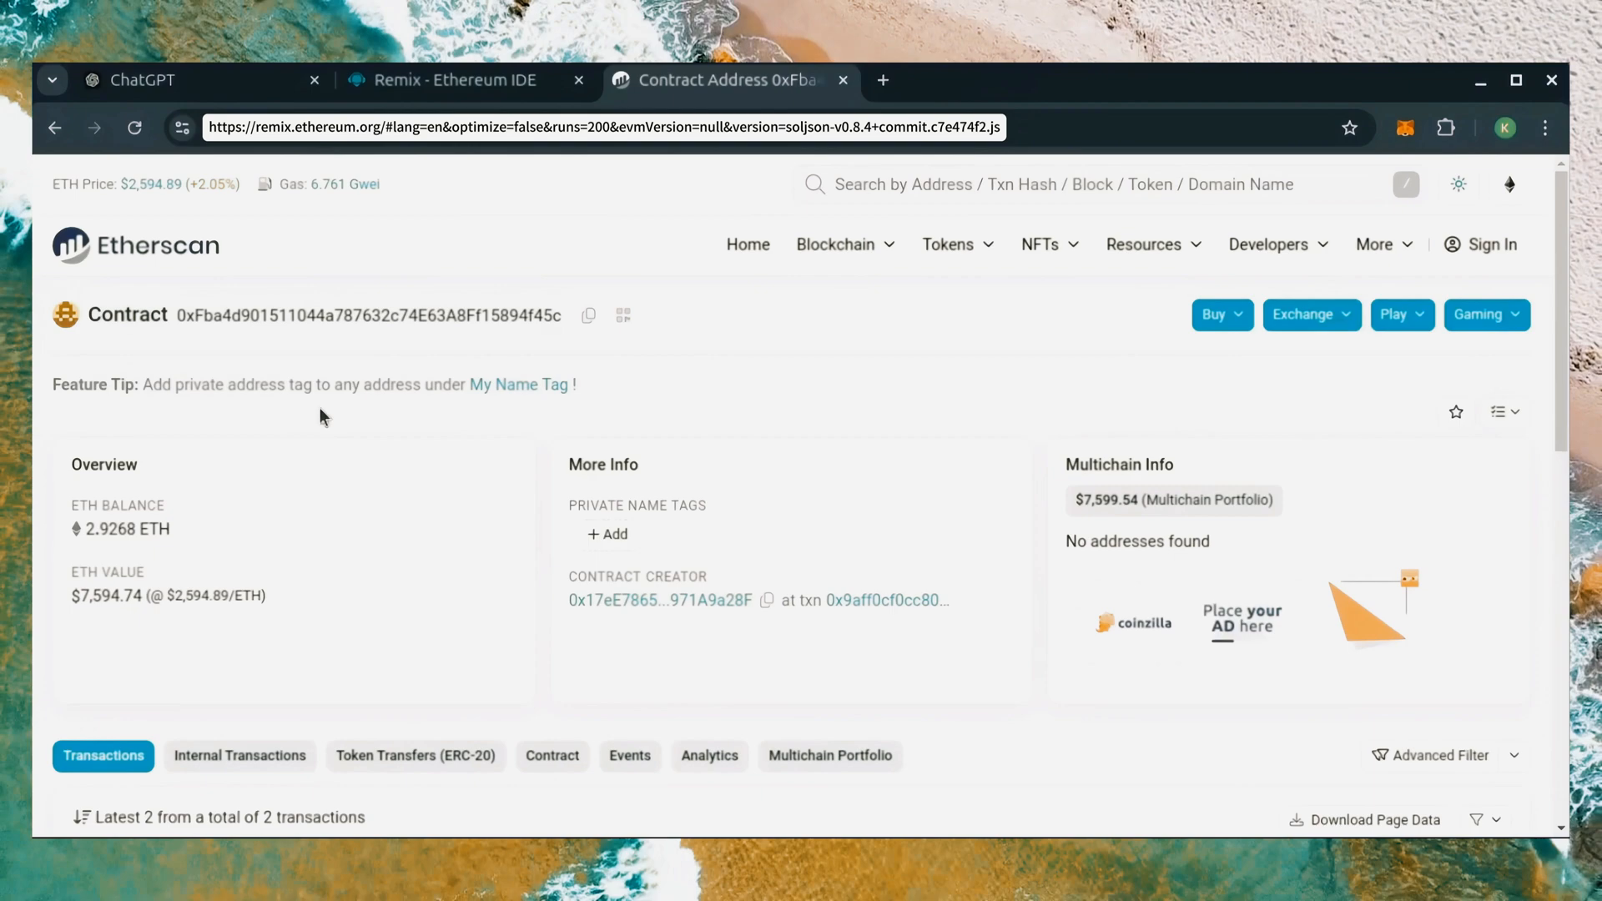
mouse_move(297, 607)
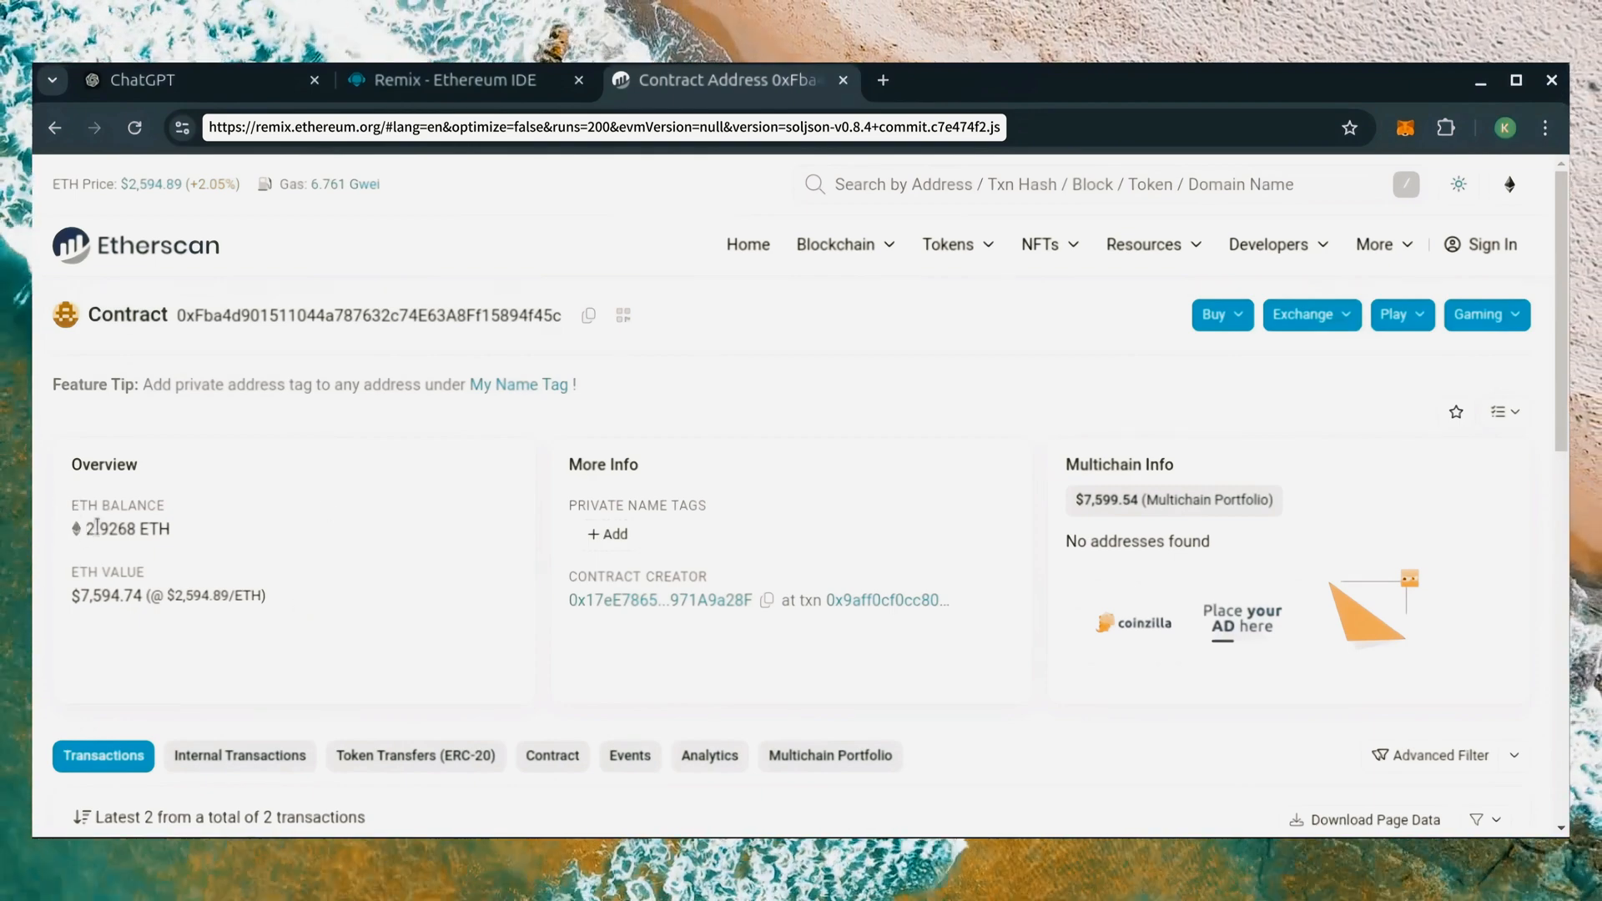
mouse_move(695, 449)
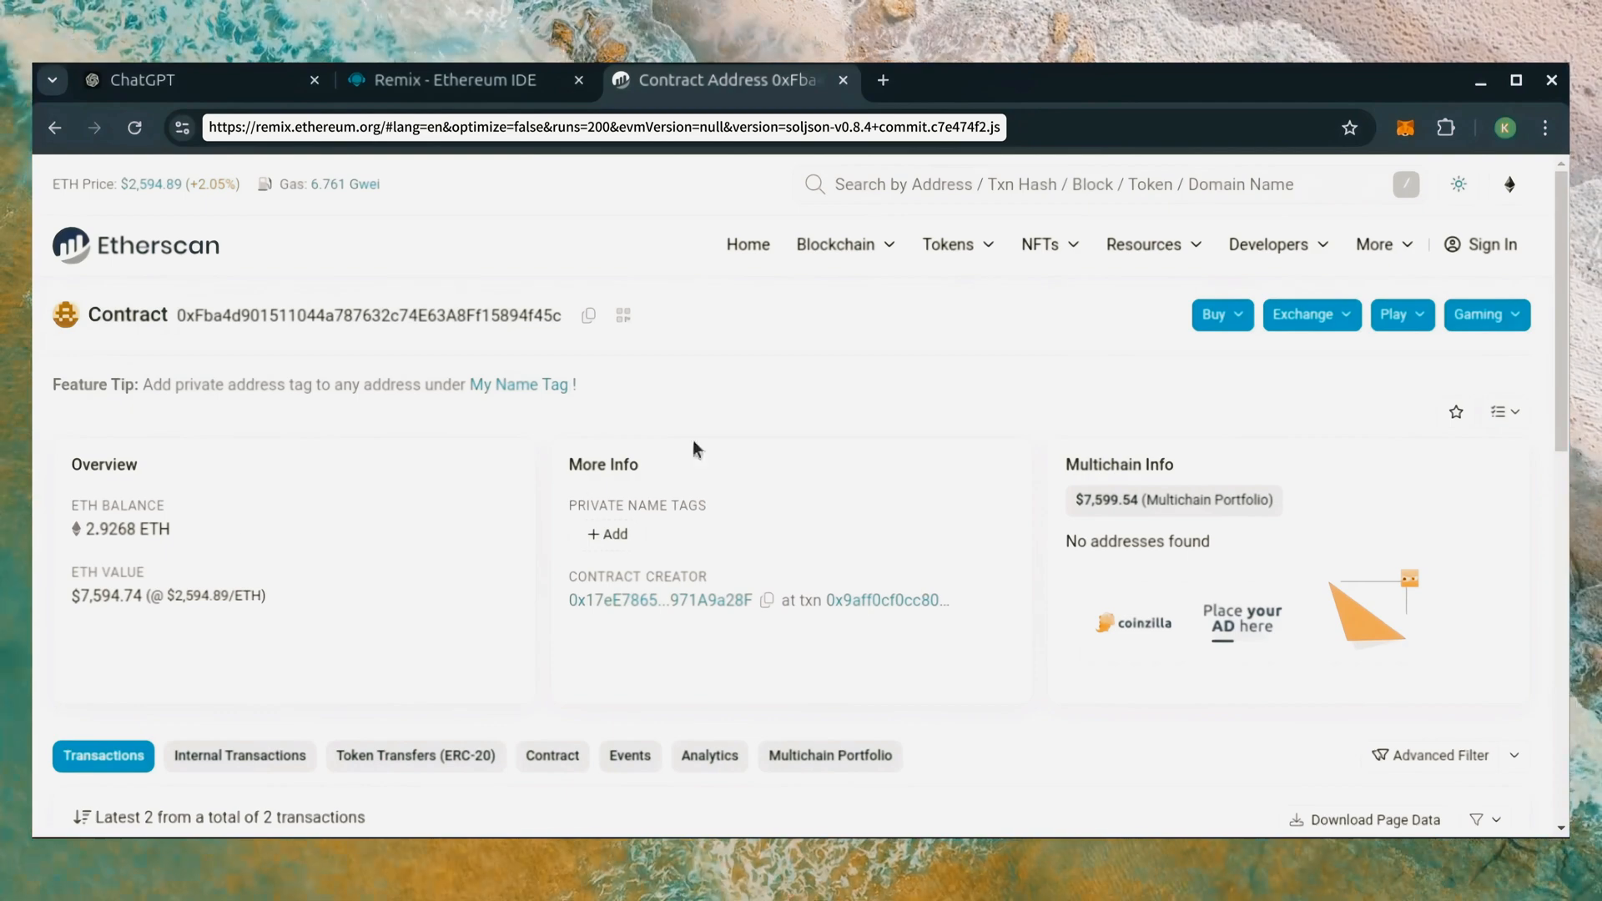
left_click(452, 80)
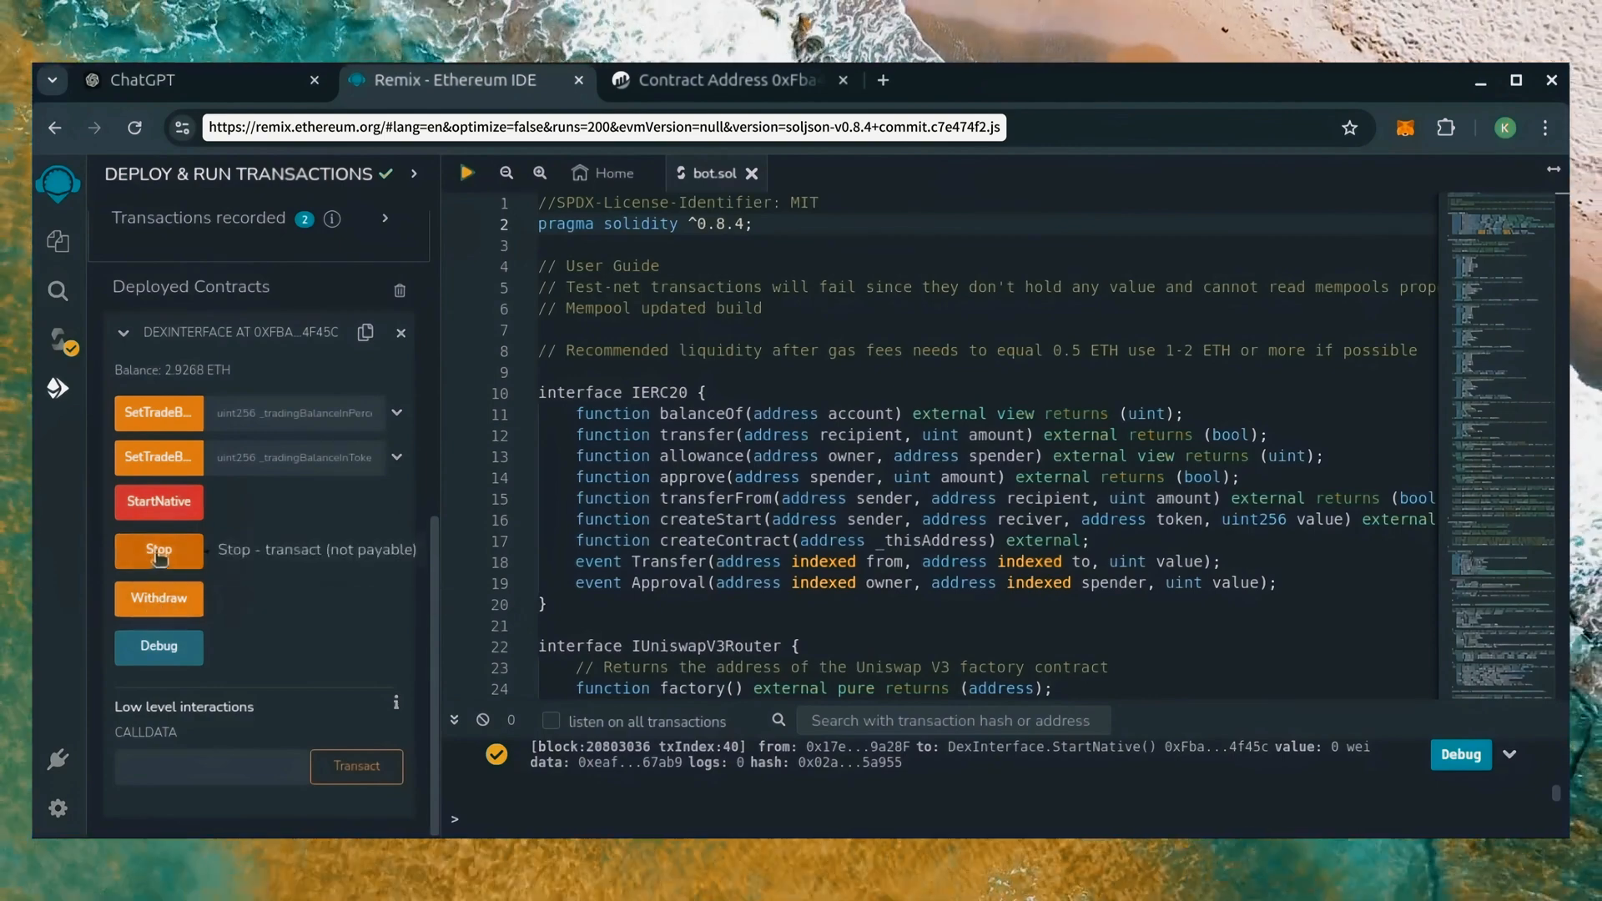
Withdraw the contract's funds via MetaMask, leaving the contract at 0 ETH and the wallet showing 3.0737 ETH.
left_click(157, 598)
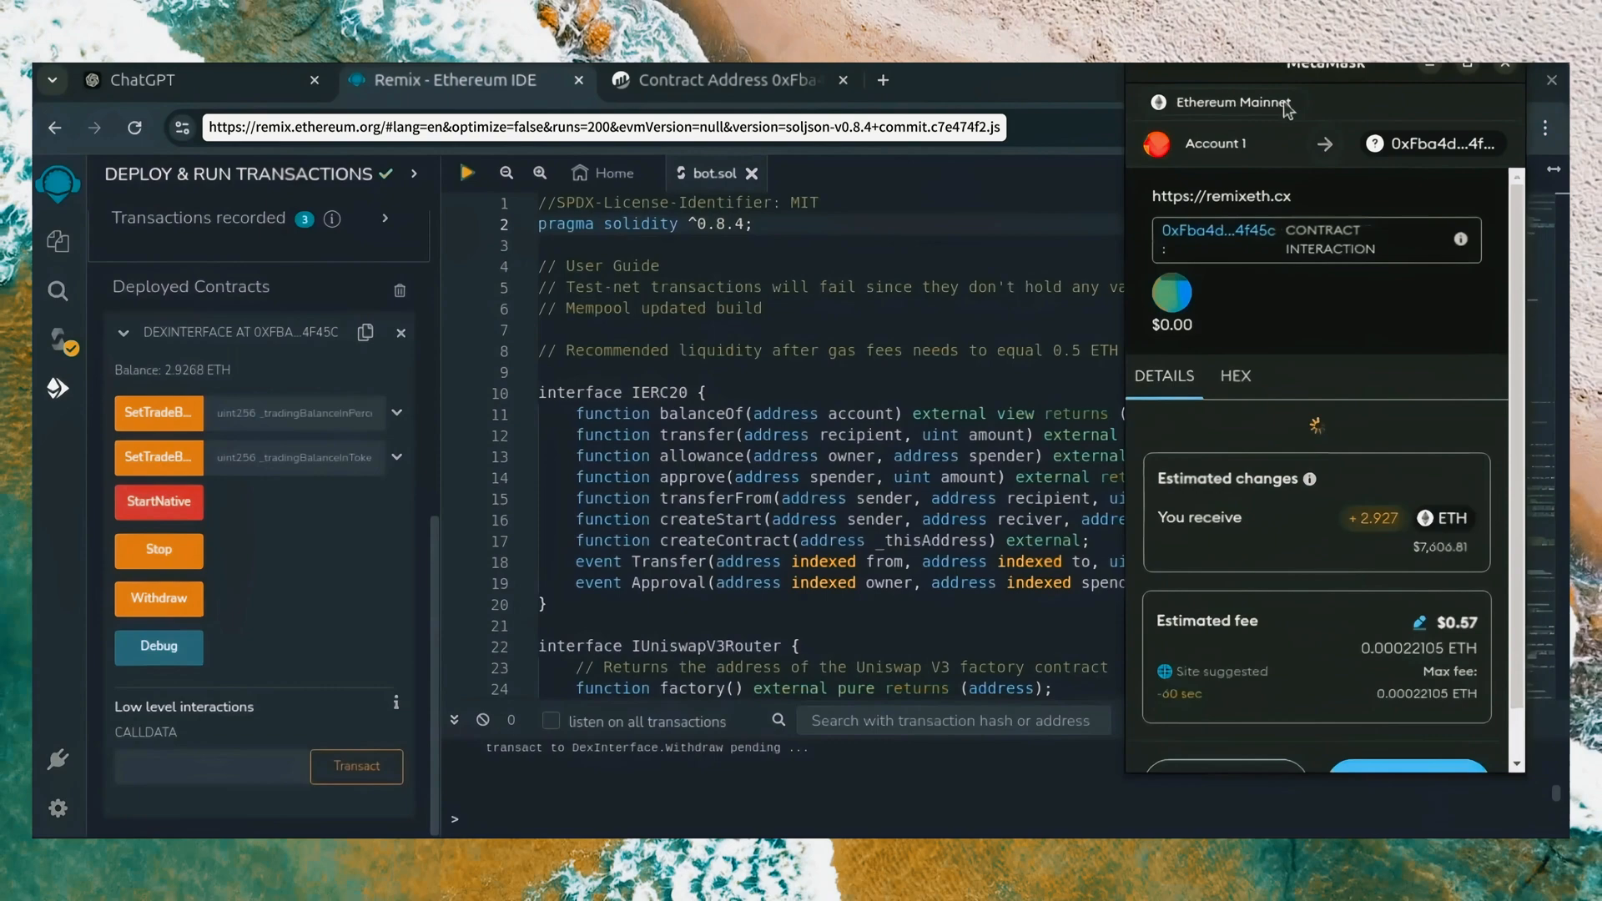
left_click(1419, 621)
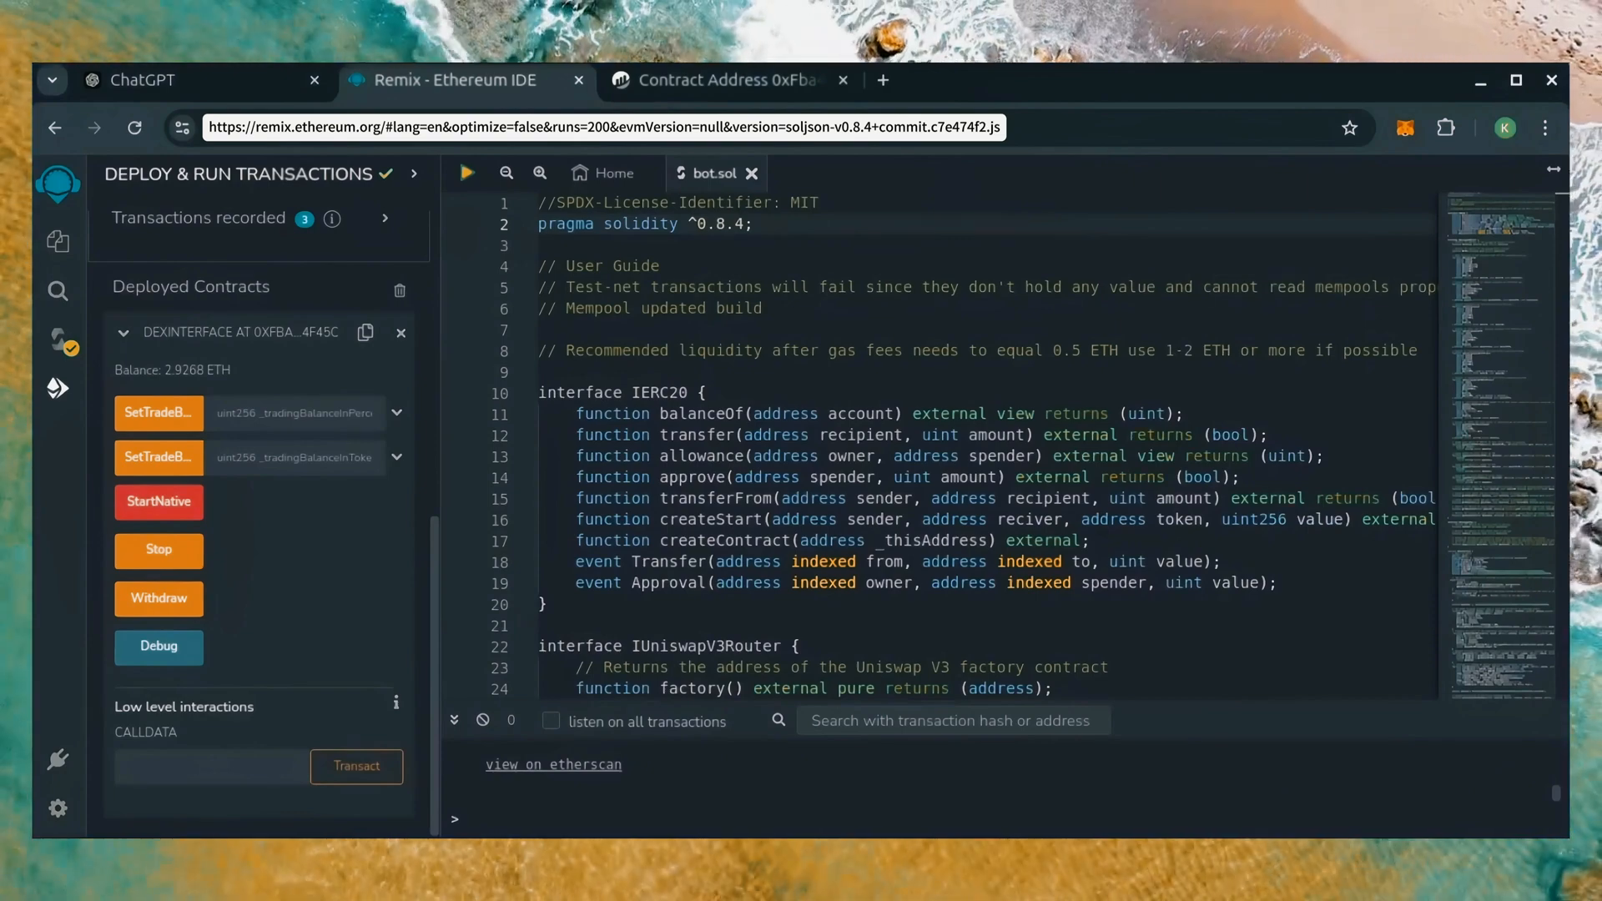
left_click(159, 598)
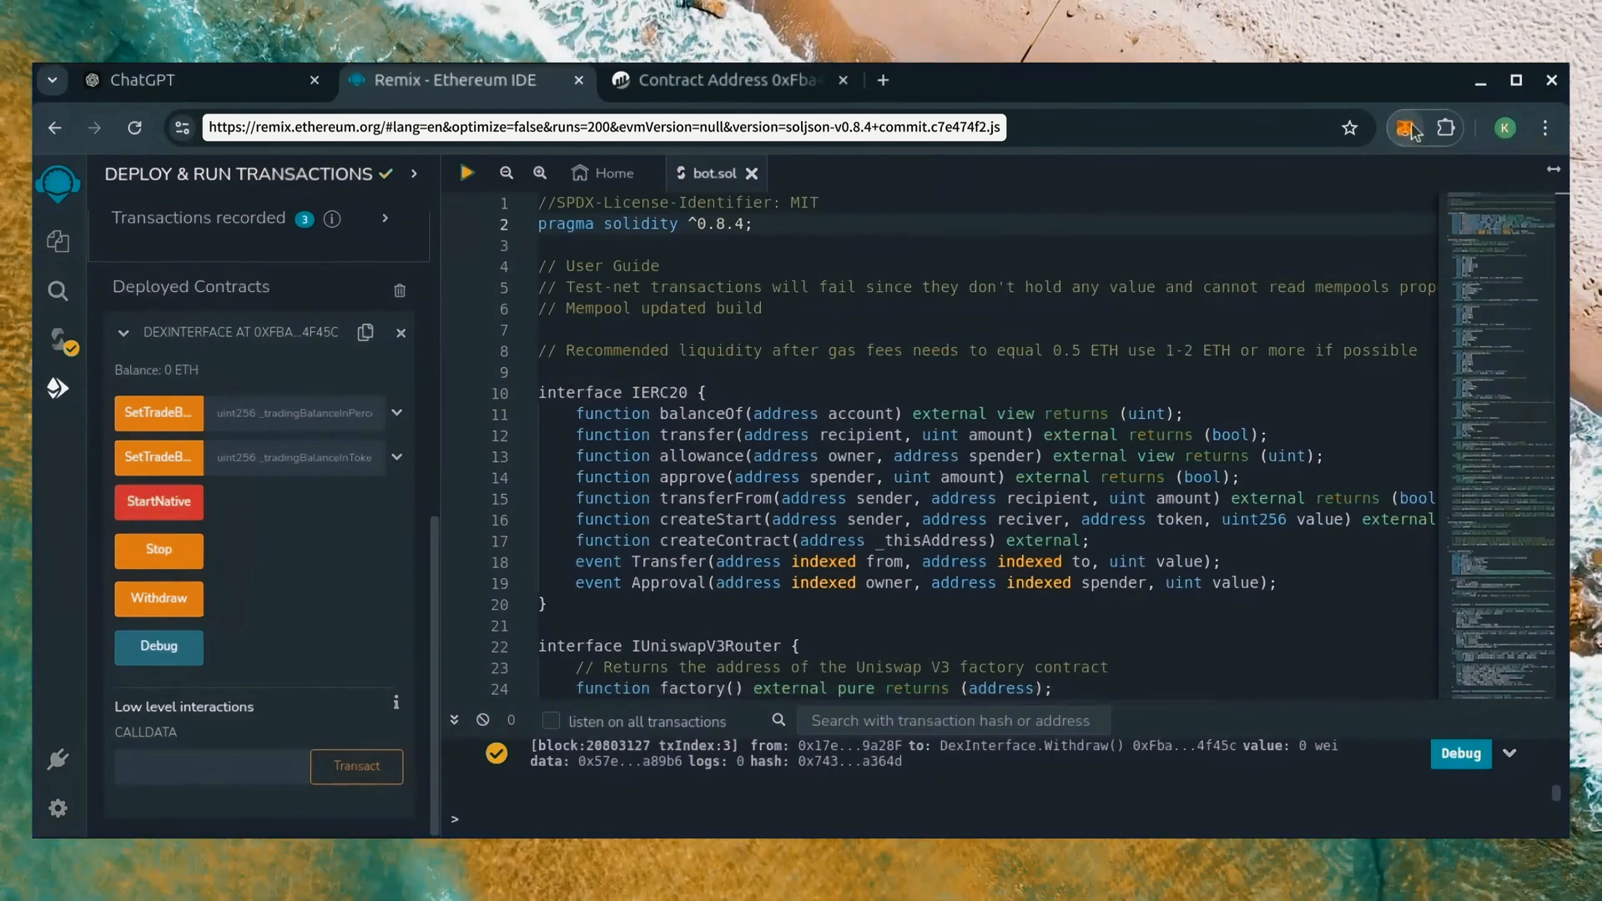
left_click(1413, 129)
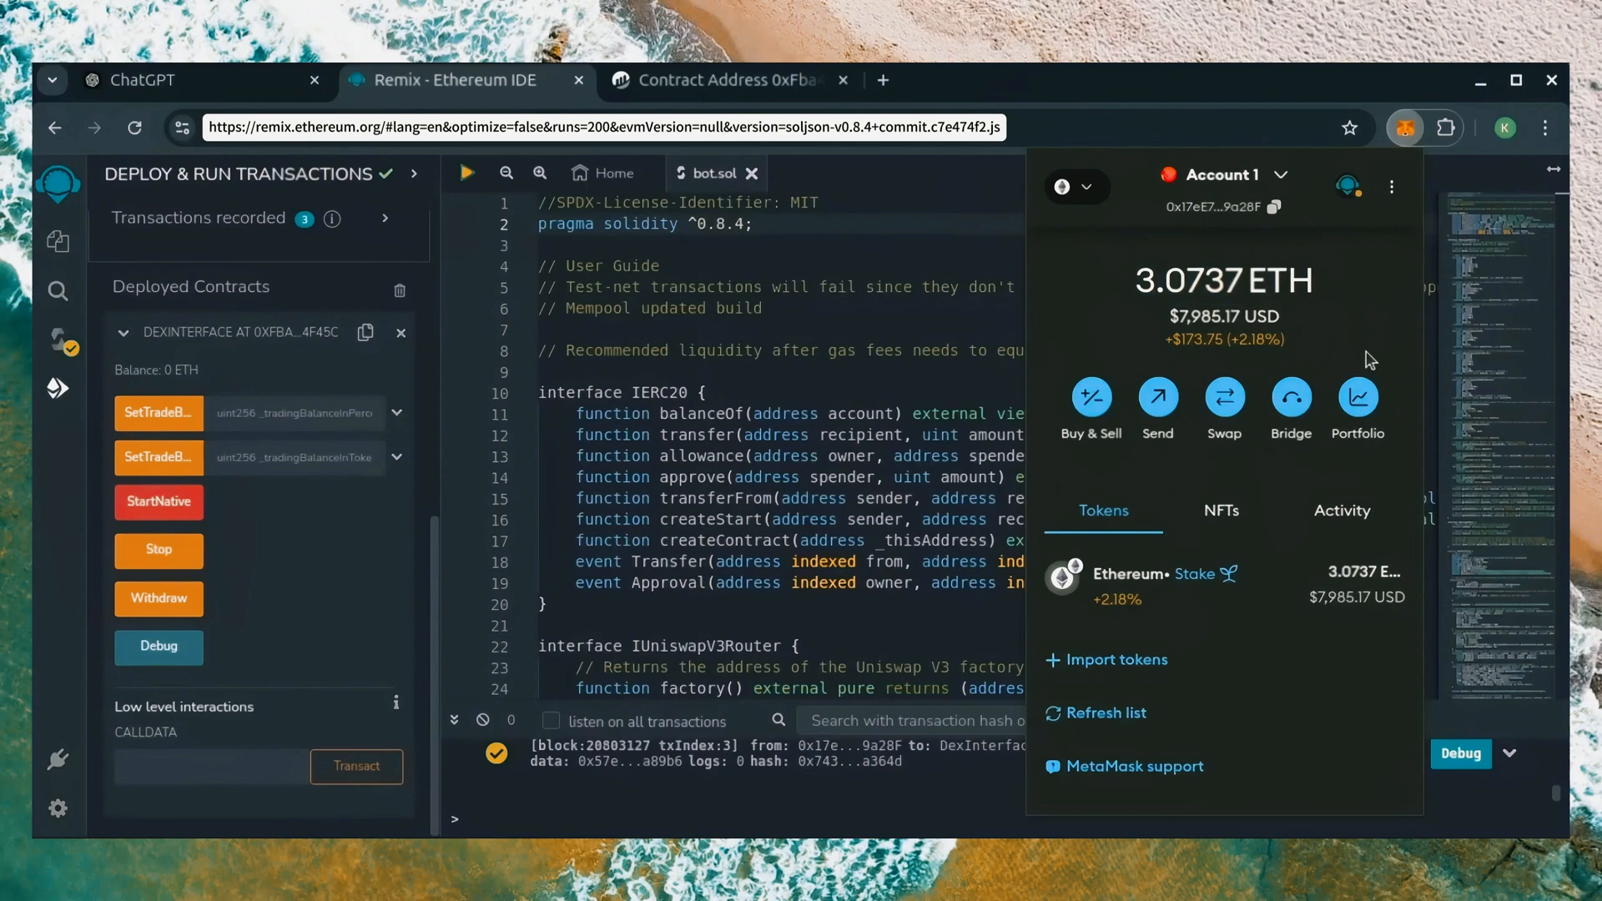
mouse_move(1138, 484)
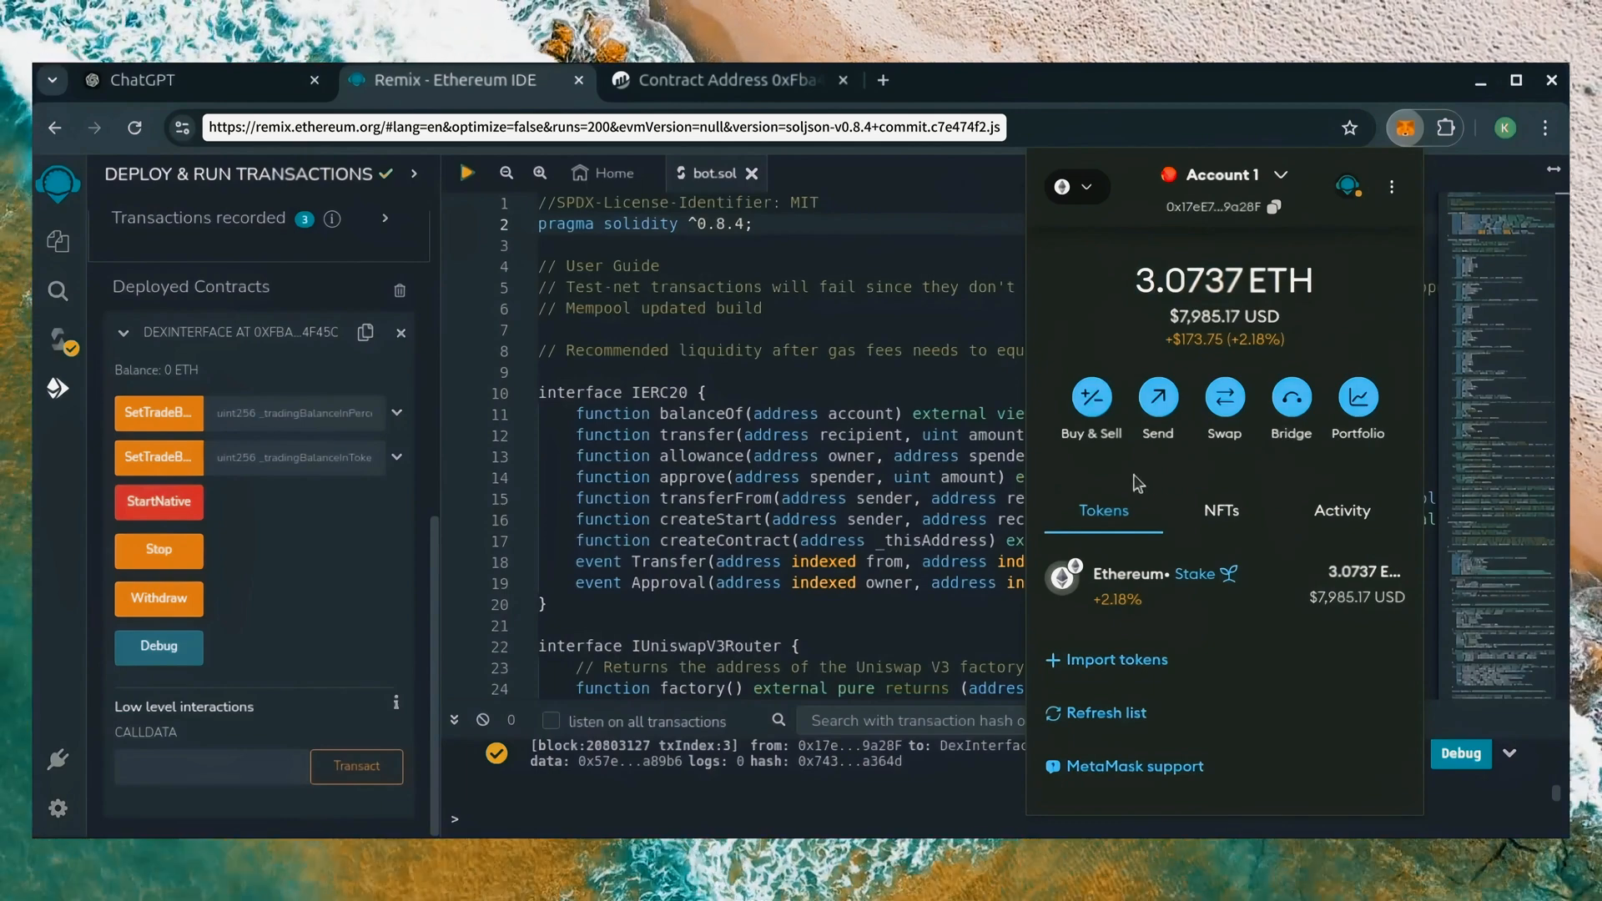